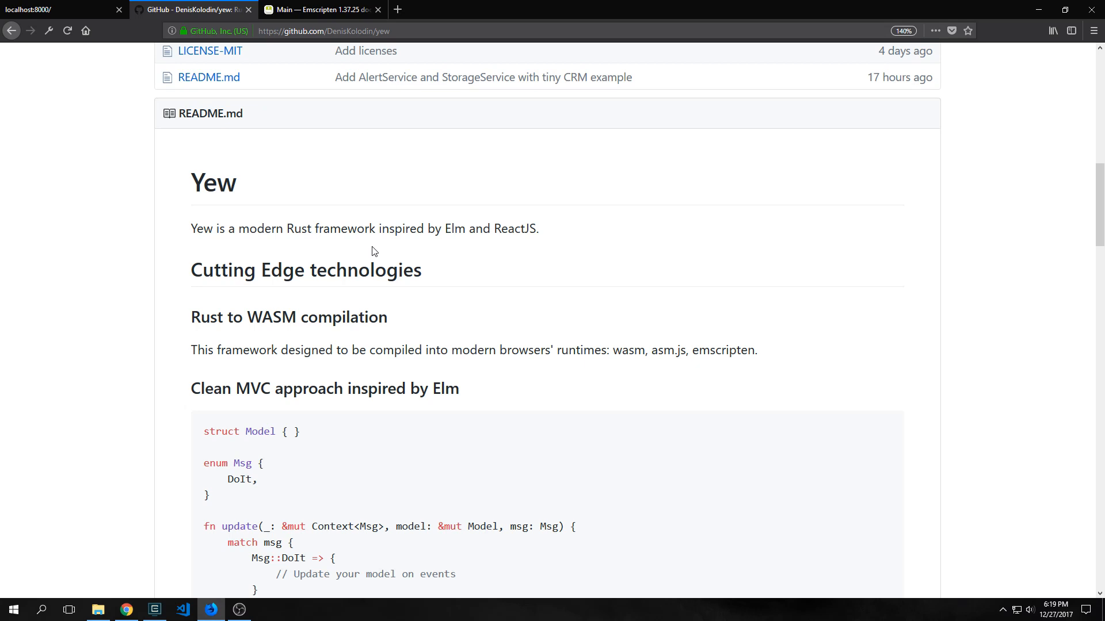
Scroll the Yew README down to the 'Running the examples' section with cargo-web
scroll("down", 3)
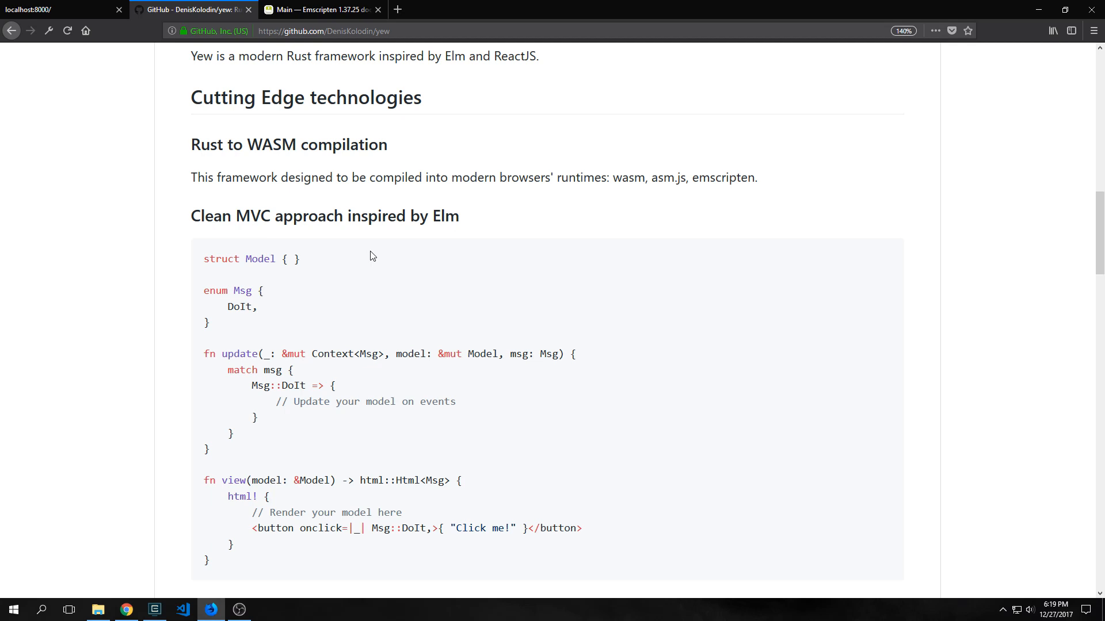
mouse_move(527, 222)
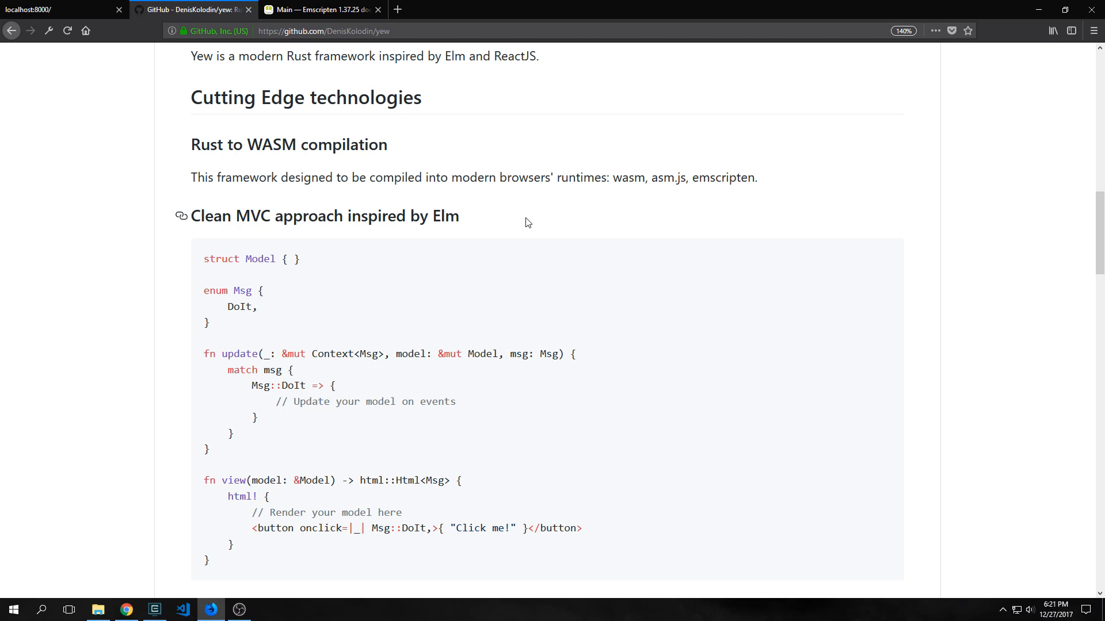
scroll("down", 3)
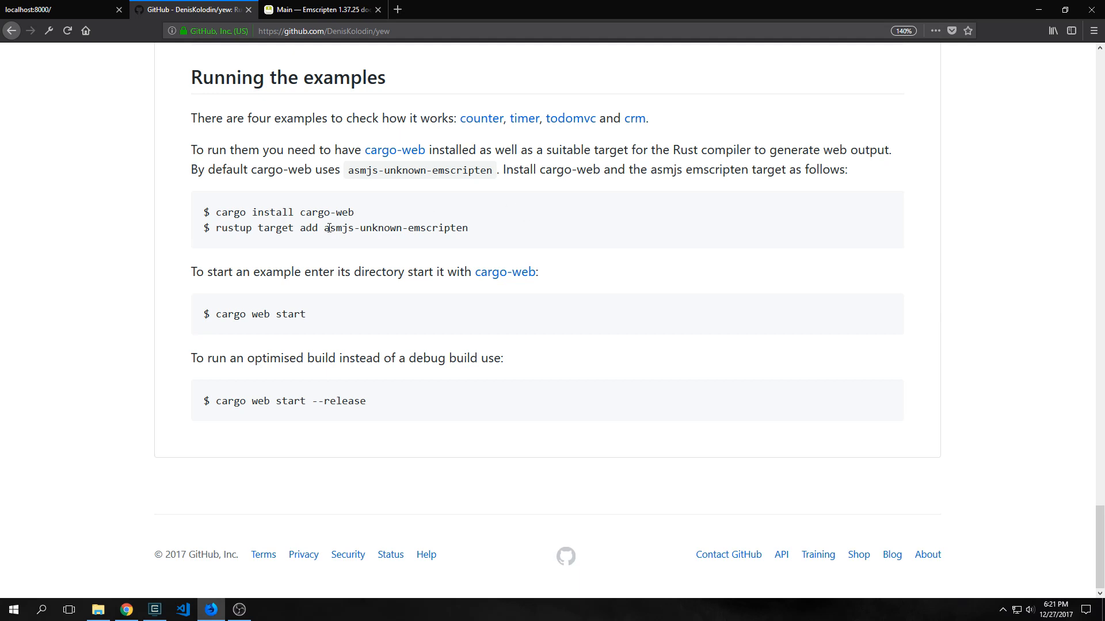
mouse_move(200, 234)
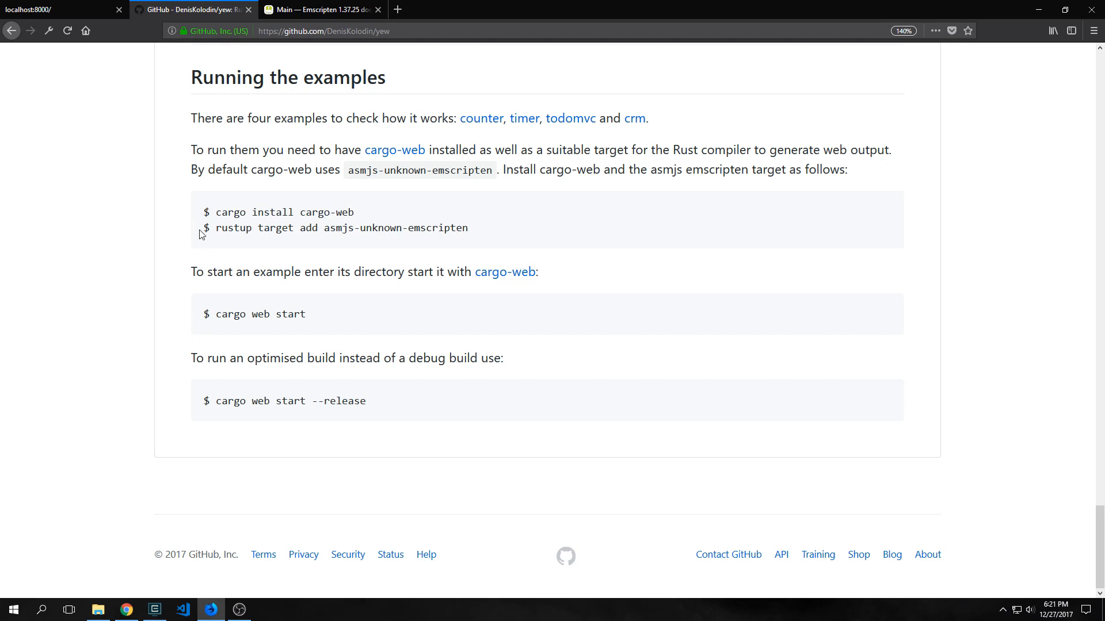
mouse_move(373, 262)
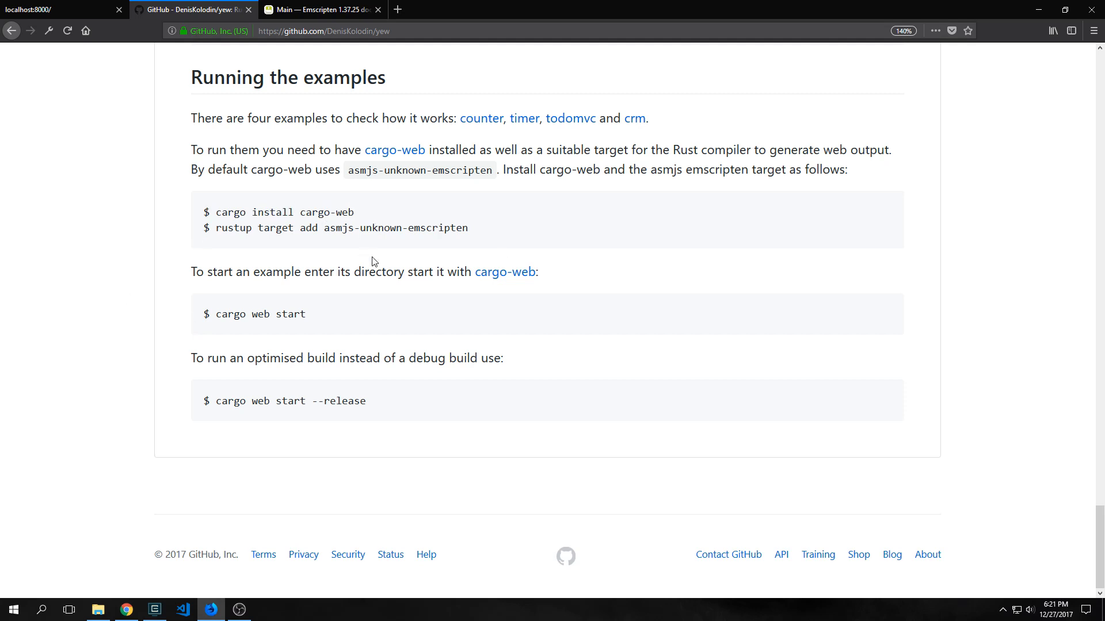
mouse_move(333, 259)
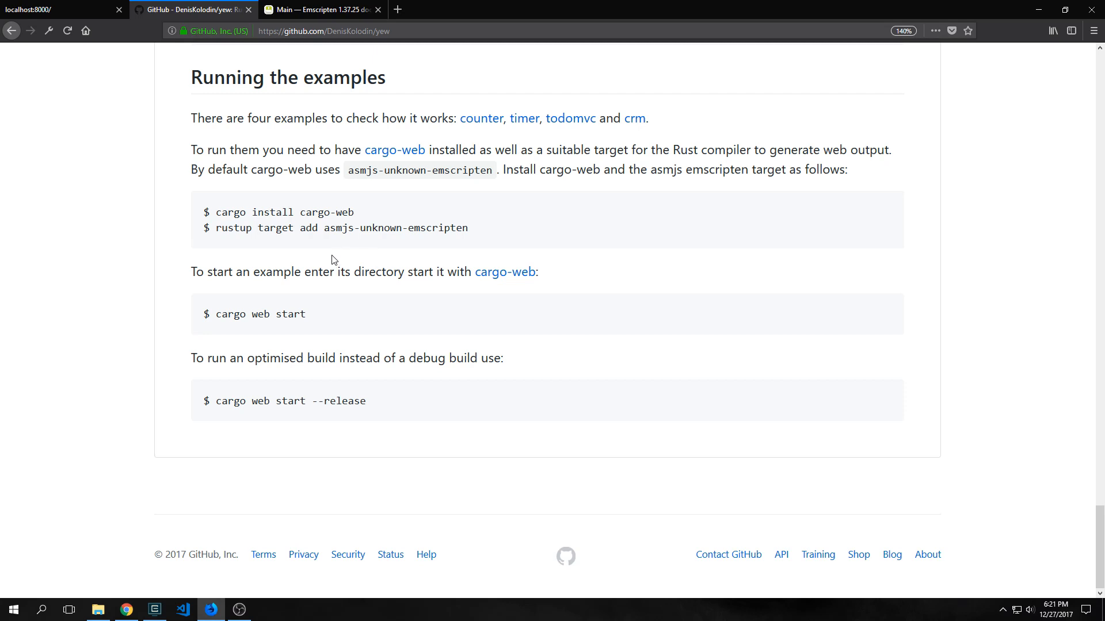
mouse_move(330, 228)
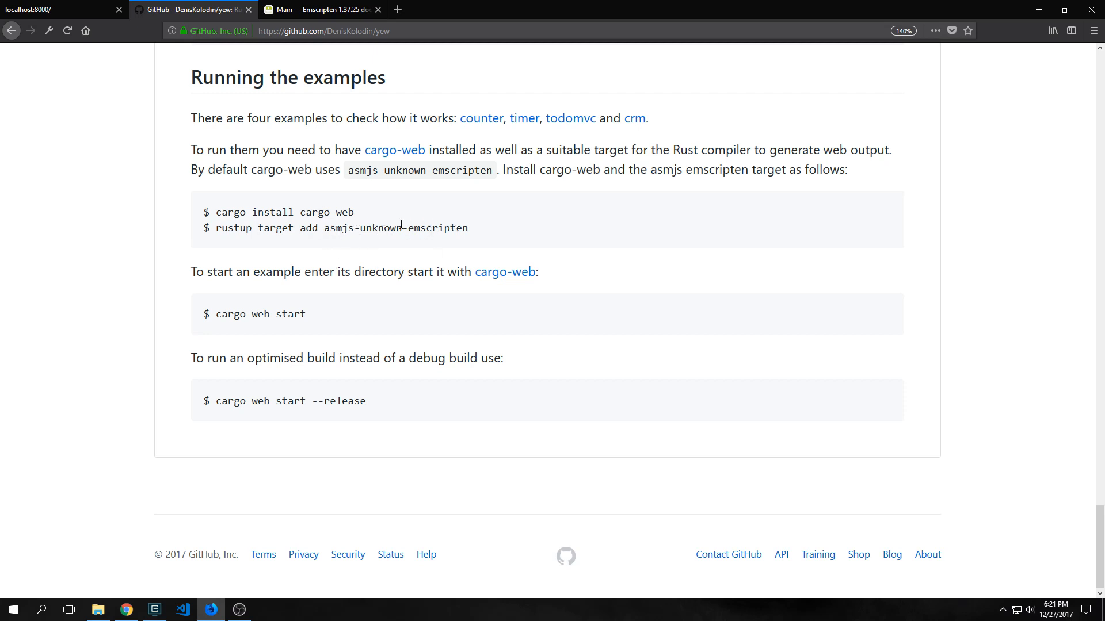
mouse_move(452, 234)
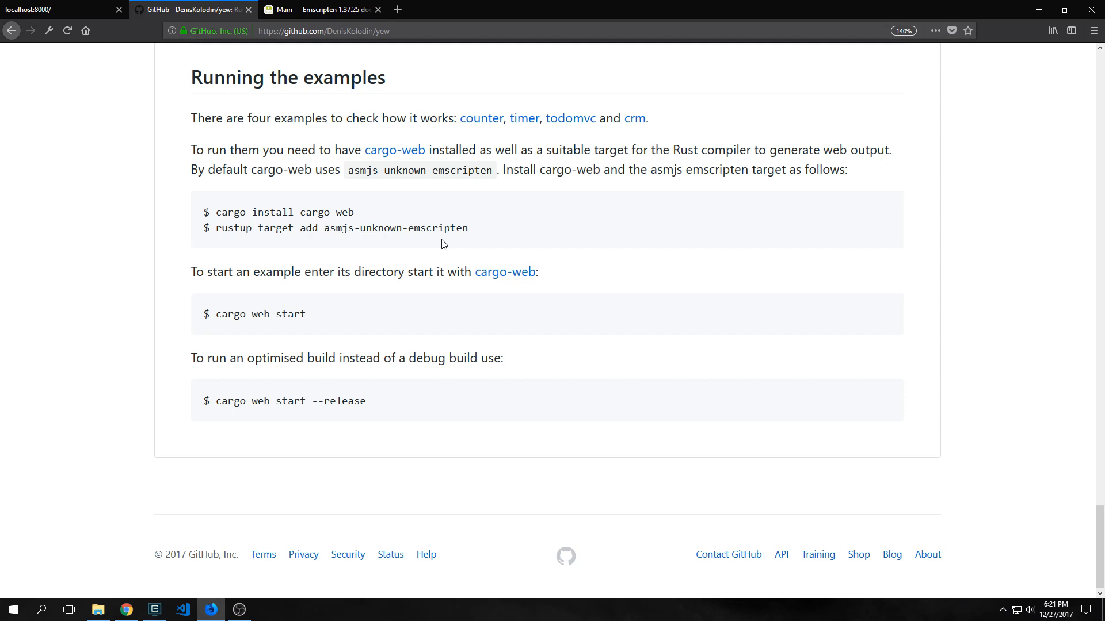
Review the emsdk Downloads page, highlighting the first emsdk update command in the install steps
left_click(320, 9)
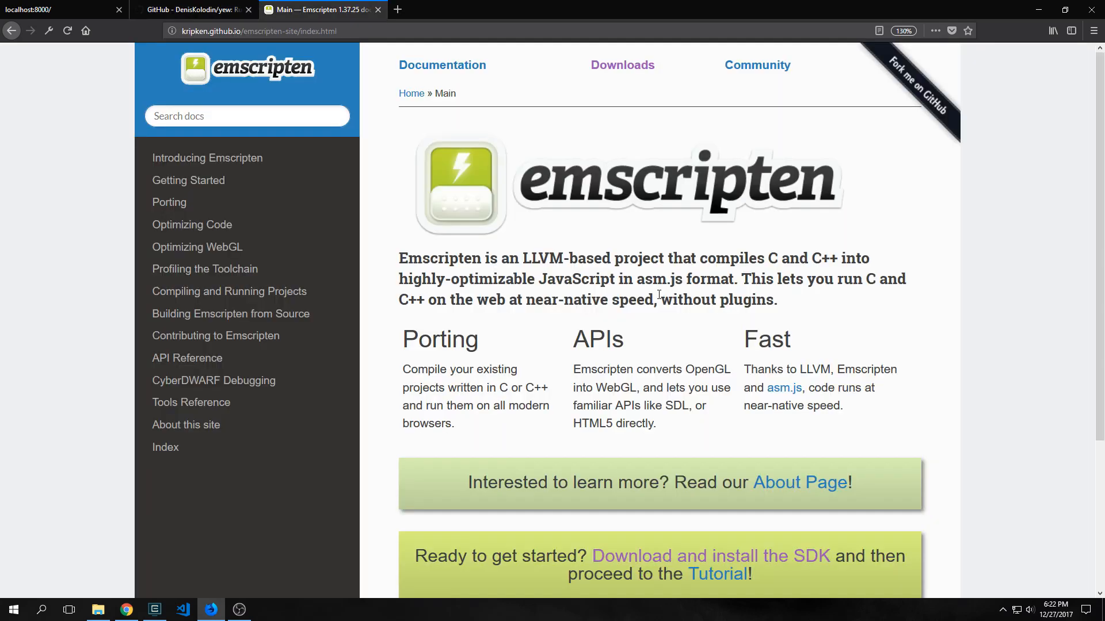
mouse_move(589, 78)
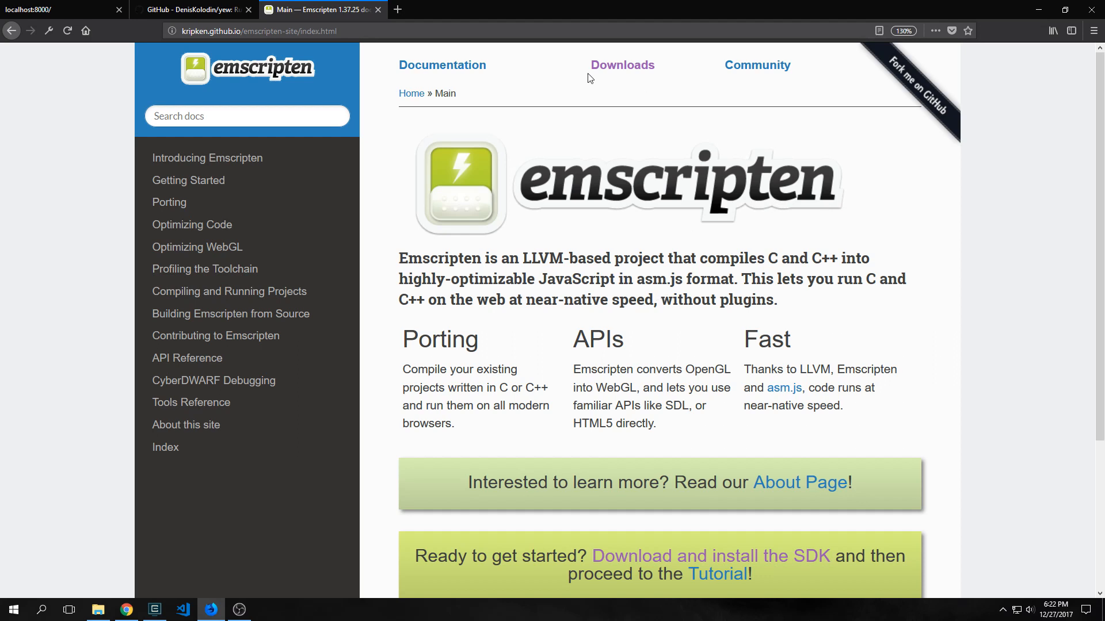
mouse_move(610, 69)
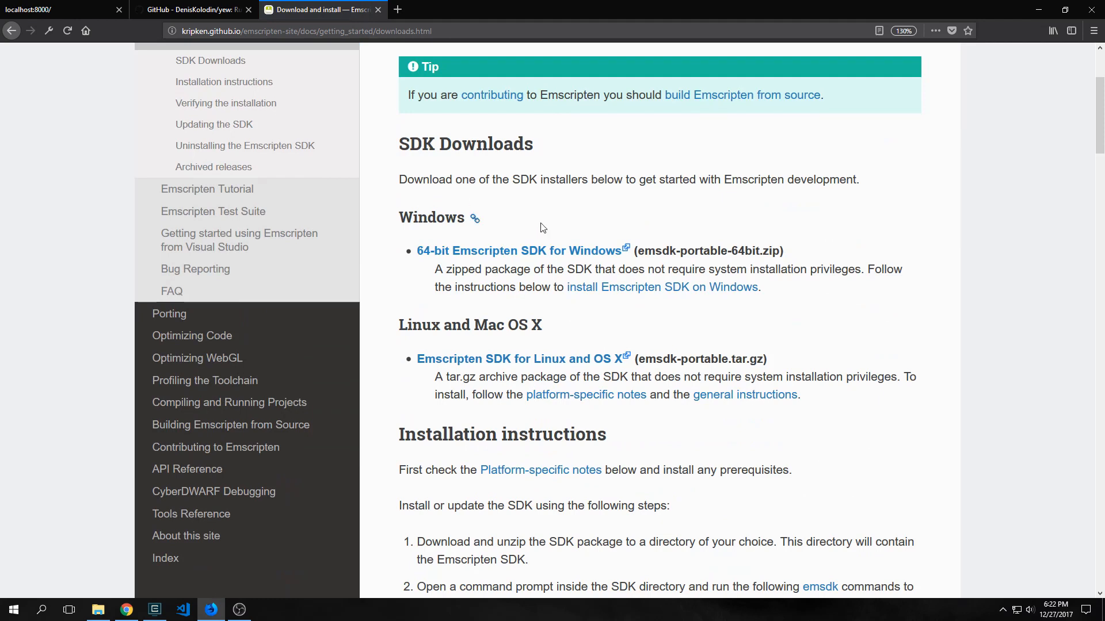
mouse_move(543, 156)
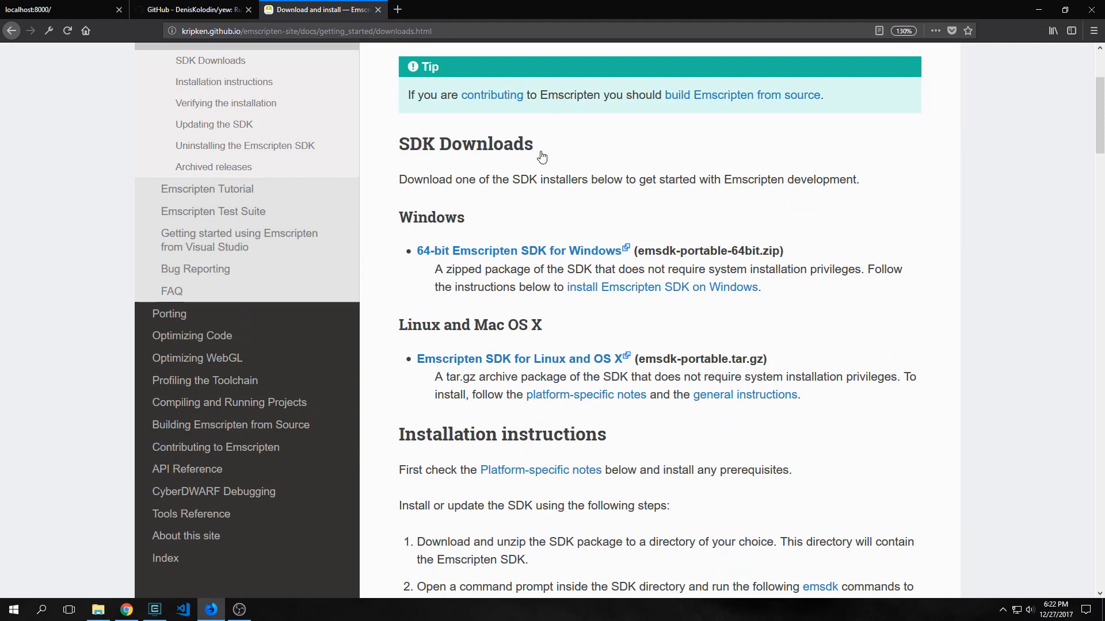
mouse_move(412, 383)
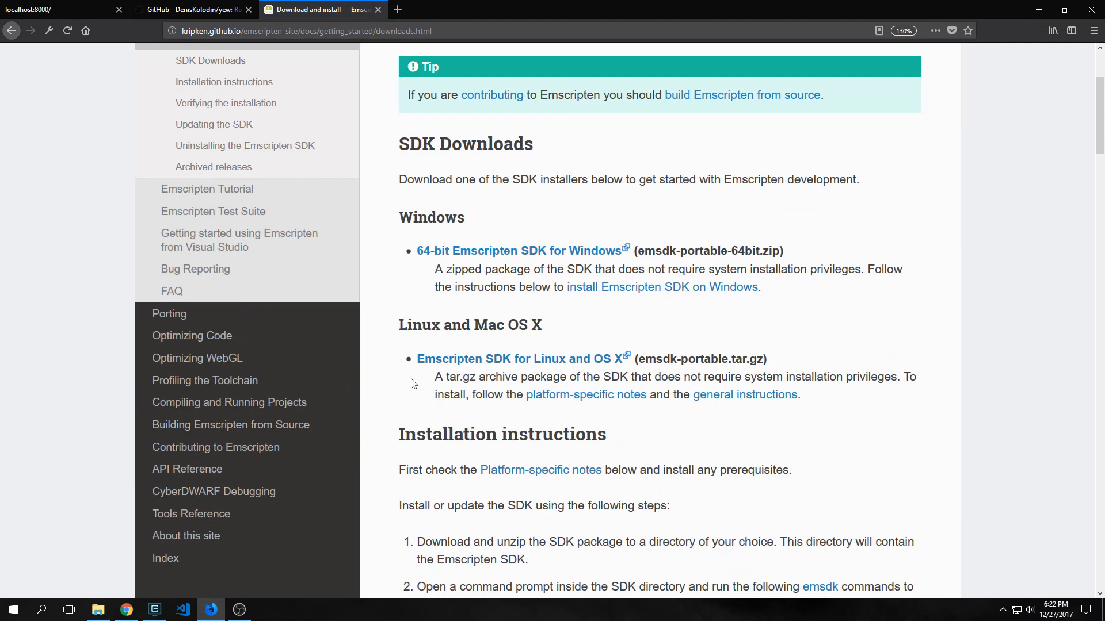
scroll("down", 3)
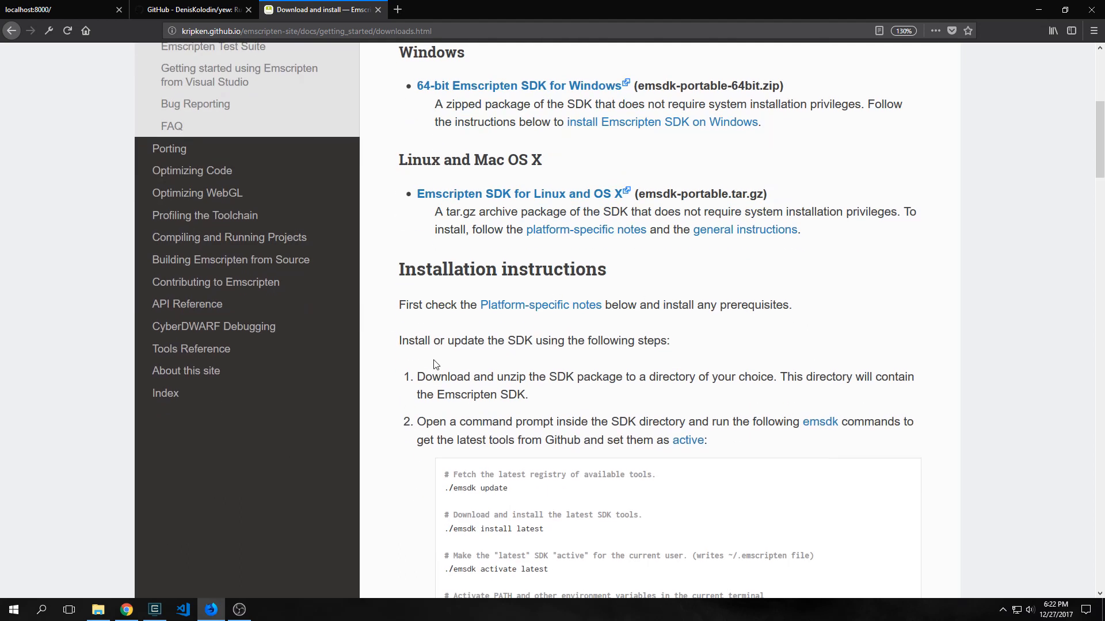
scroll("down", 3)
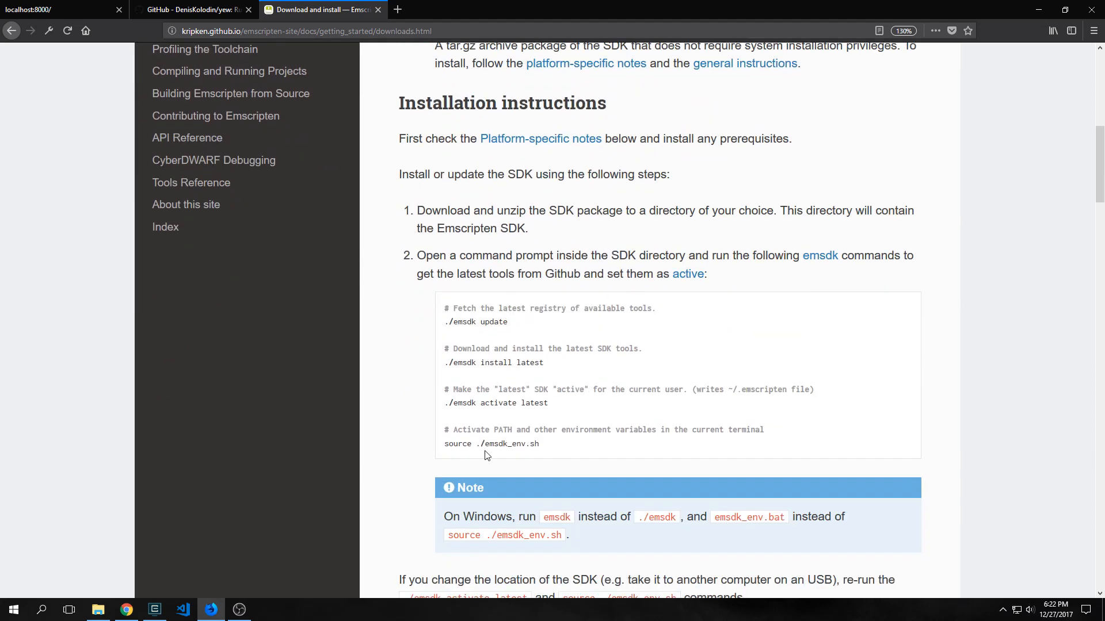
left_click_drag(444, 308, 476, 322)
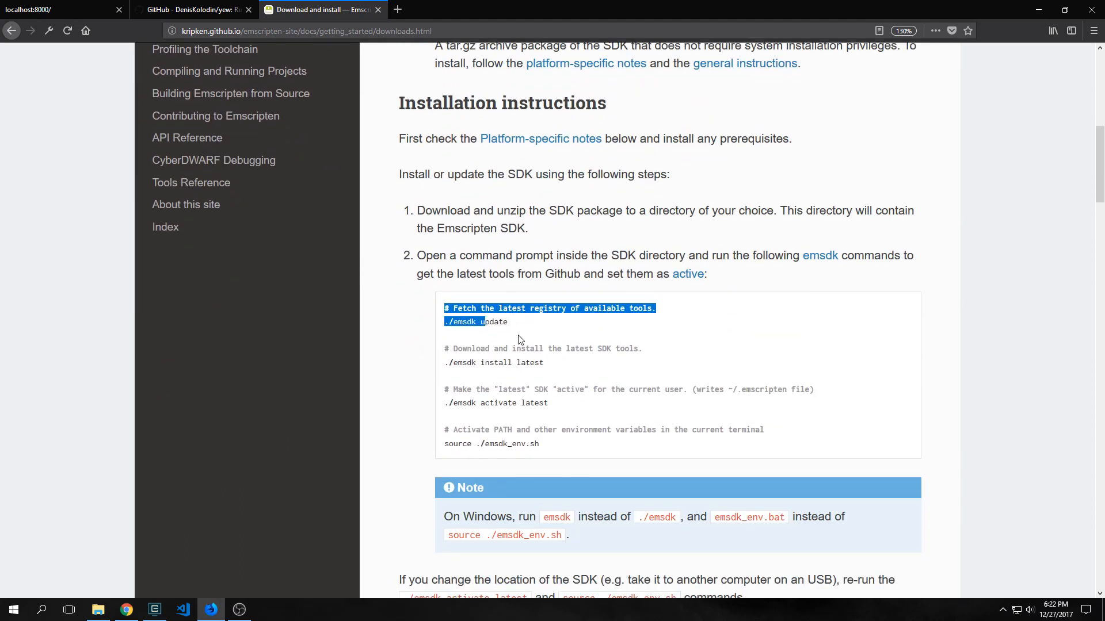
left_click(552, 308)
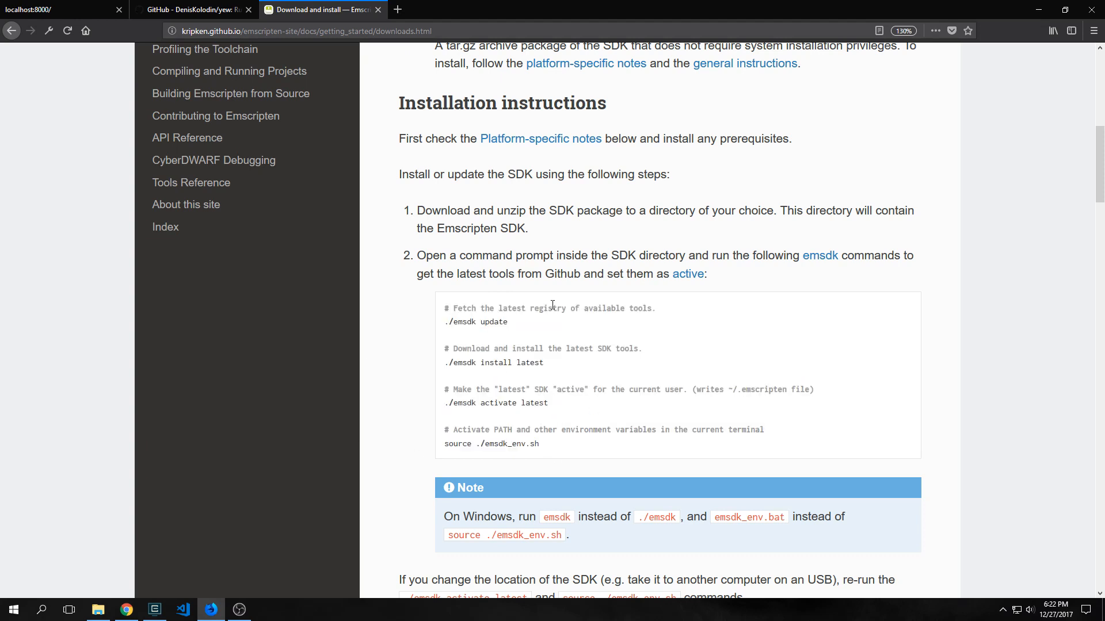
scroll("down", 3)
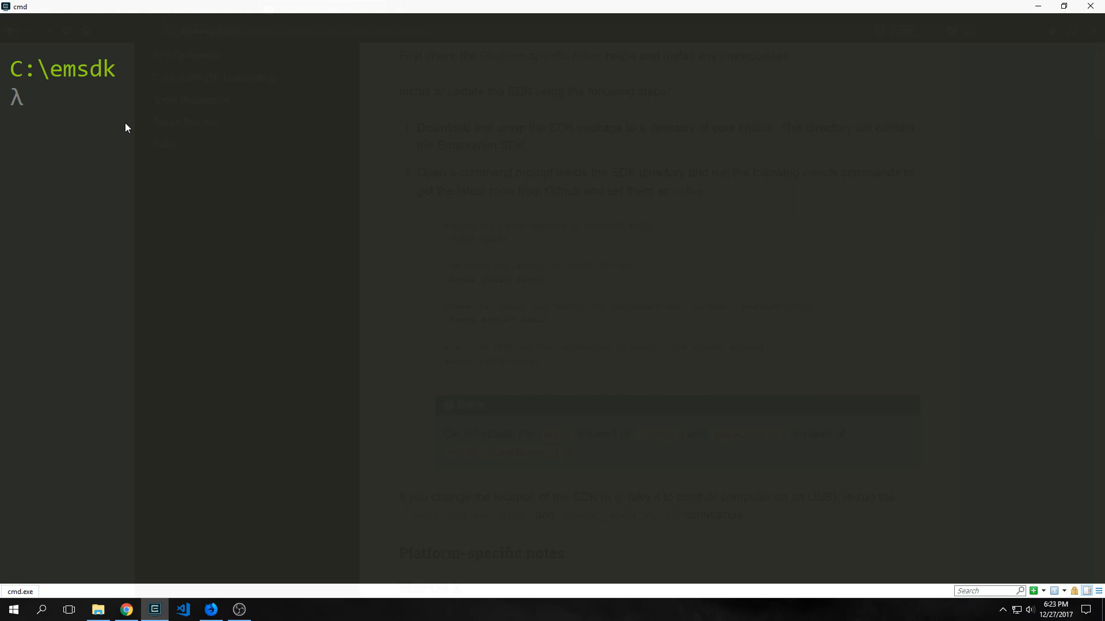
Run emsdk_env.bat in C:\emsdk to set the Emscripten environment variables
type("emsdk_env.bat")
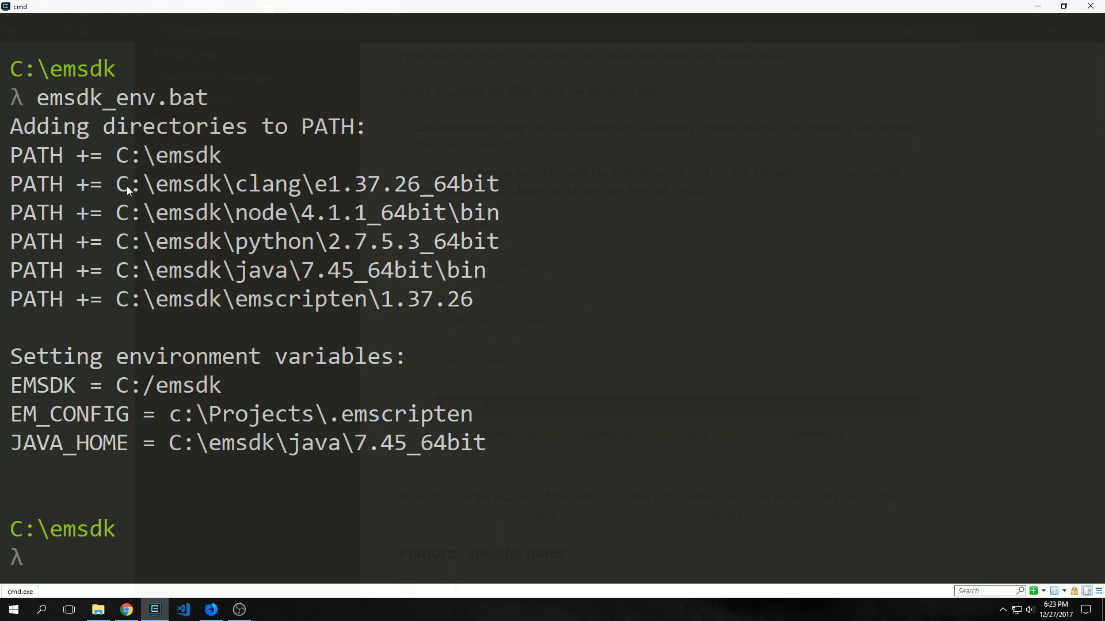
left_click_drag(113, 184, 299, 184)
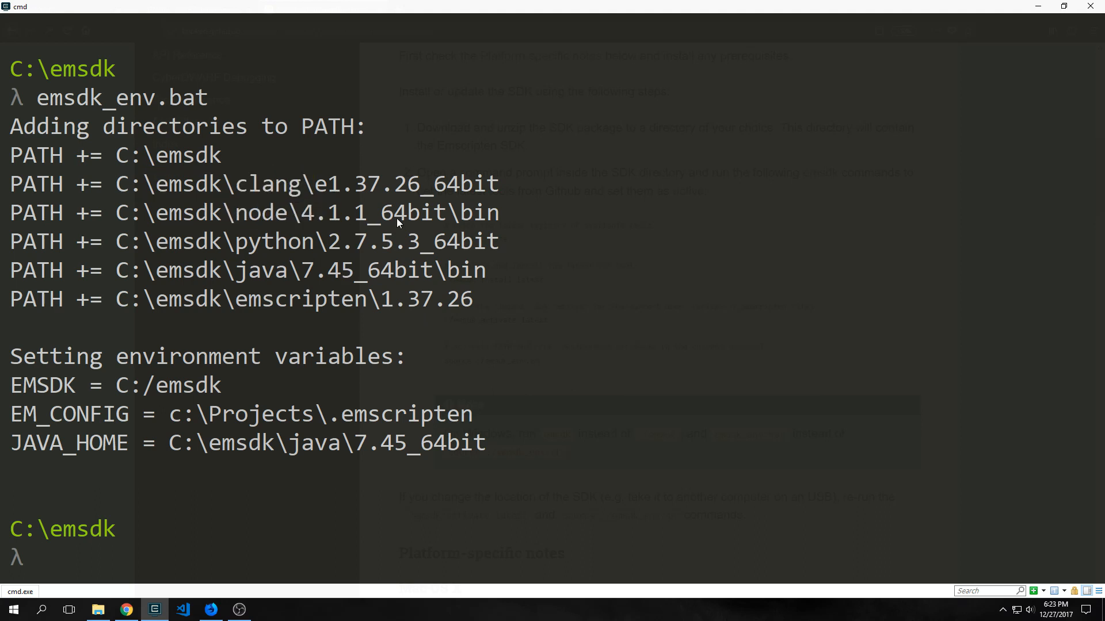
mouse_move(310, 230)
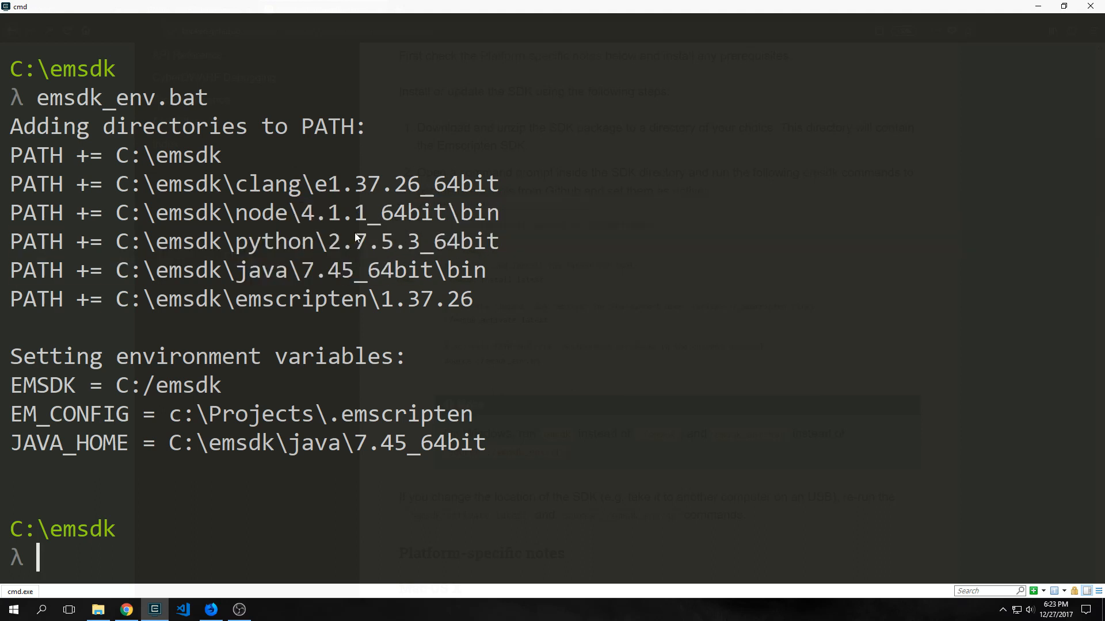
mouse_move(293, 280)
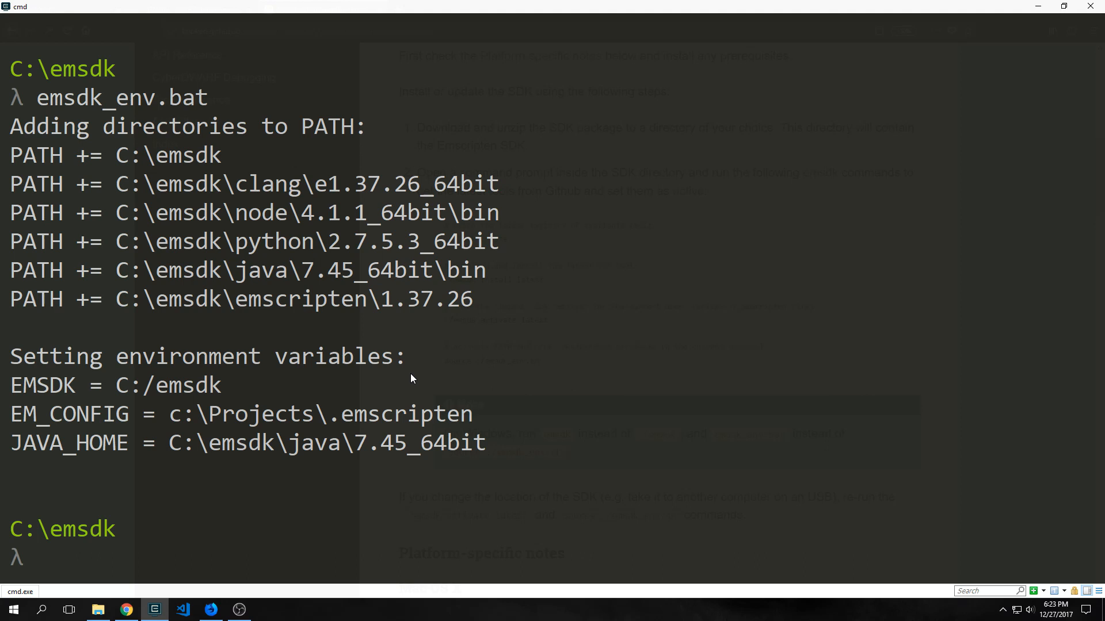
mouse_move(304, 194)
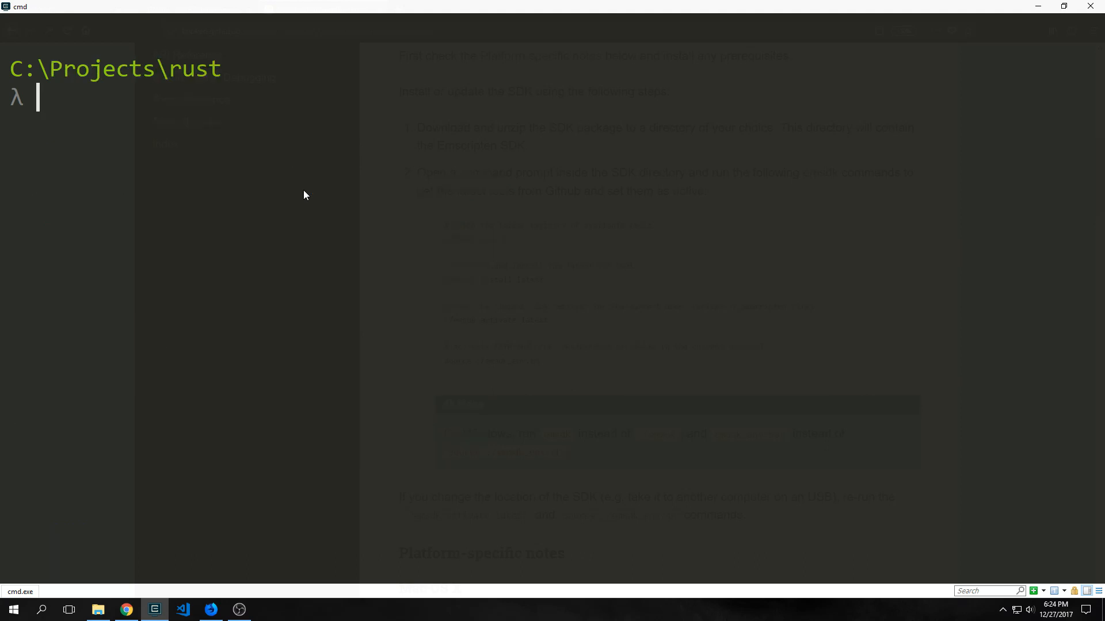
Create a new Rust binary project with 'cargo new todo_app --bin' in C:\Projects\rust
type("cargo new todo_app --bin")
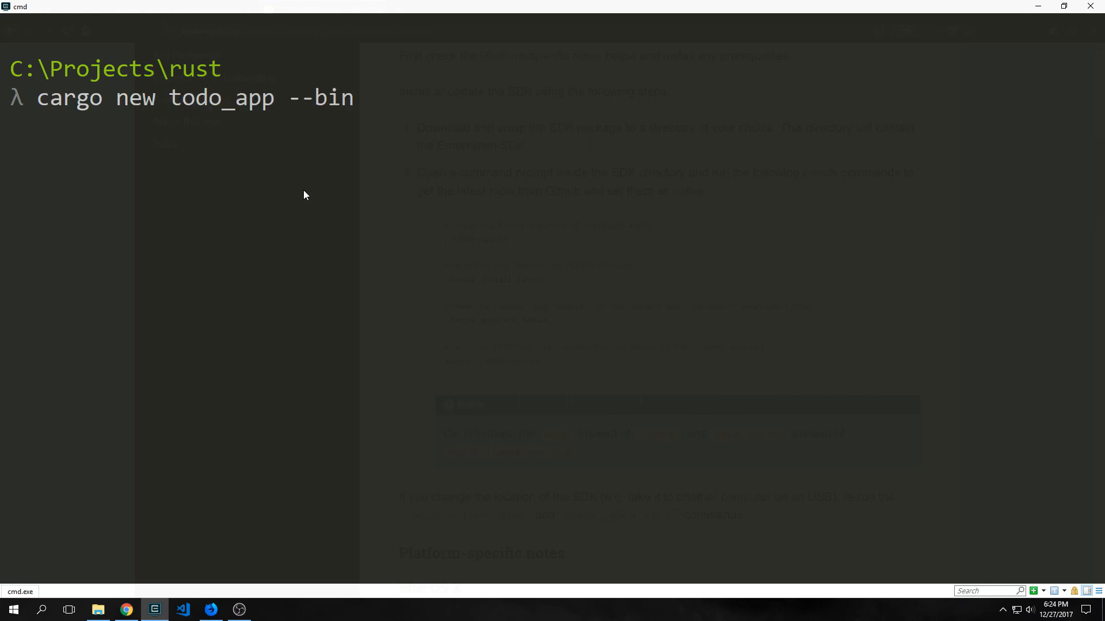
mouse_move(110, 101)
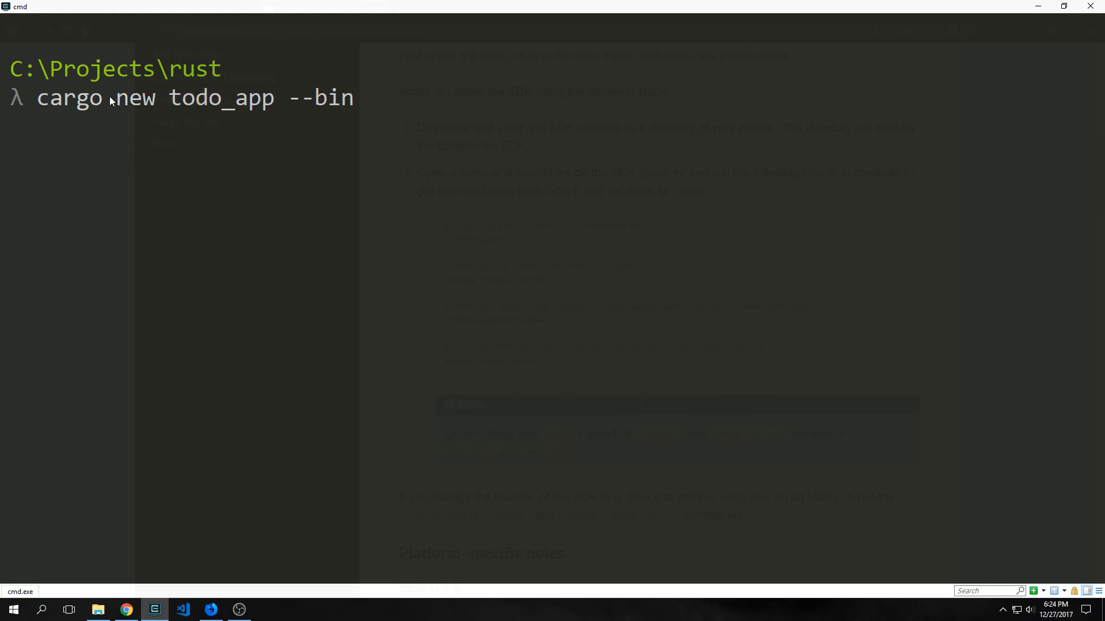
mouse_move(727, 201)
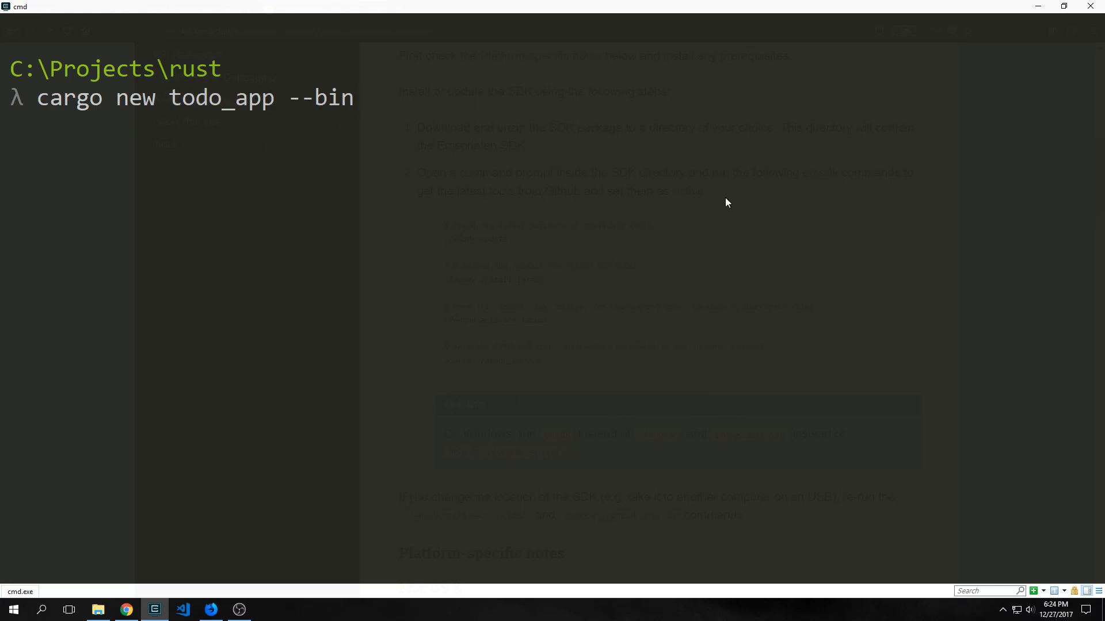
left_click(181, 610)
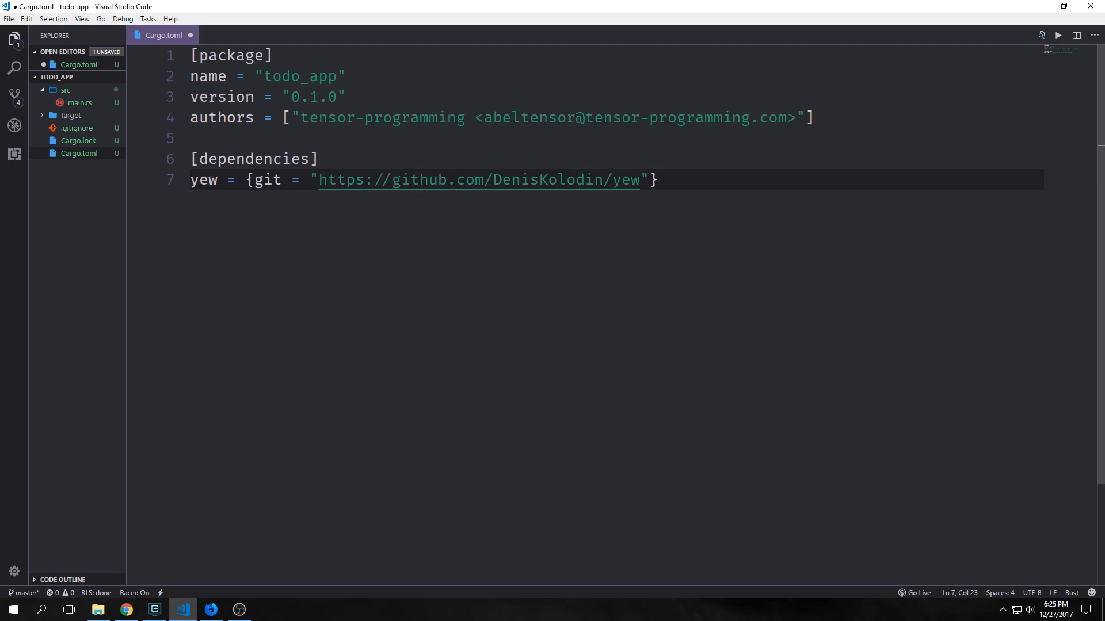
double_click(203, 180)
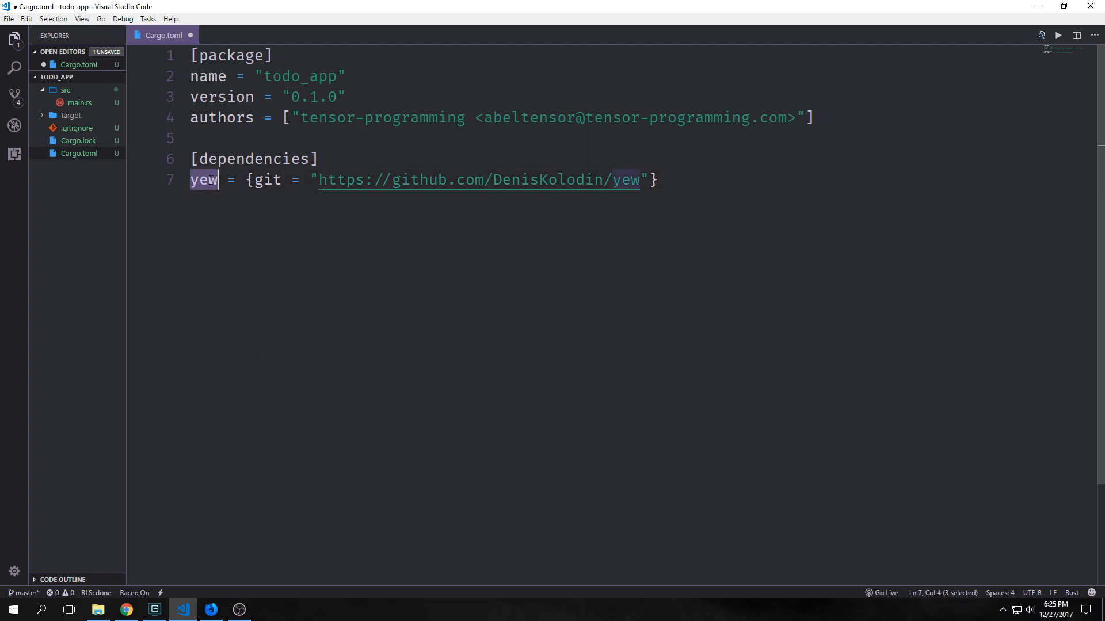
left_click_drag(246, 180, 326, 179)
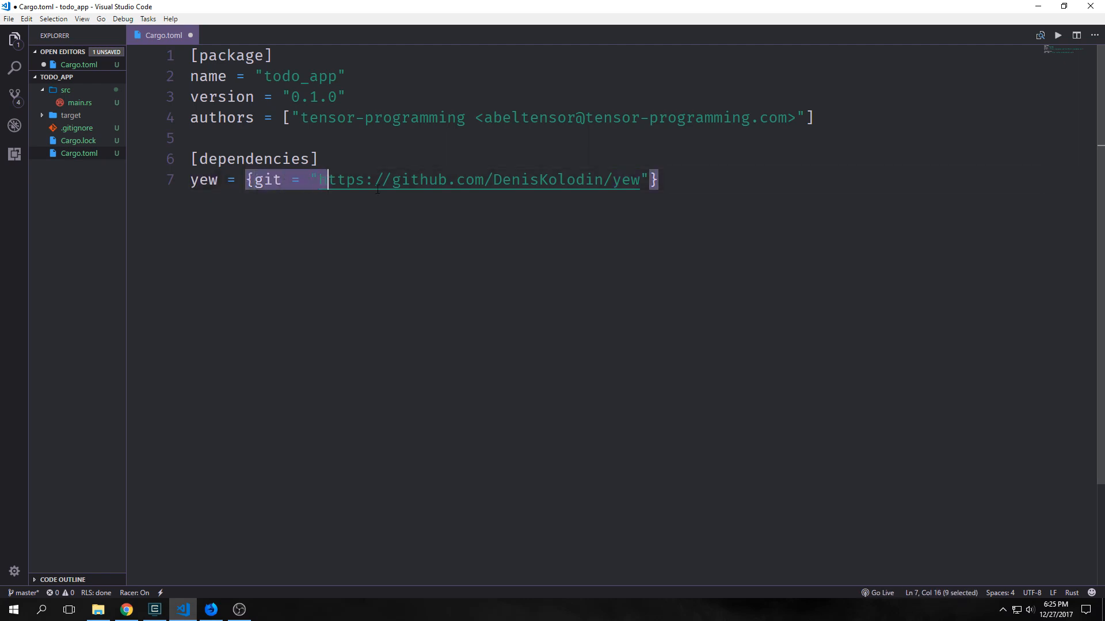
left_click(273, 180)
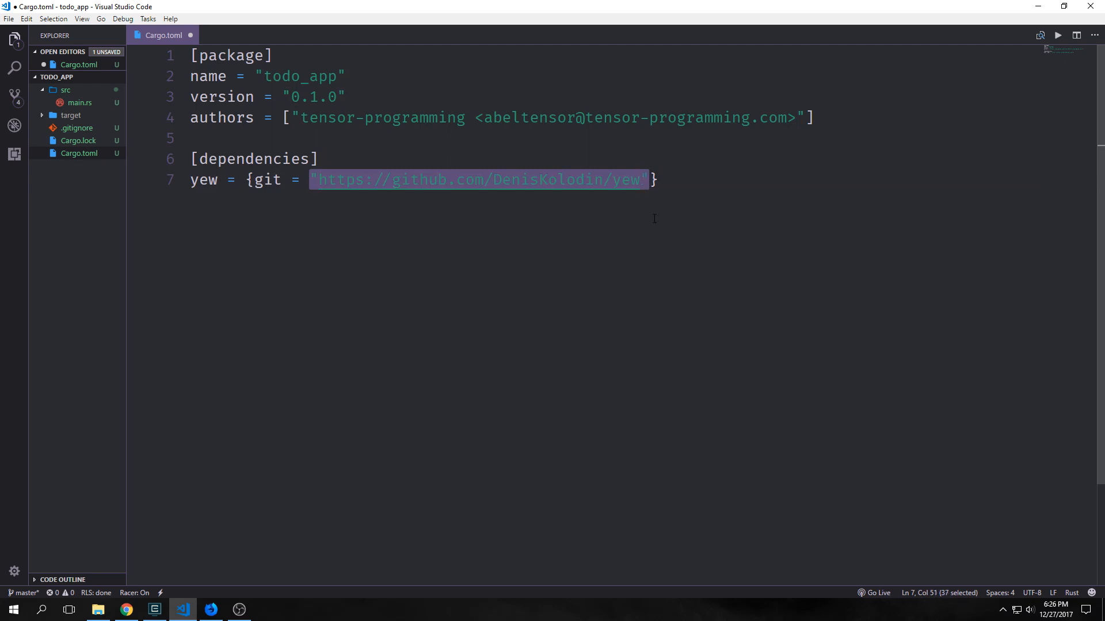
In src/main.rs, add 'use yew::html::*;' below the macro_use extern crate line
left_click(79, 103)
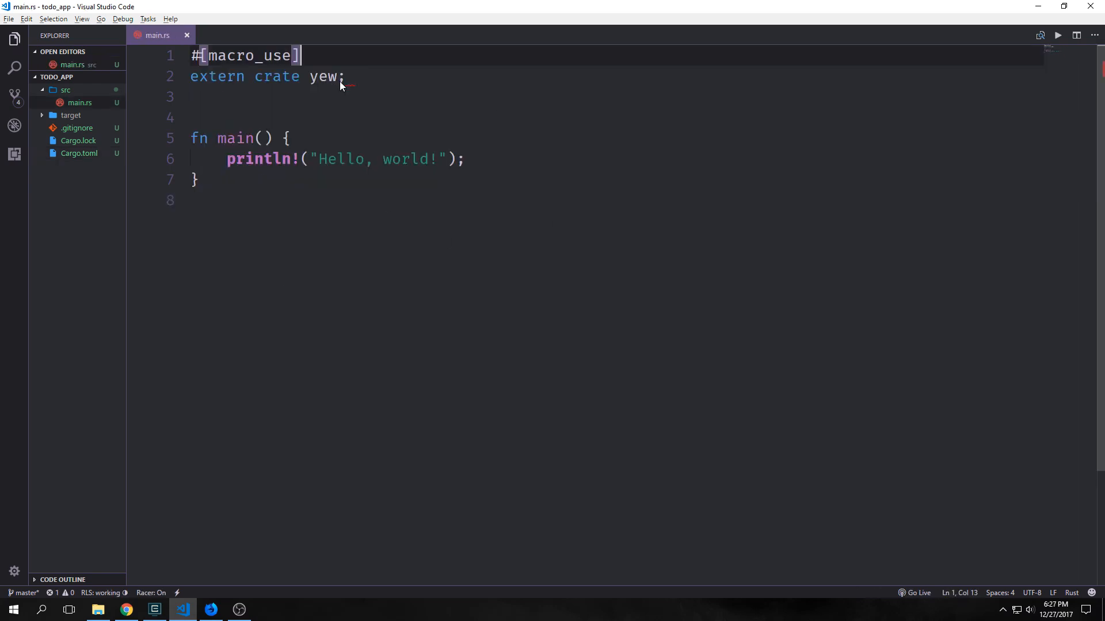
double_click(246, 56)
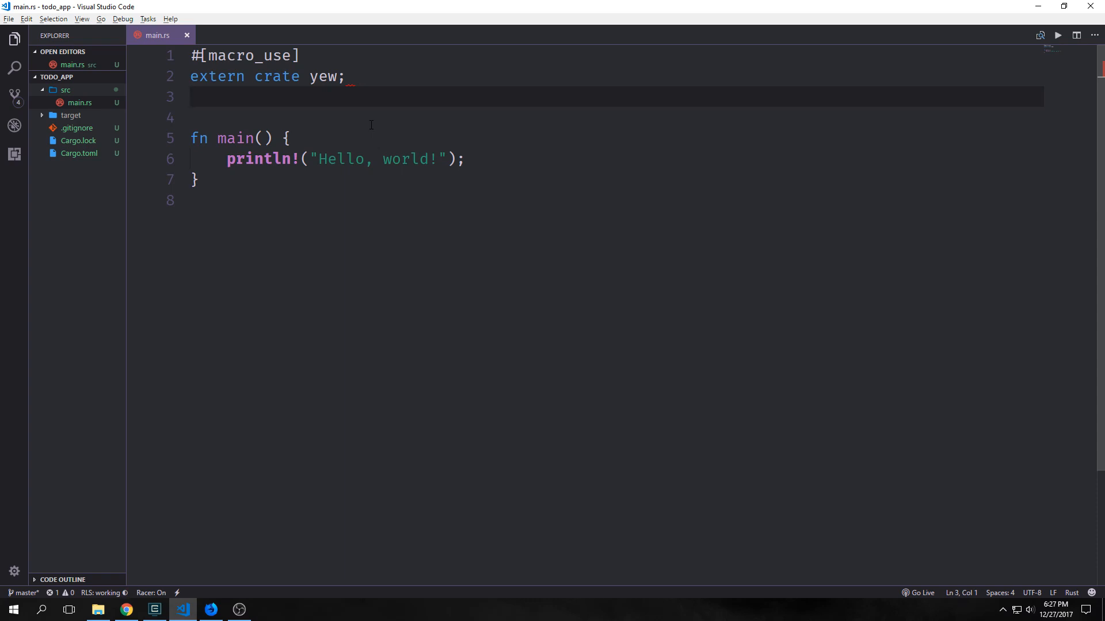
type("use yew::html::*;")
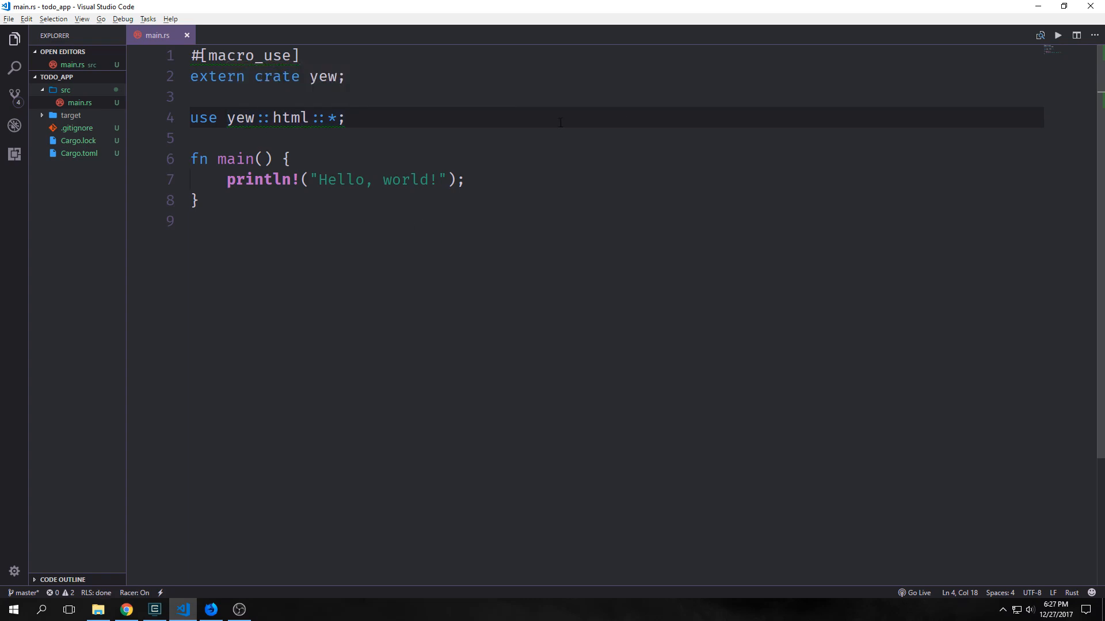
key("Enter")
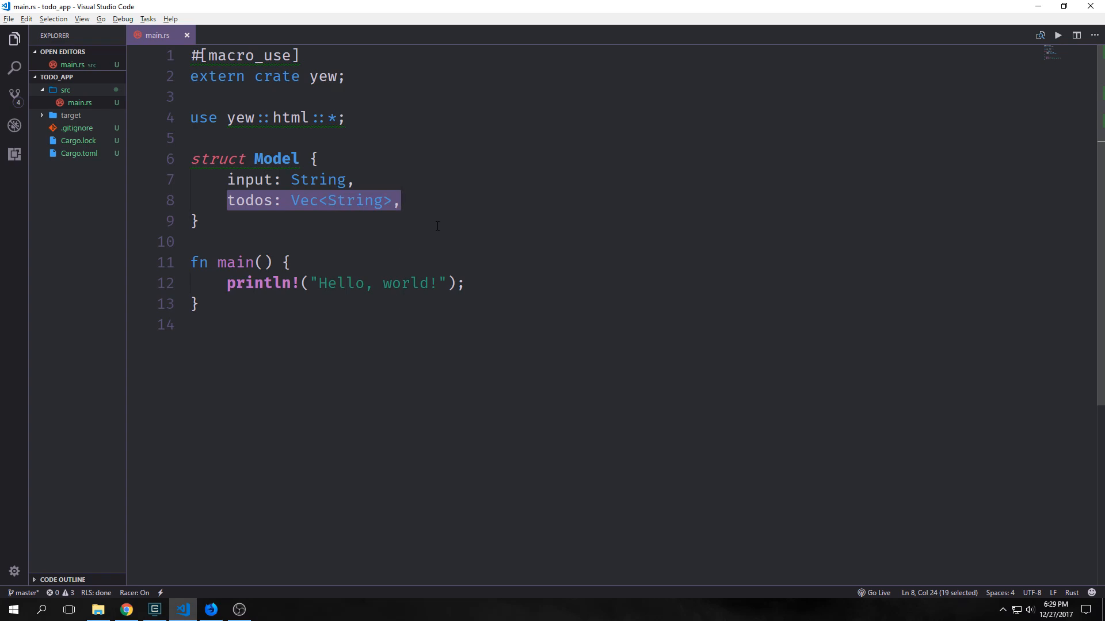
After the Model struct, write enum Msg with Add, Update(String), Remove(usize) and RemoveAll
left_click(194, 221)
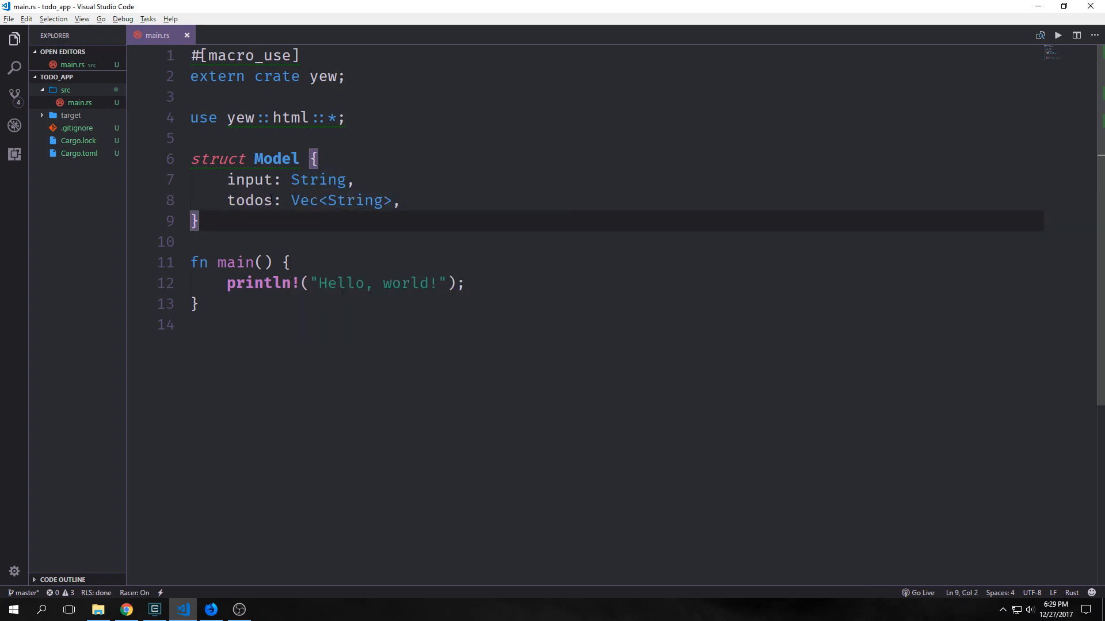
mouse_move(317, 179)
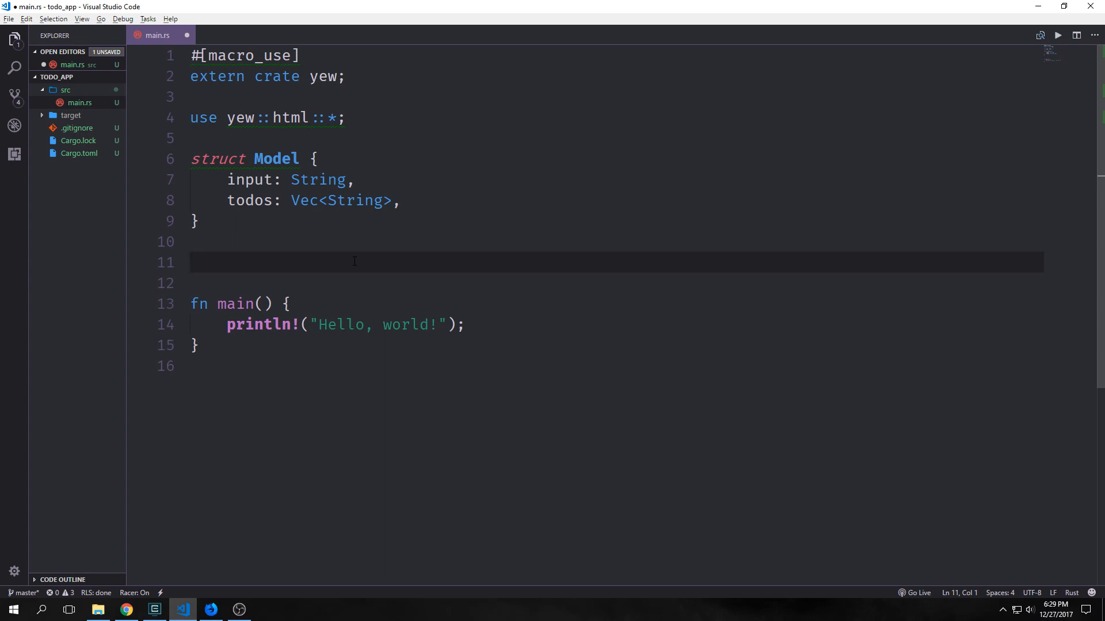
type("enum Msg {")
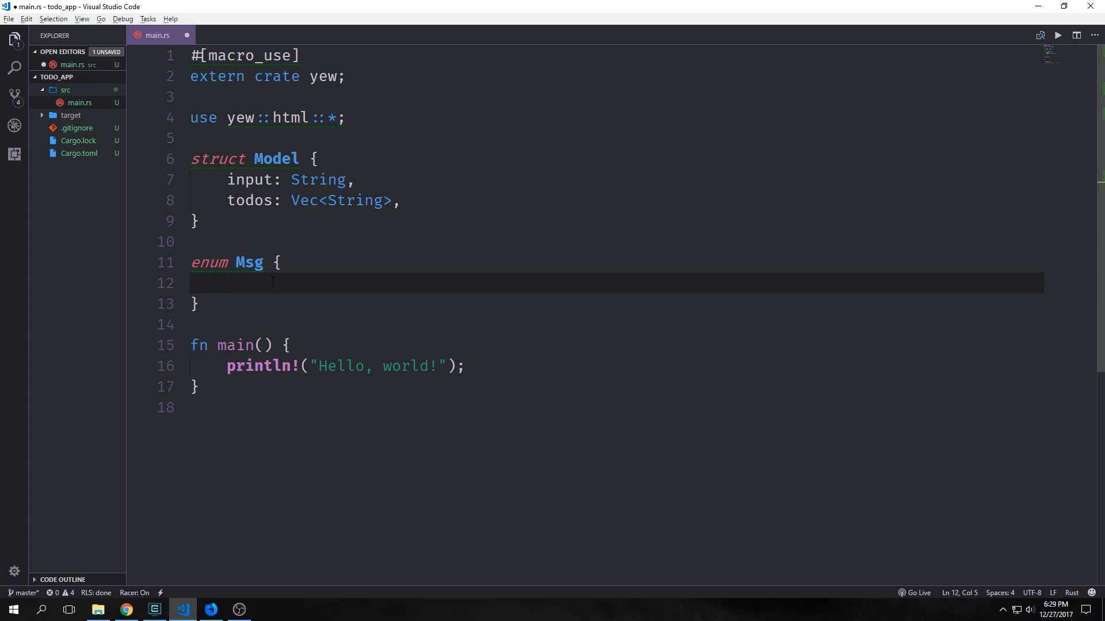
type("Add,")
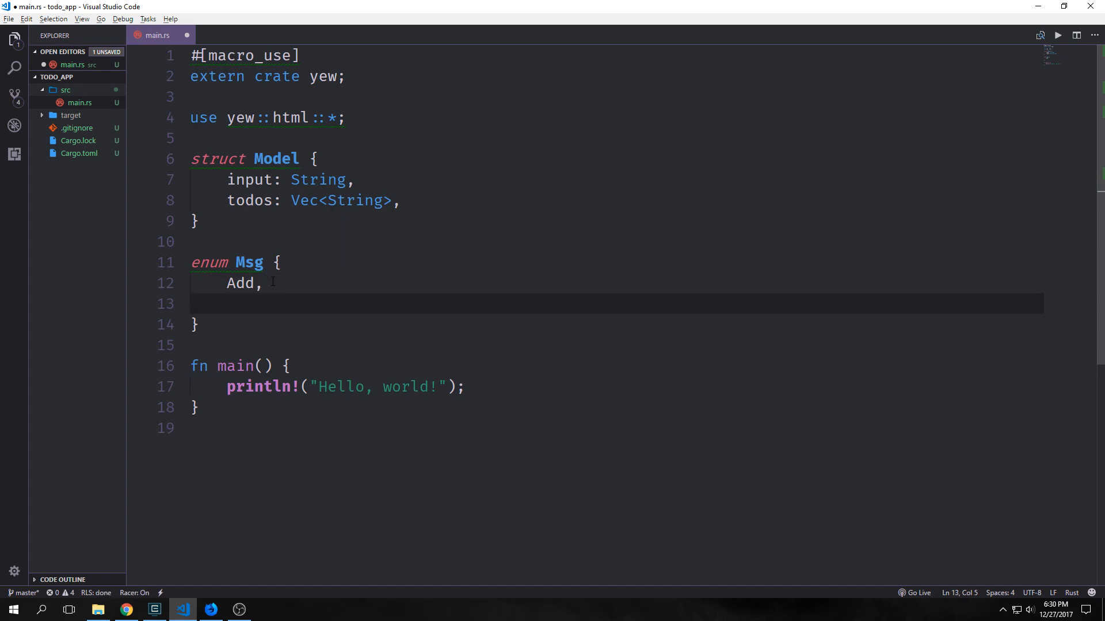
type("Update(String),")
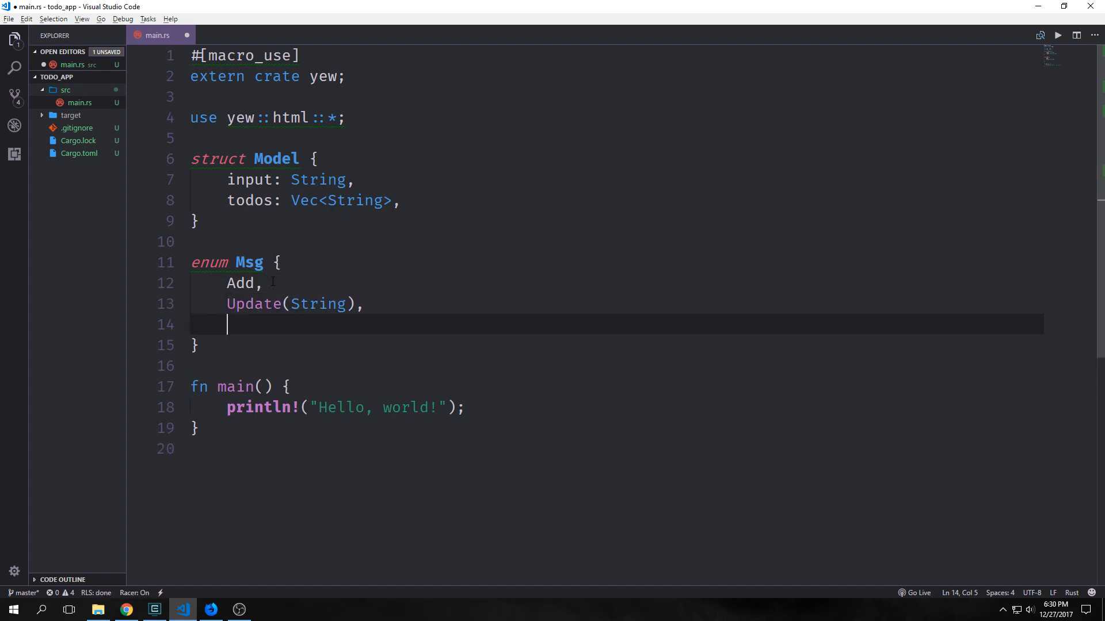
type("Remove(usize),")
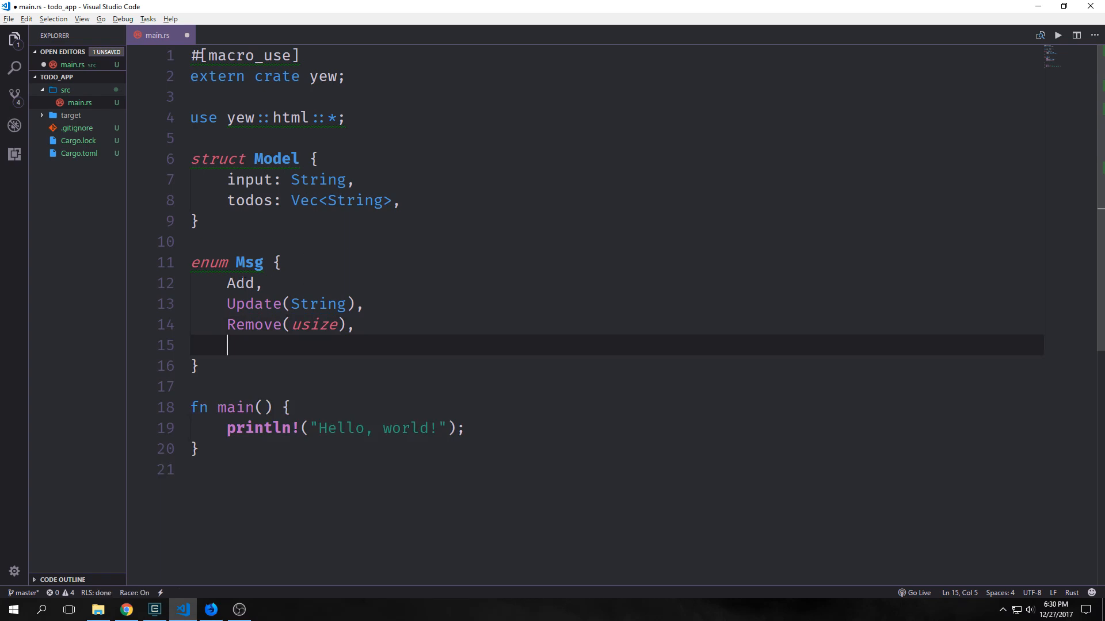
double_click(313, 324)
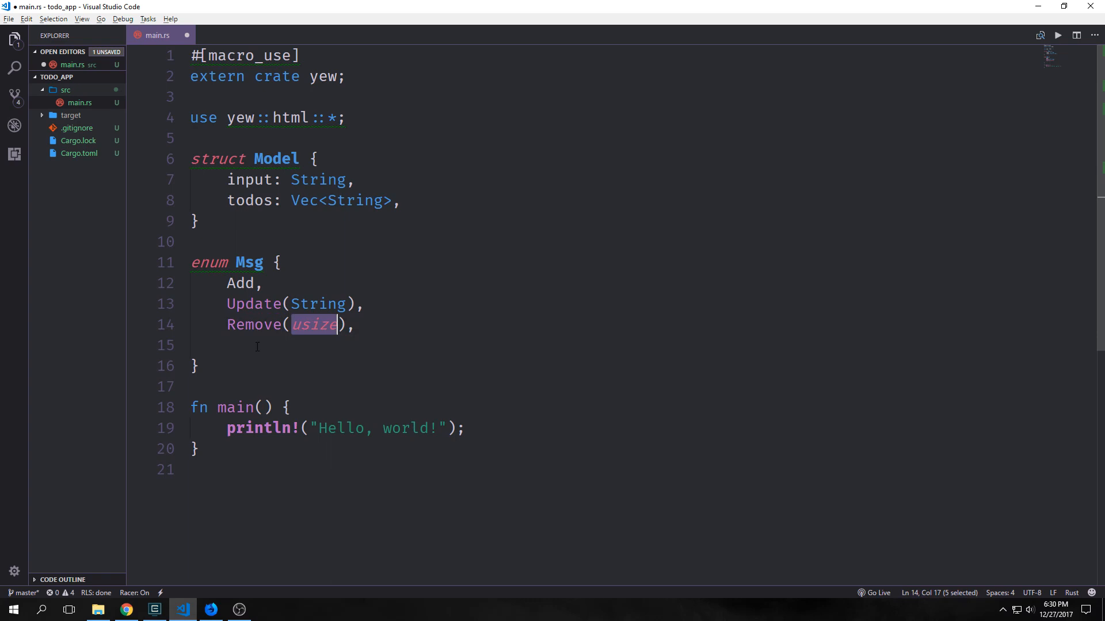
type("RemoveAll,")
type("fn update(_: &mut Context<Msg>, model: &mut Model, msg: Msg) {")
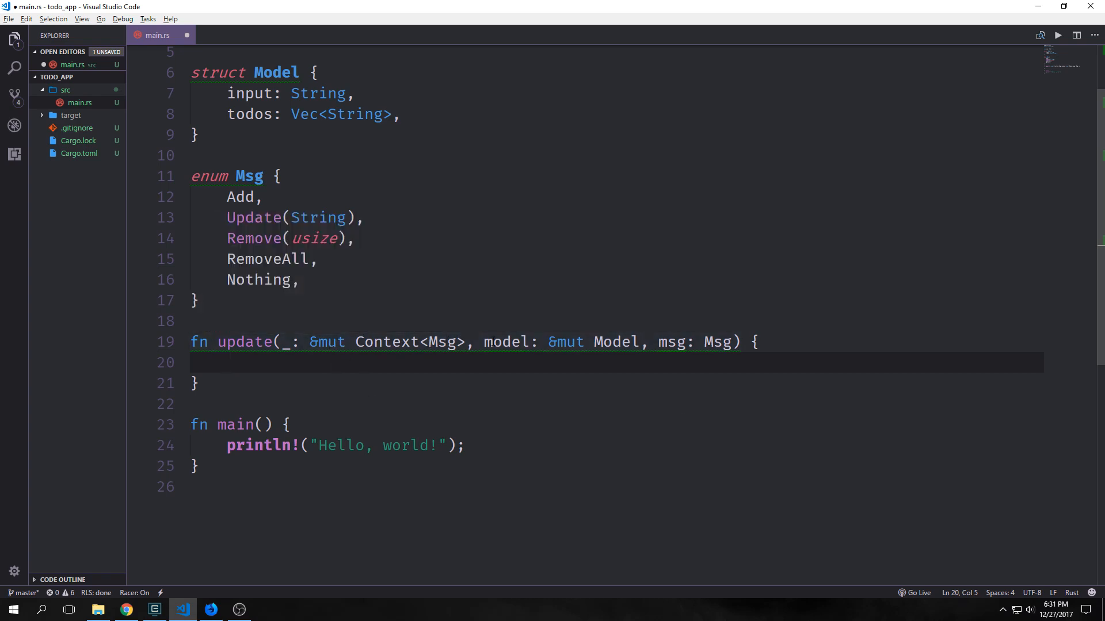
mouse_move(643, 332)
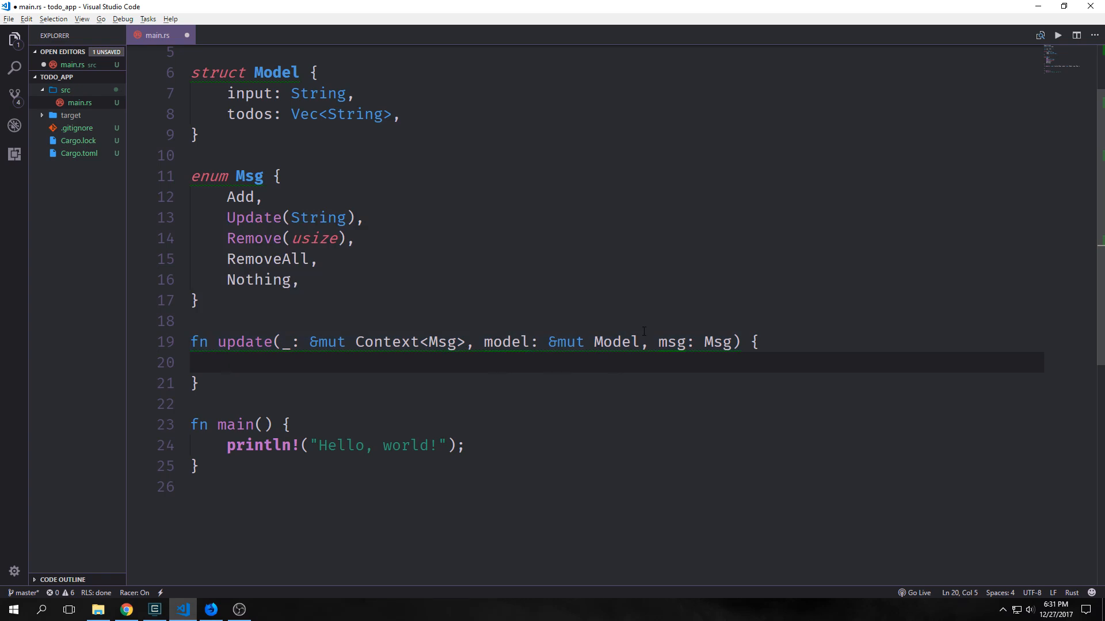
Highlight the Model parameter of update, then move below the update function
double_click(673, 342)
type("match msg {")
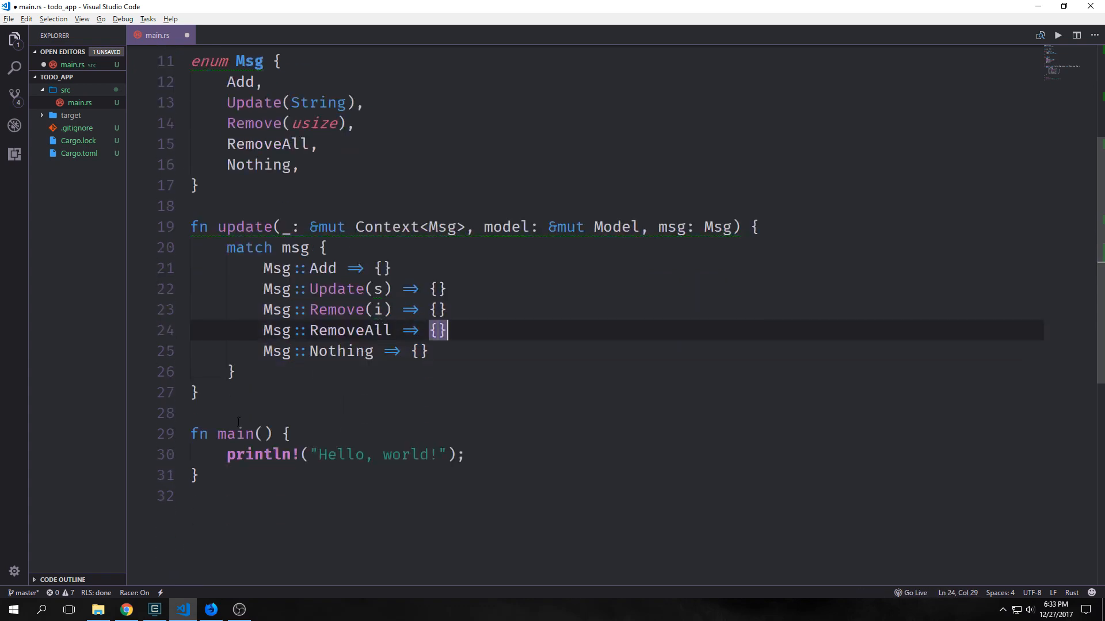
left_click(194, 393)
type("fn view(model: &Model) -> Html<Msg> {")
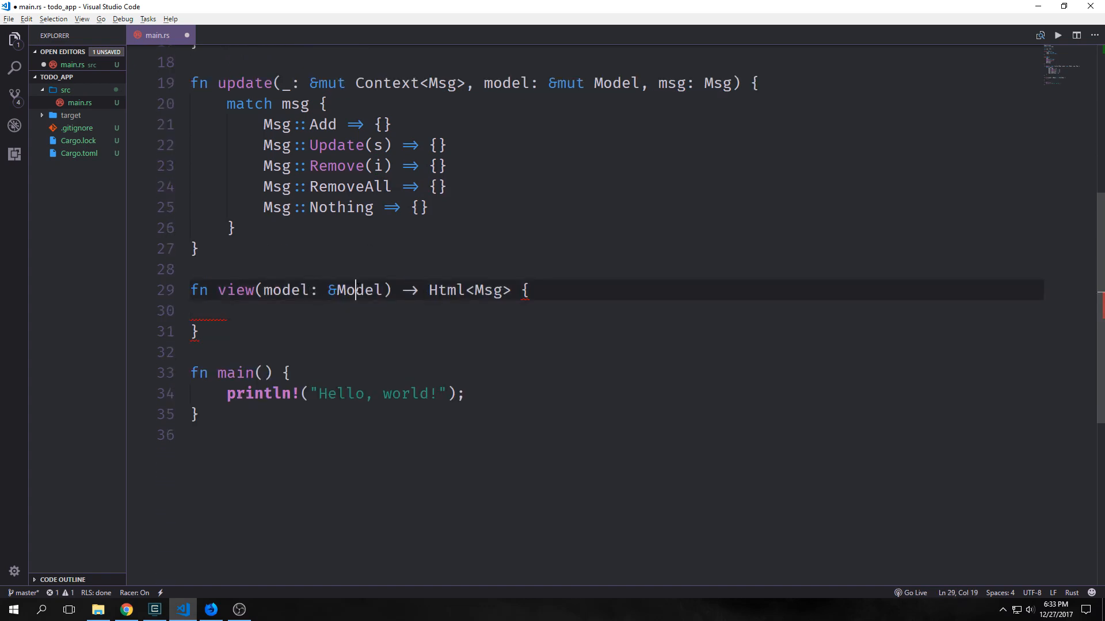
Write the html! body with a {"Todo App"} h1 heading and an <input /> field
double_click(446, 290)
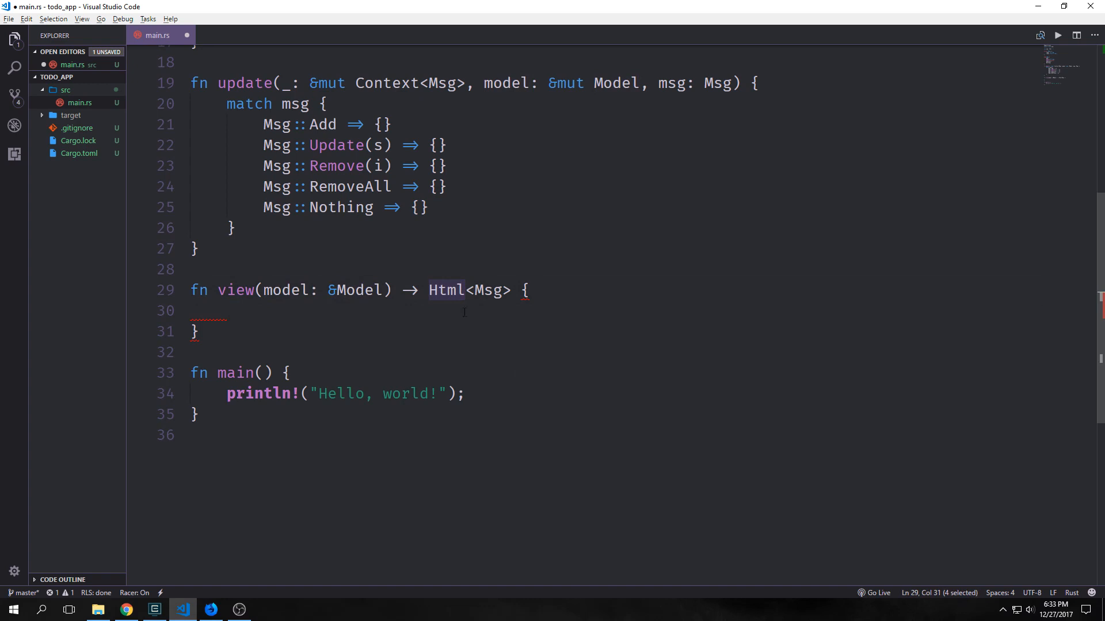
type("html! {")
type("<h1>{\"Todo App\"}</h1>")
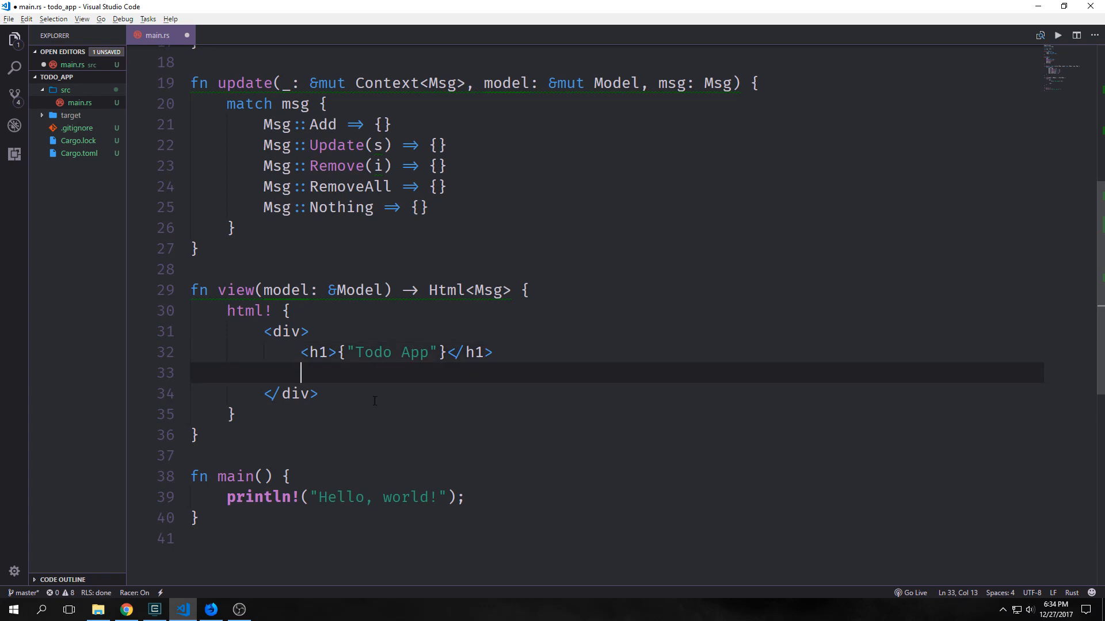
left_click_drag(336, 352, 447, 352)
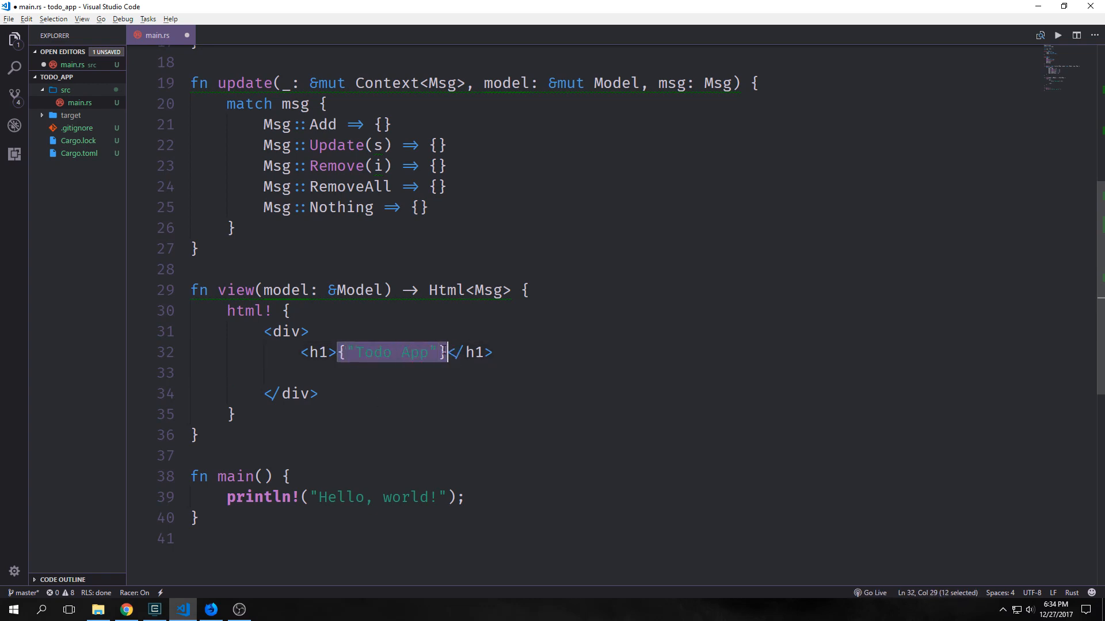
left_click(339, 352)
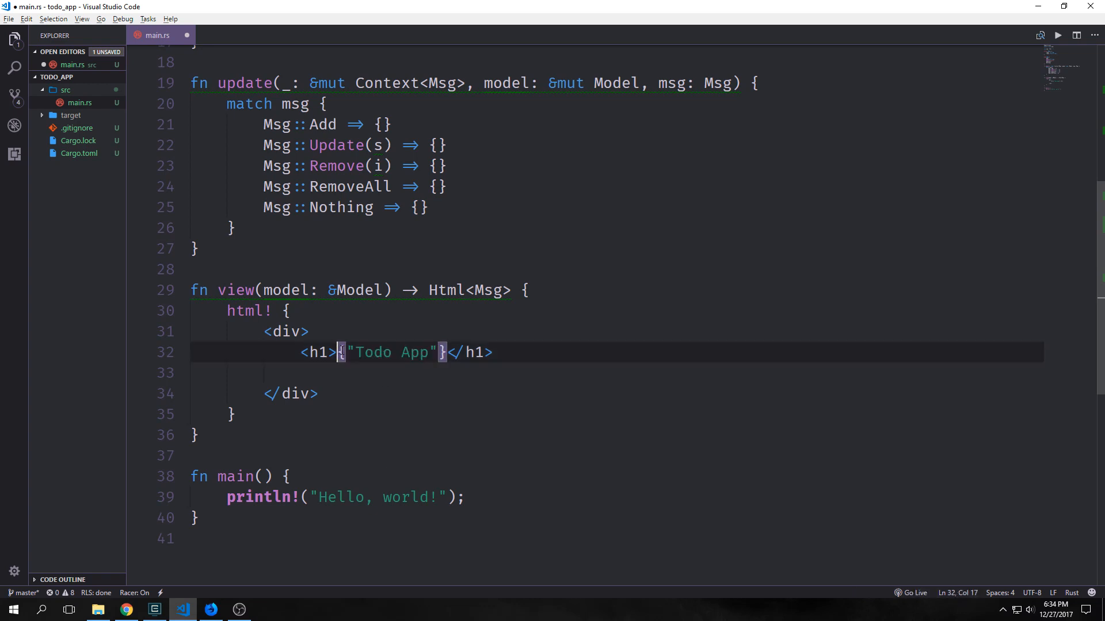
left_click_drag(345, 352, 430, 352)
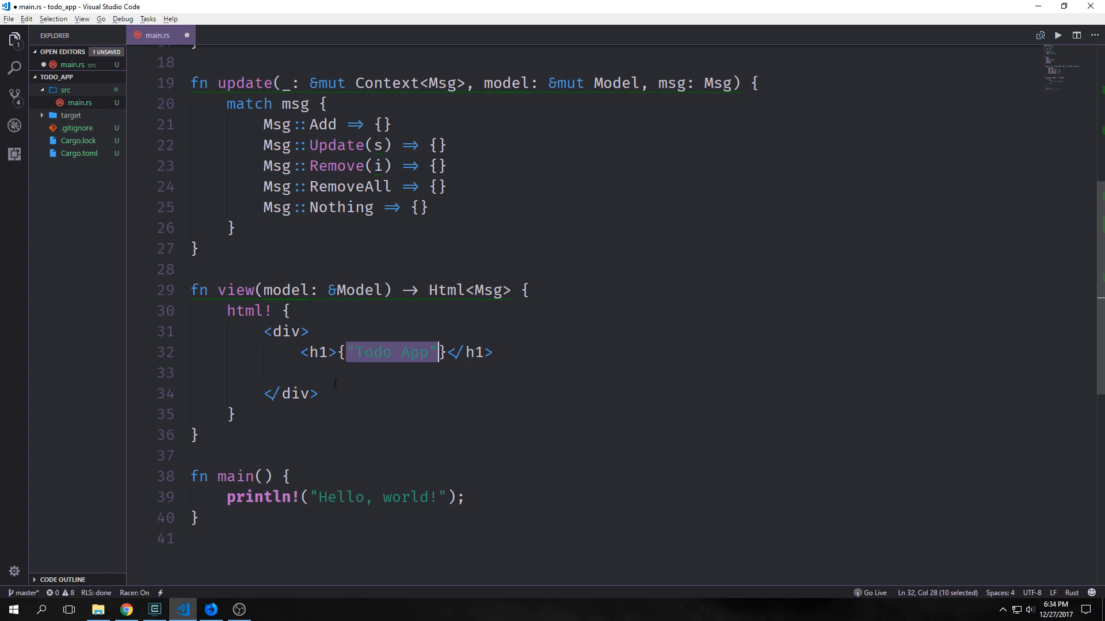
type("<input />")
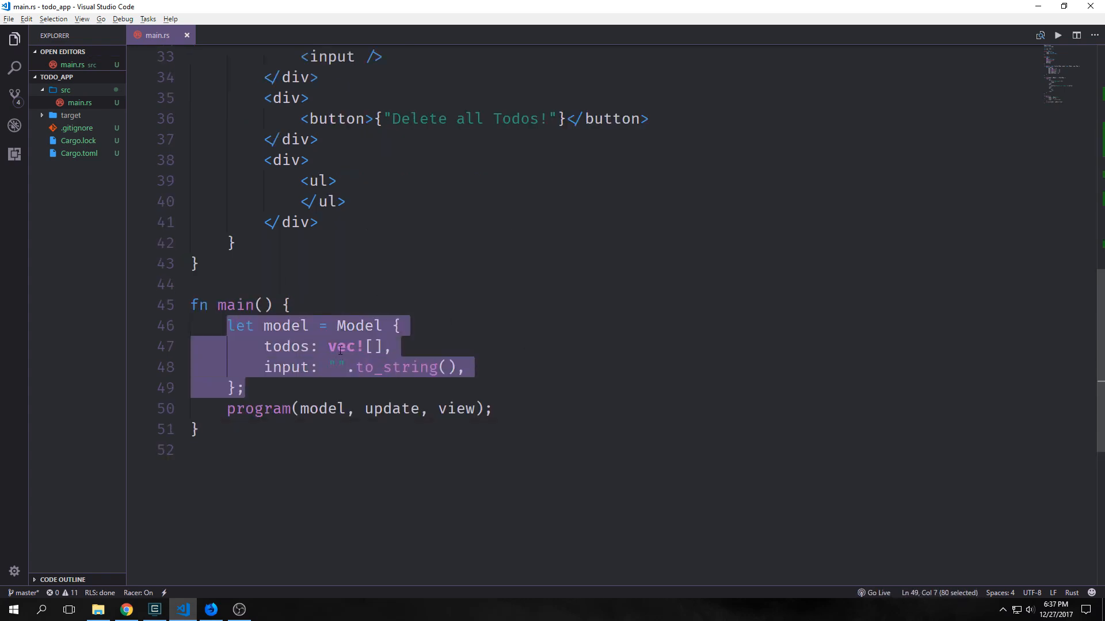
Point out the Model built with todos: vec![] and input: "".to_string() passed to program
left_click(267, 346)
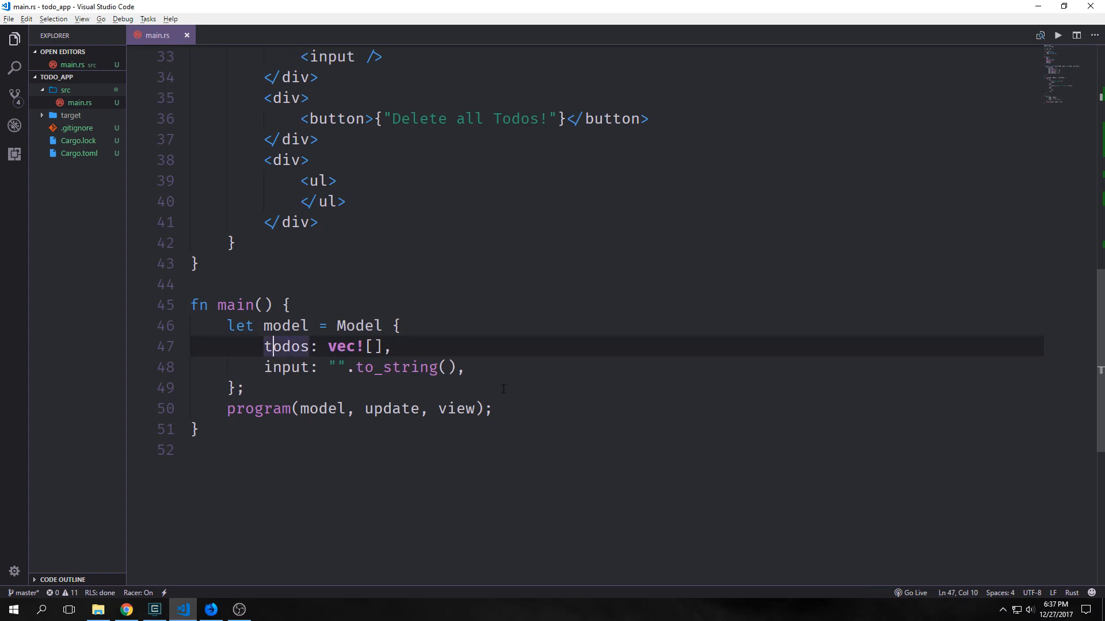
double_click(341, 346)
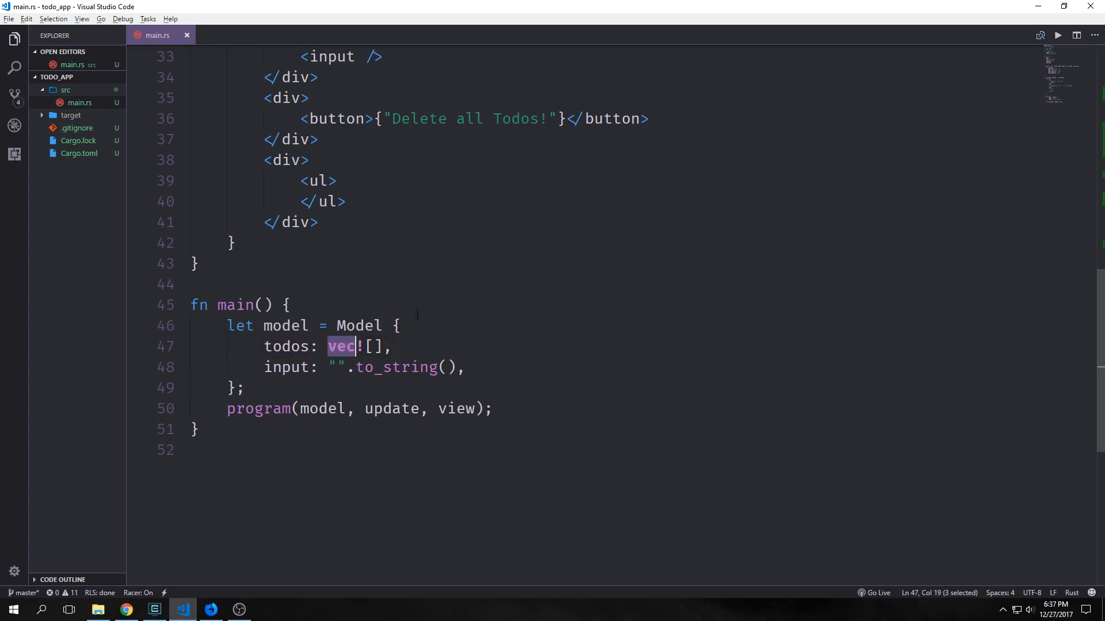
double_click(394, 367)
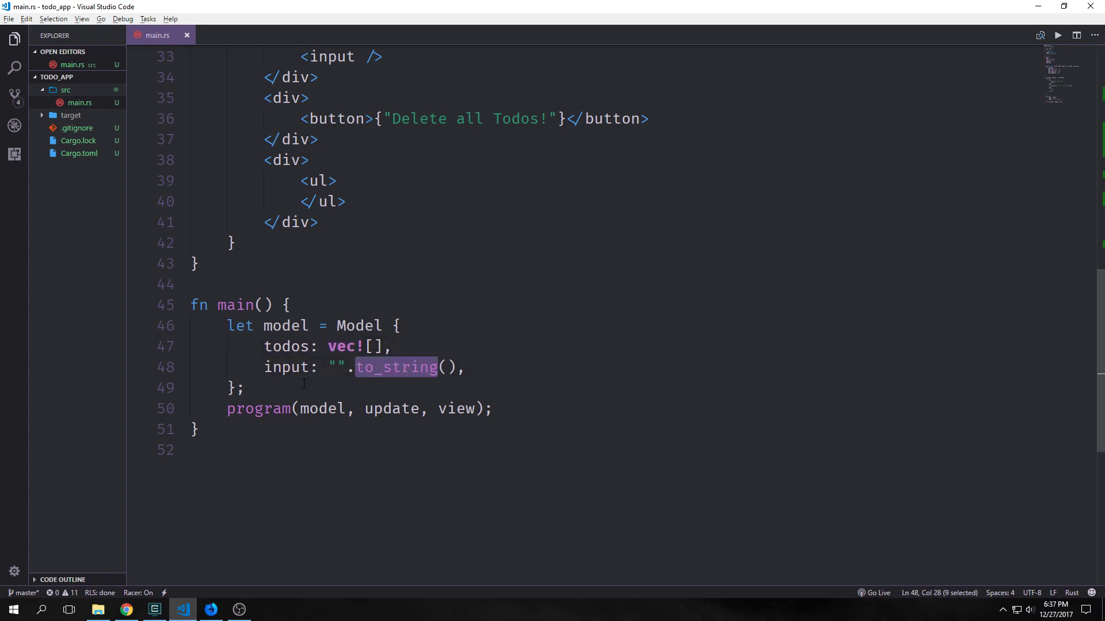
left_click(327, 367)
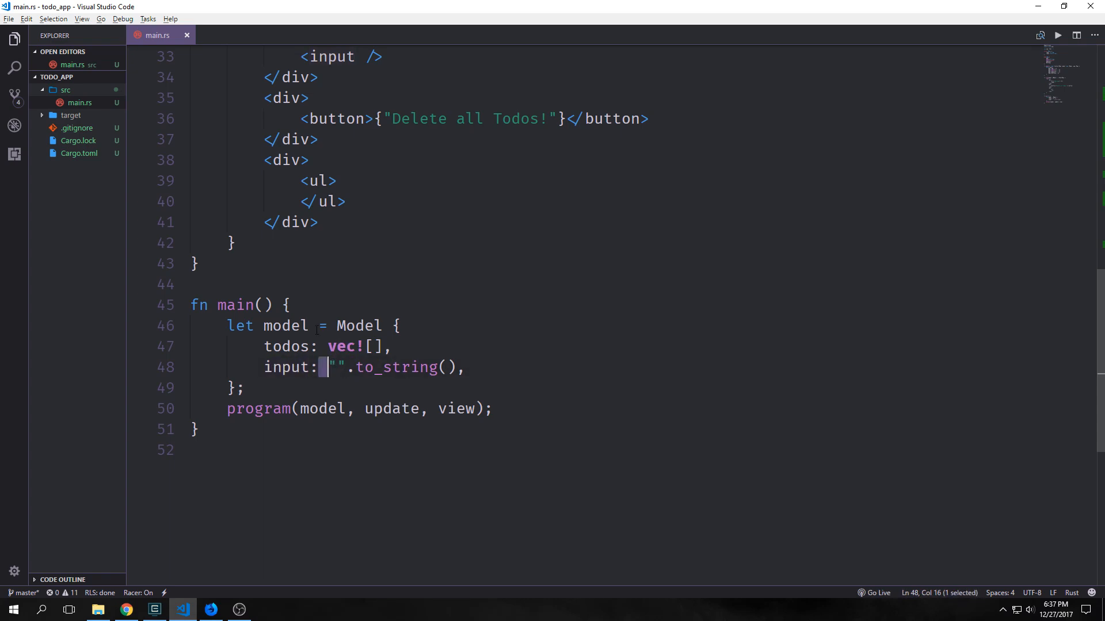
double_click(258, 409)
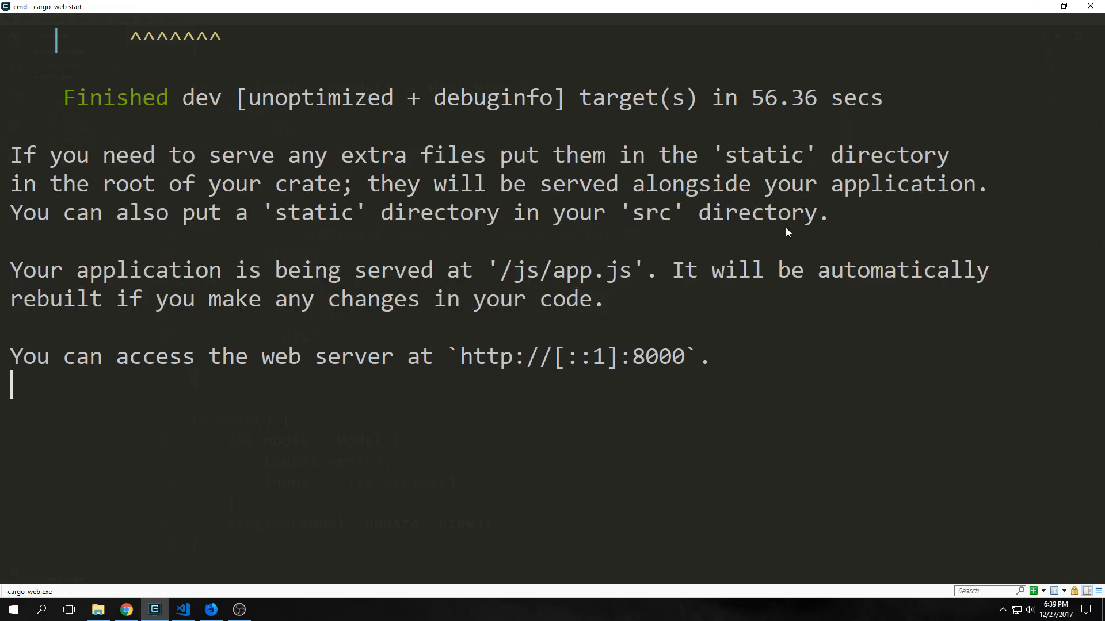
left_click_drag(10, 356, 222, 356)
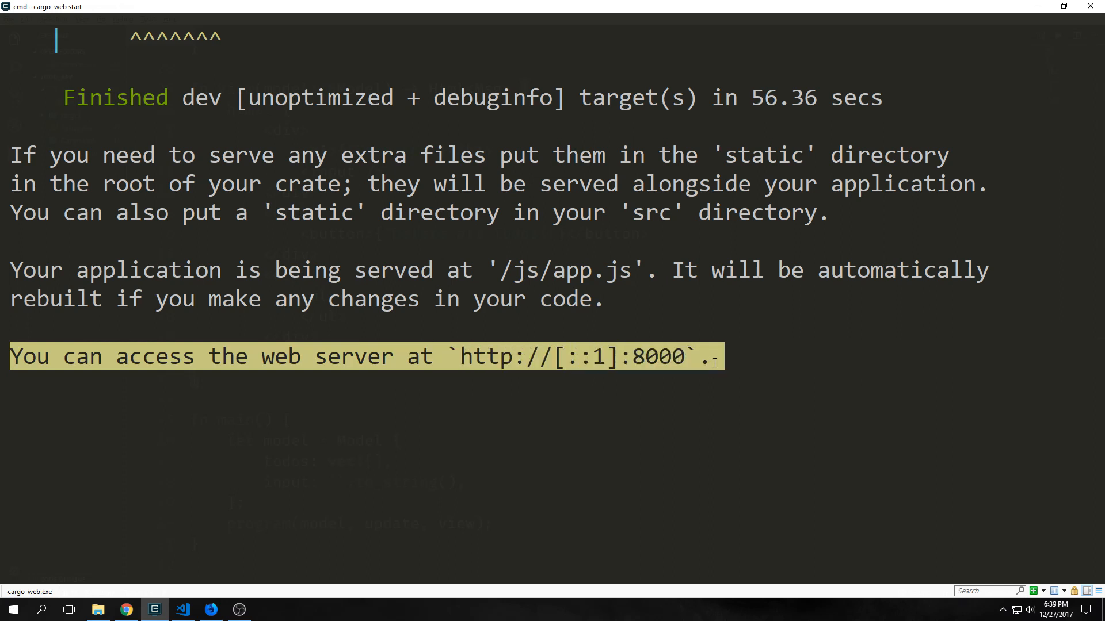
left_click(714, 370)
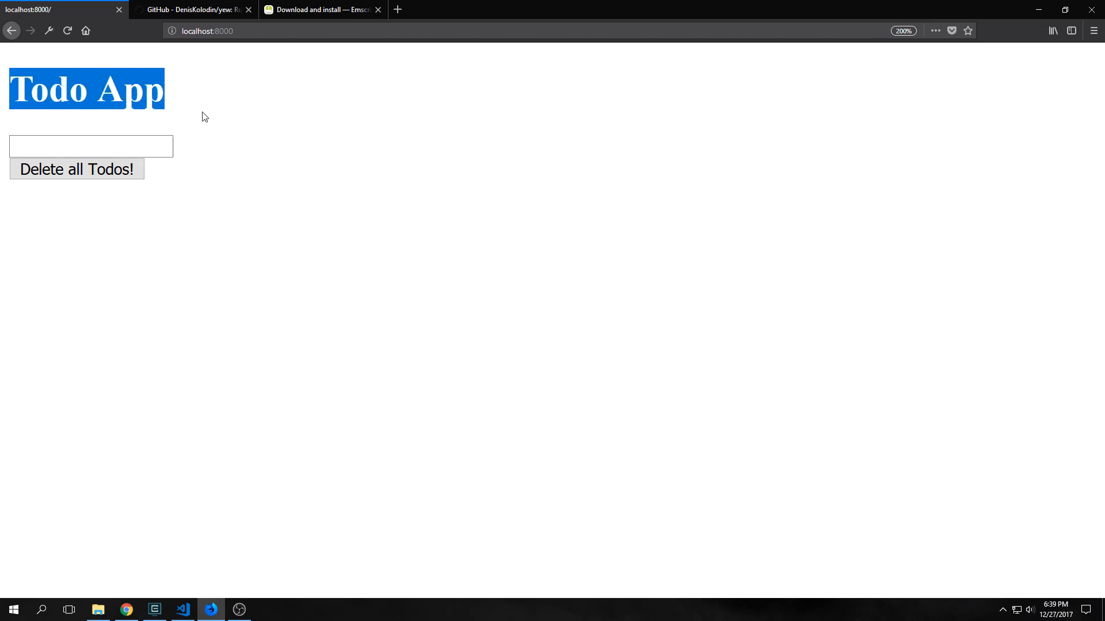
left_click(115, 147)
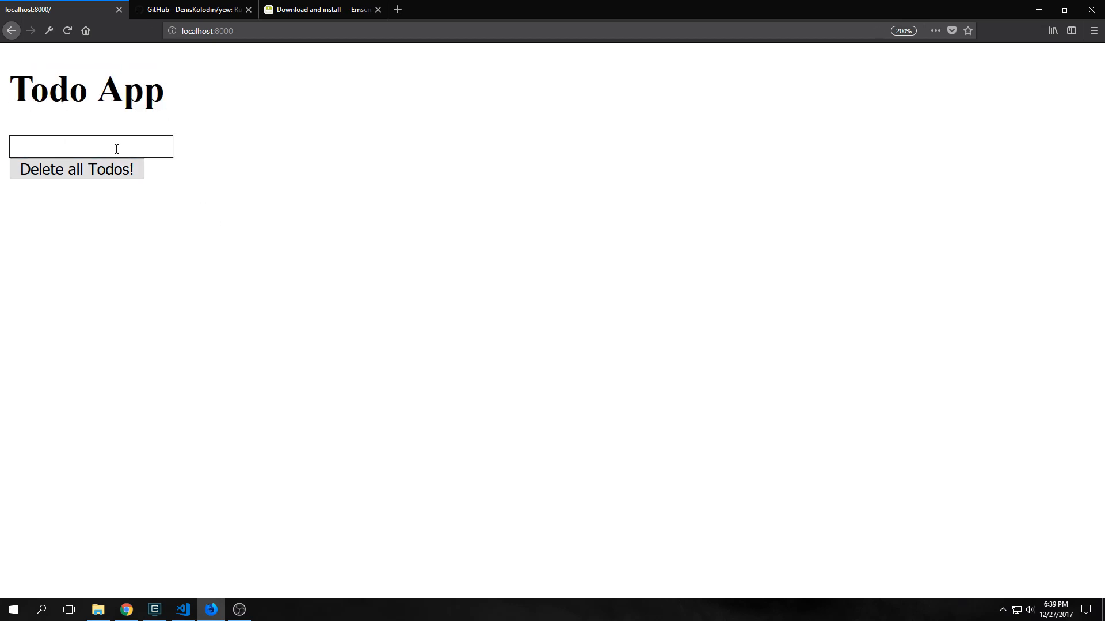
left_click(76, 169)
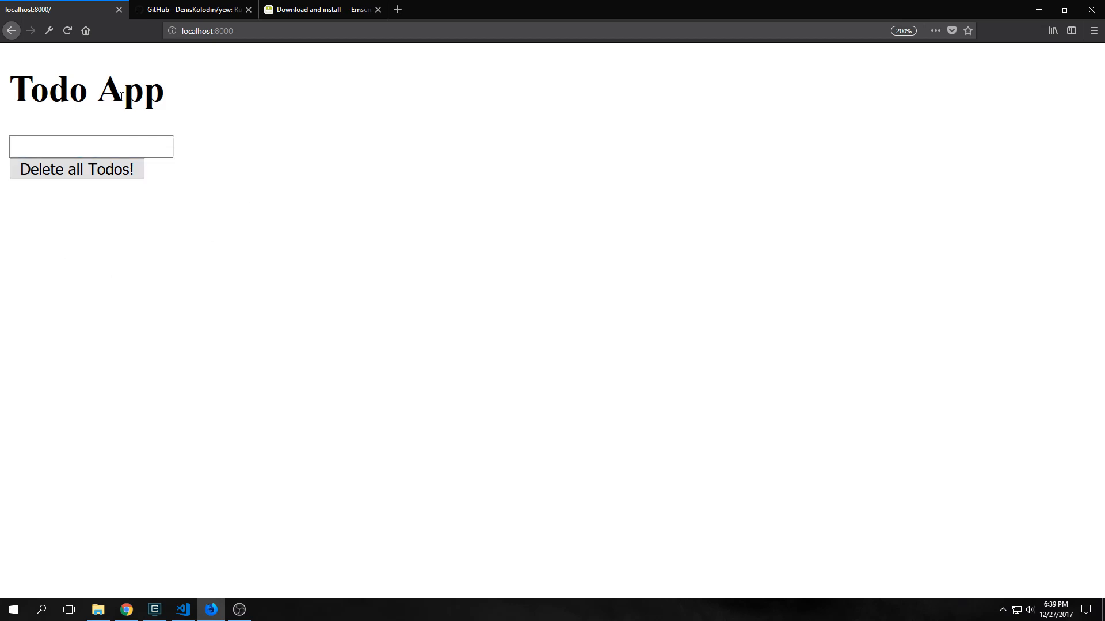
left_click(91, 146)
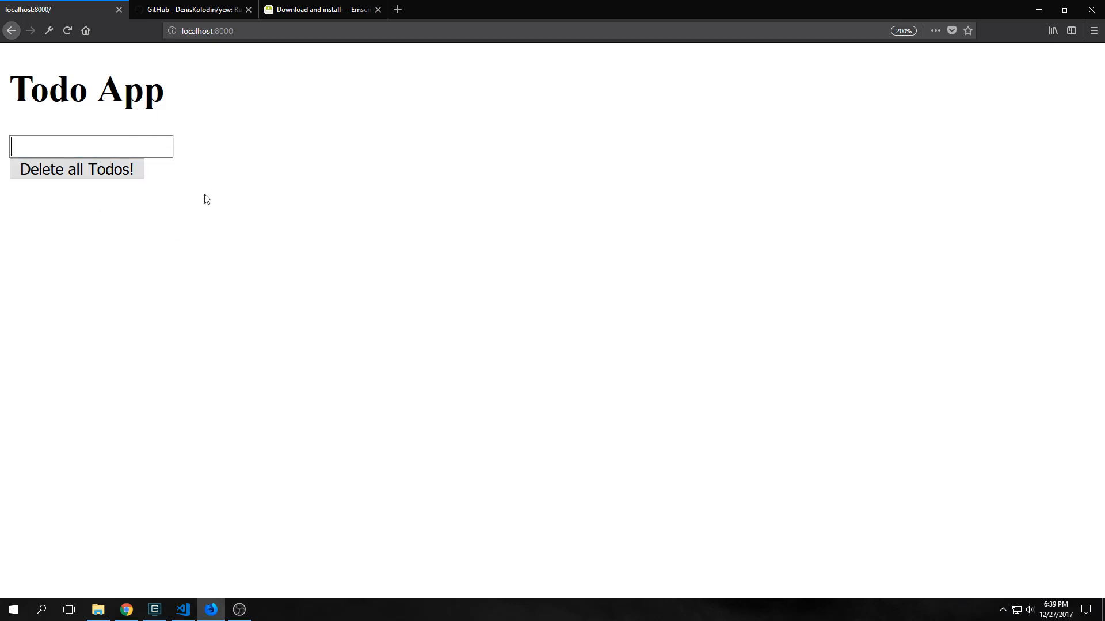
mouse_move(229, 441)
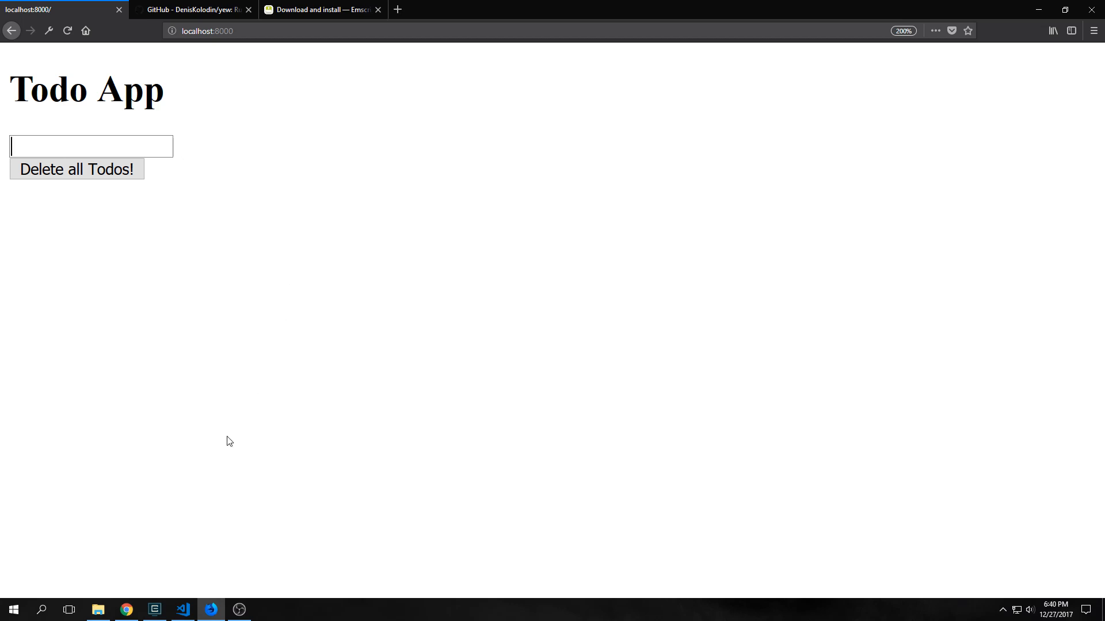
left_click(183, 610)
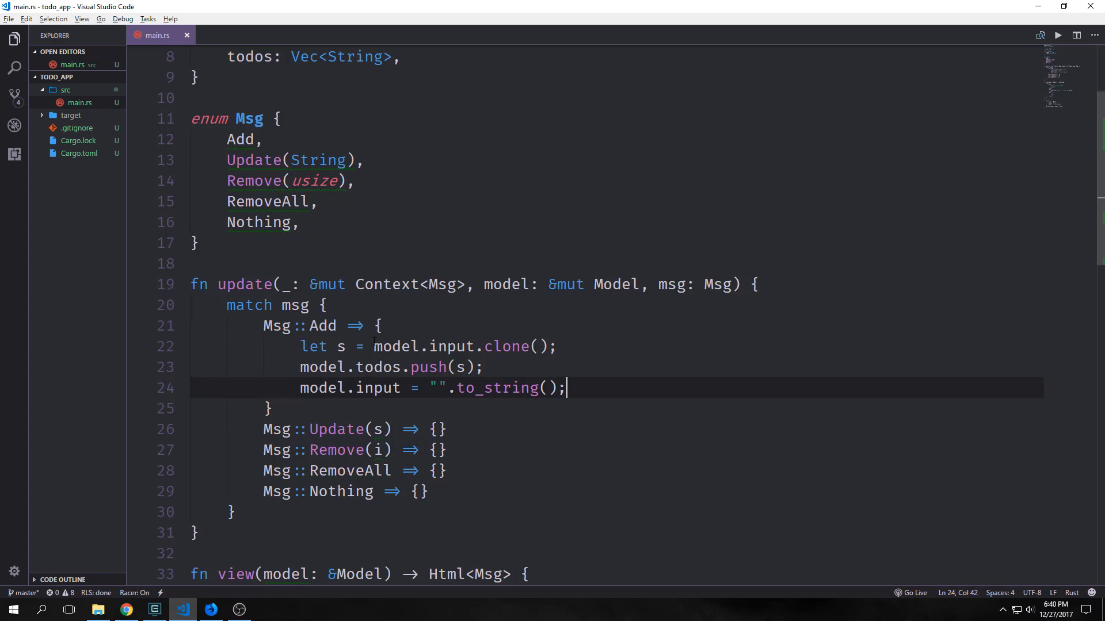
Make the Update arm store the new input string with model.input = s;
double_click(455, 347)
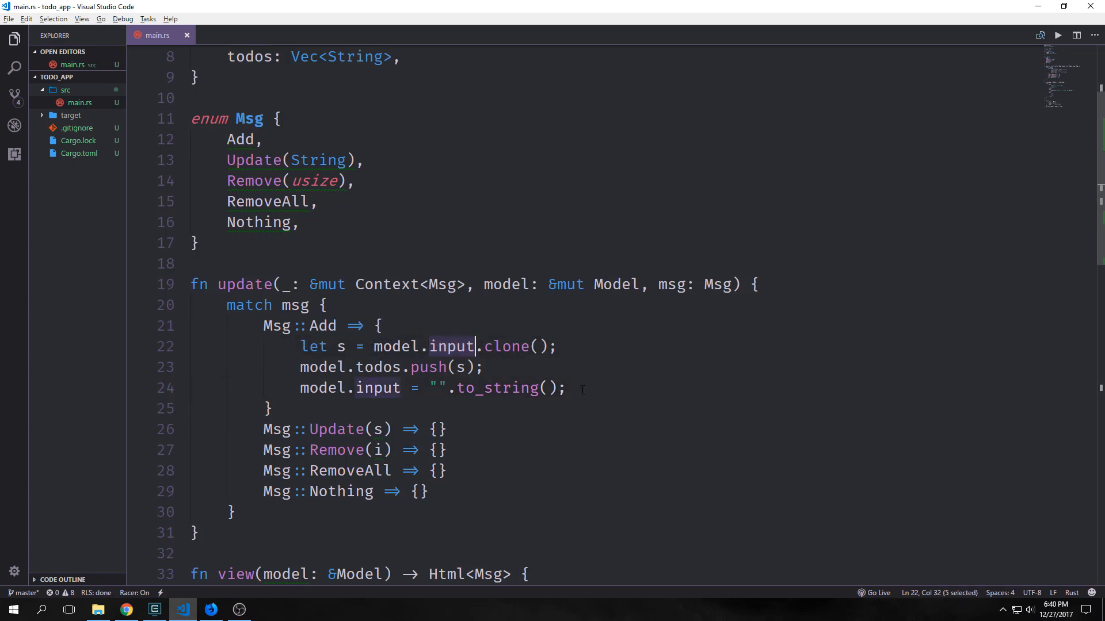
left_click(329, 367)
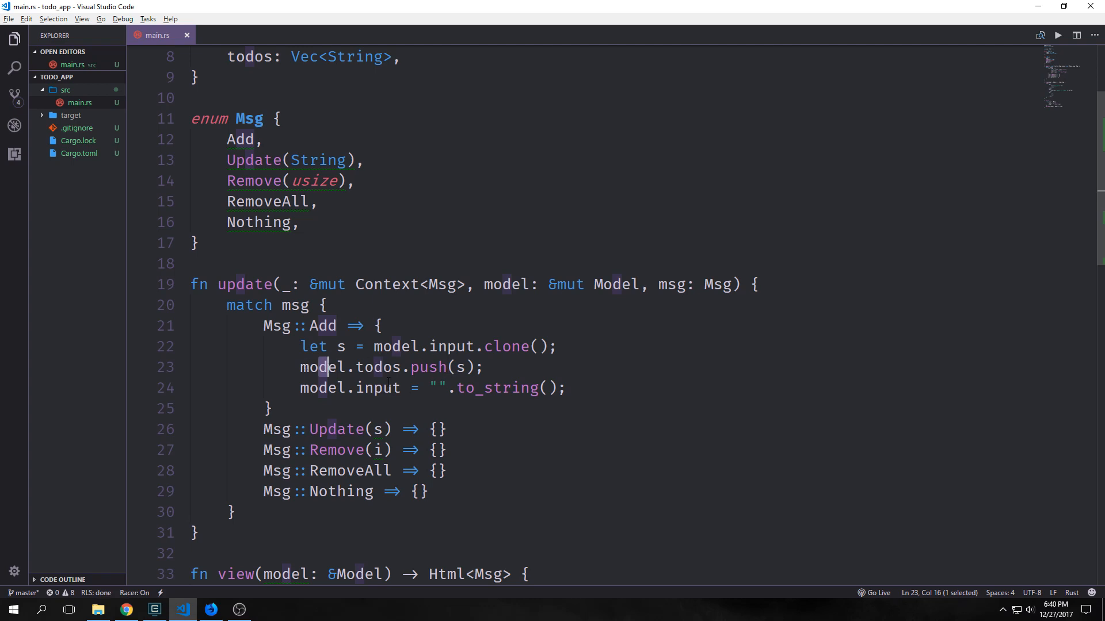
double_click(377, 367)
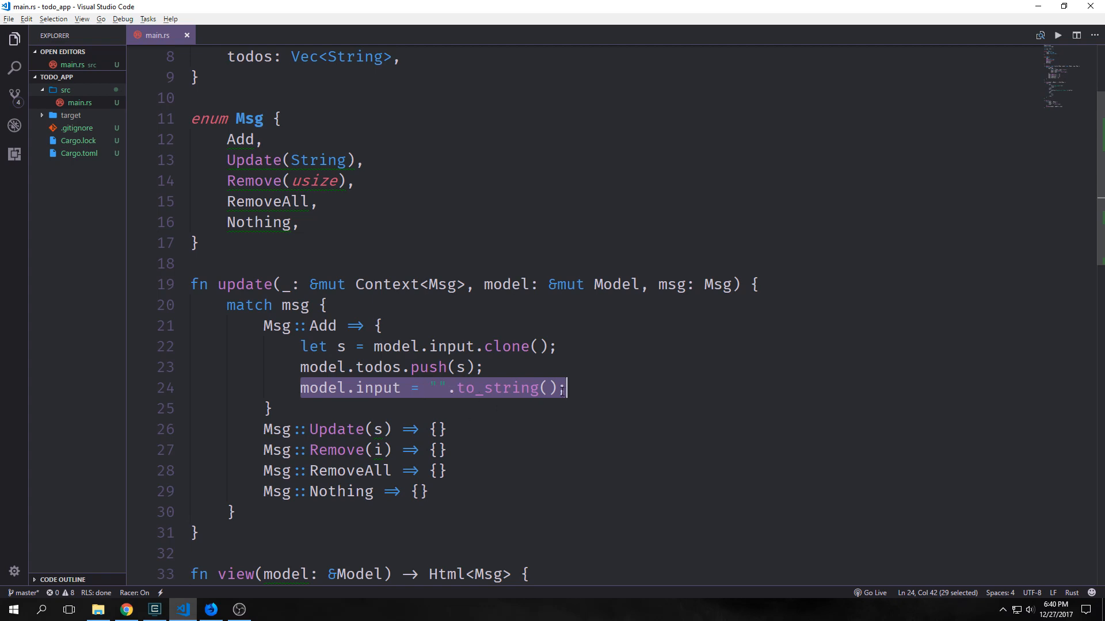
type("model.input = s;")
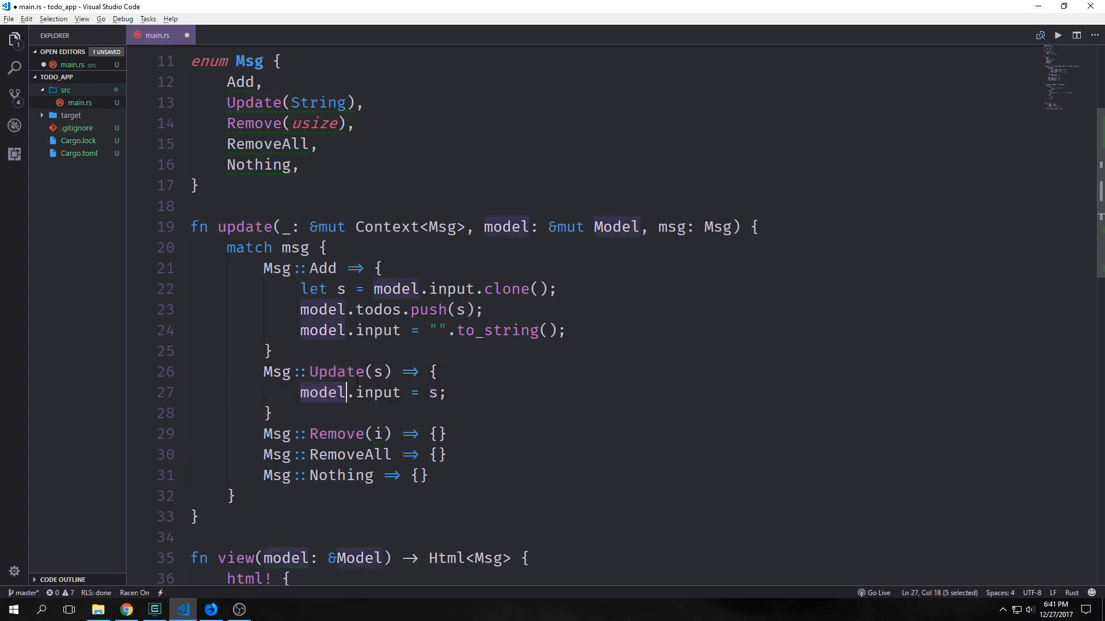
Make Remove delete the indexed todo and RemoveAll reset todos to an empty vec
type("model.todos.remove(i);")
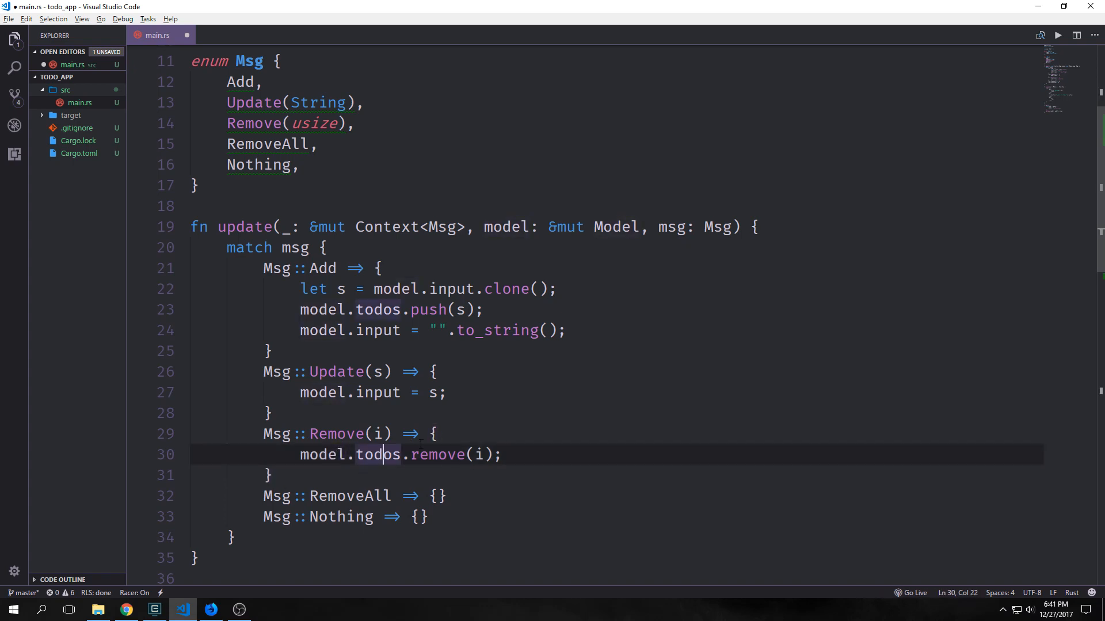
double_click(437, 455)
type("model.todos = vec![];")
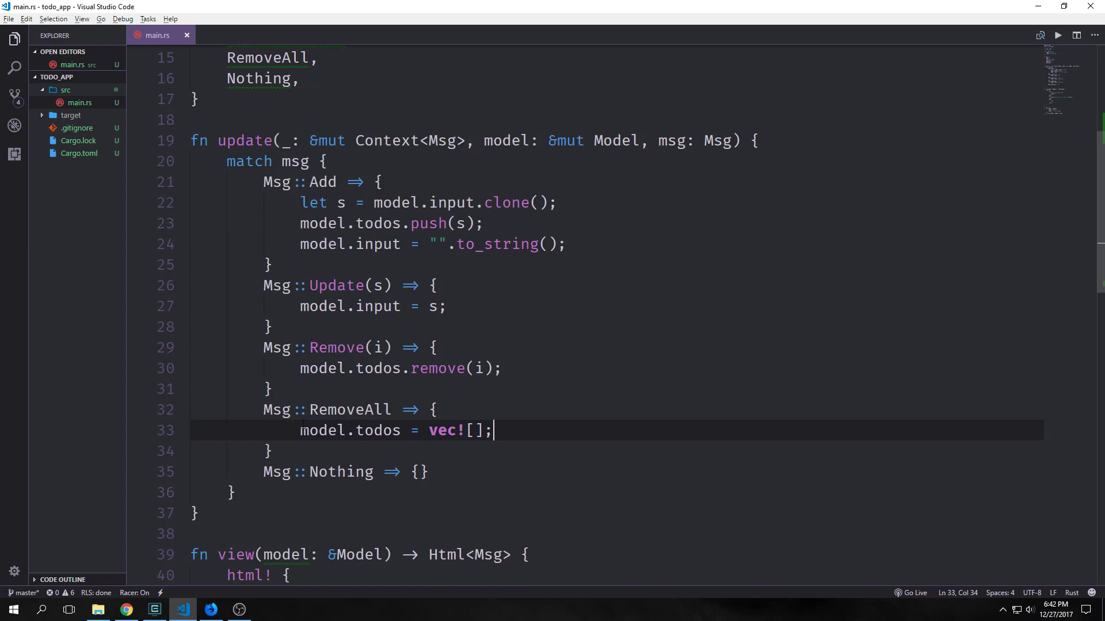
left_click(311, 431)
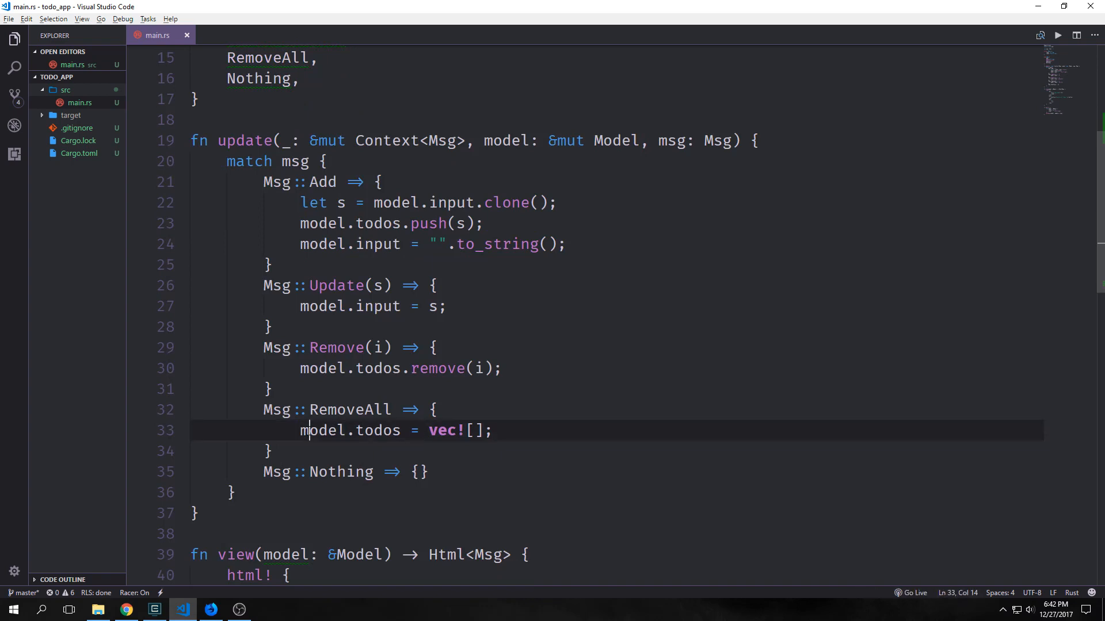
double_click(377, 430)
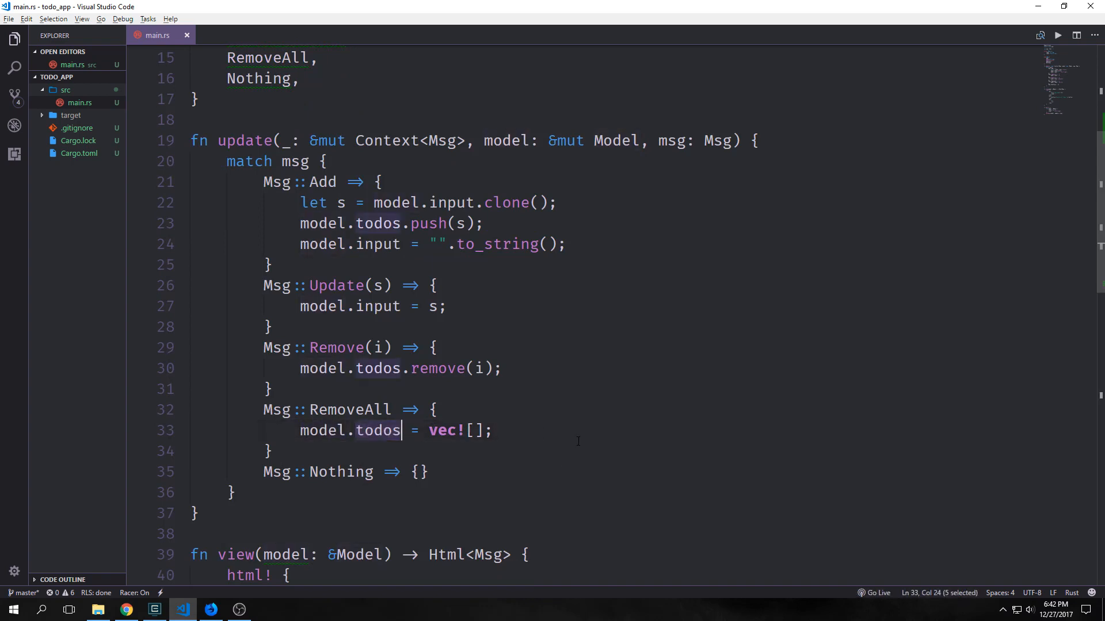
scroll("down", 3)
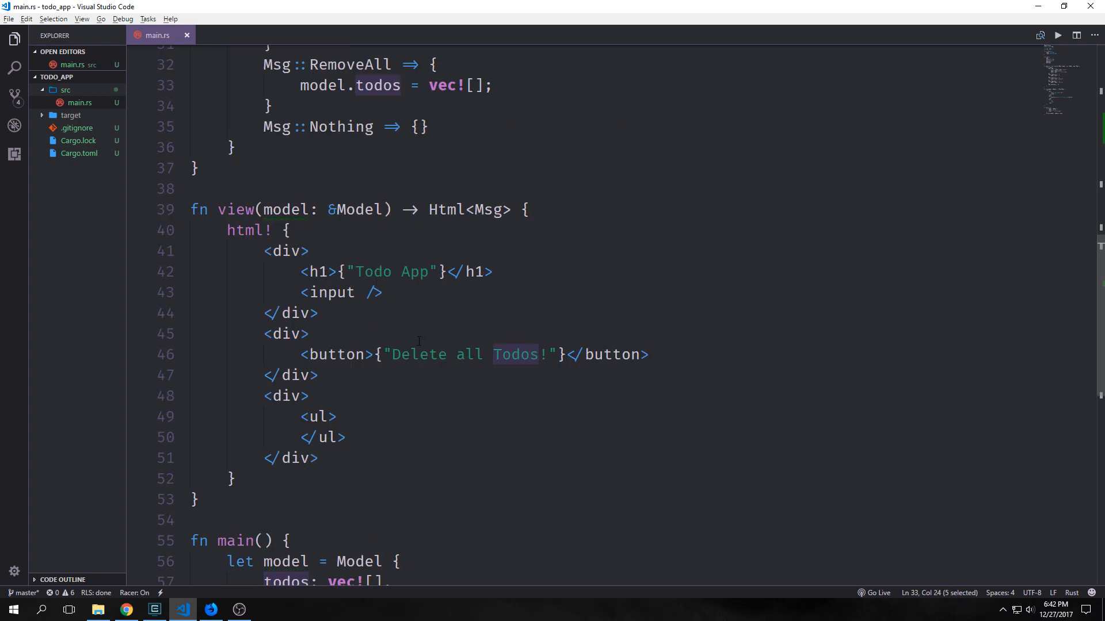
Give the input placeholder "what do you want to do?" and bind value to &model.input
type("placeholder=\"what do you want to do?\",")
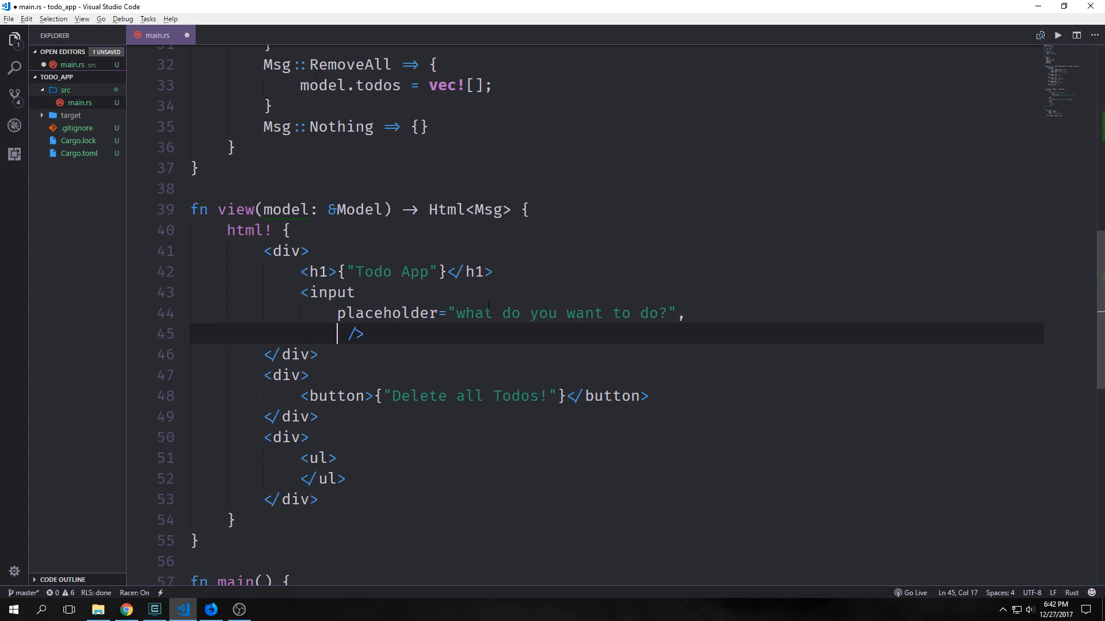
double_click(474, 313)
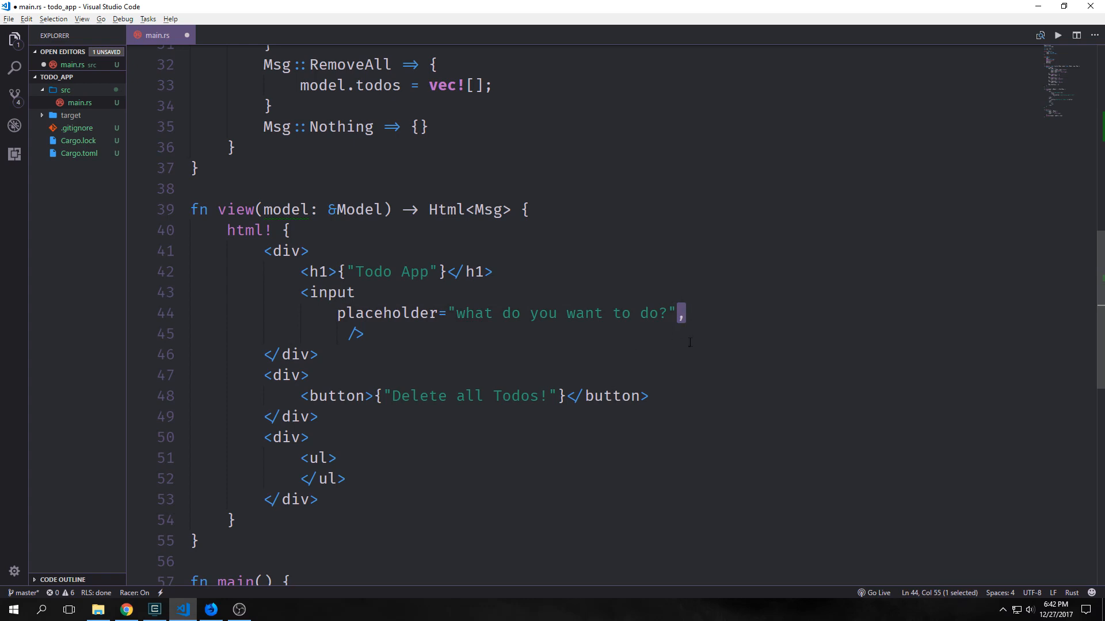
type("value=&model.input,")
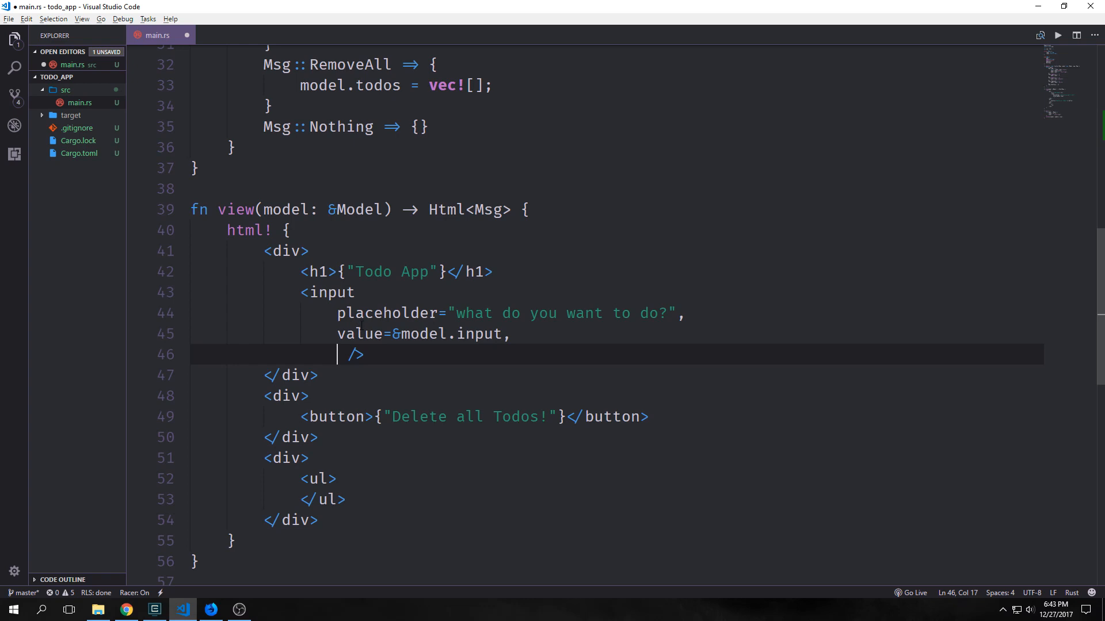
double_click(330, 293)
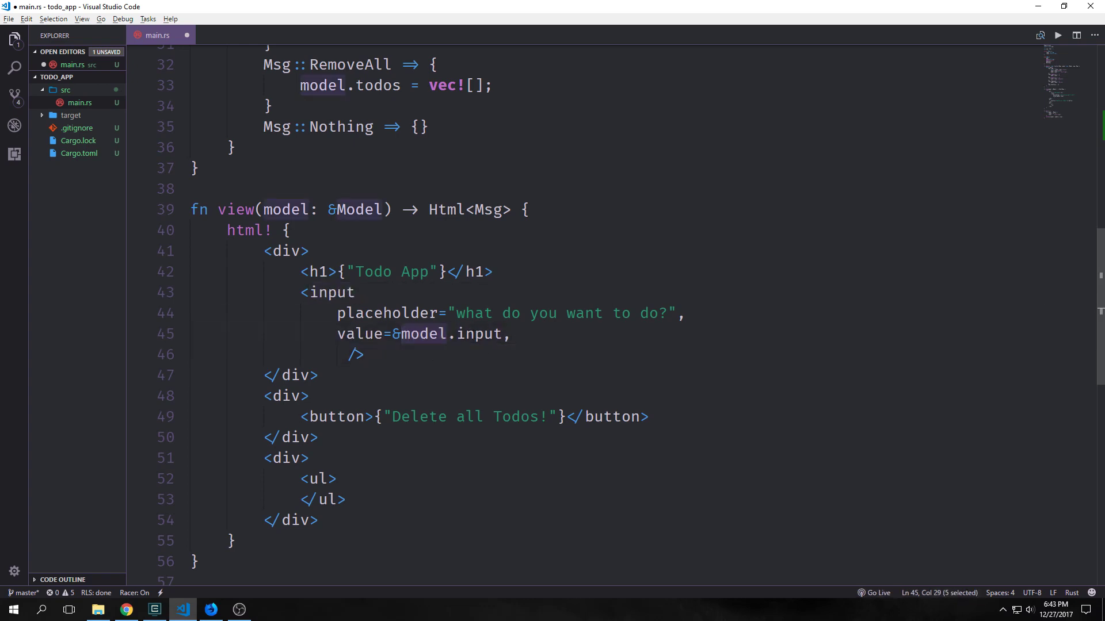
Add an oninput closure sending Msg::Update(e.value) and begin the onkeypress closure
type("oninput=|e: InputData| Msg::Update(e.value),")
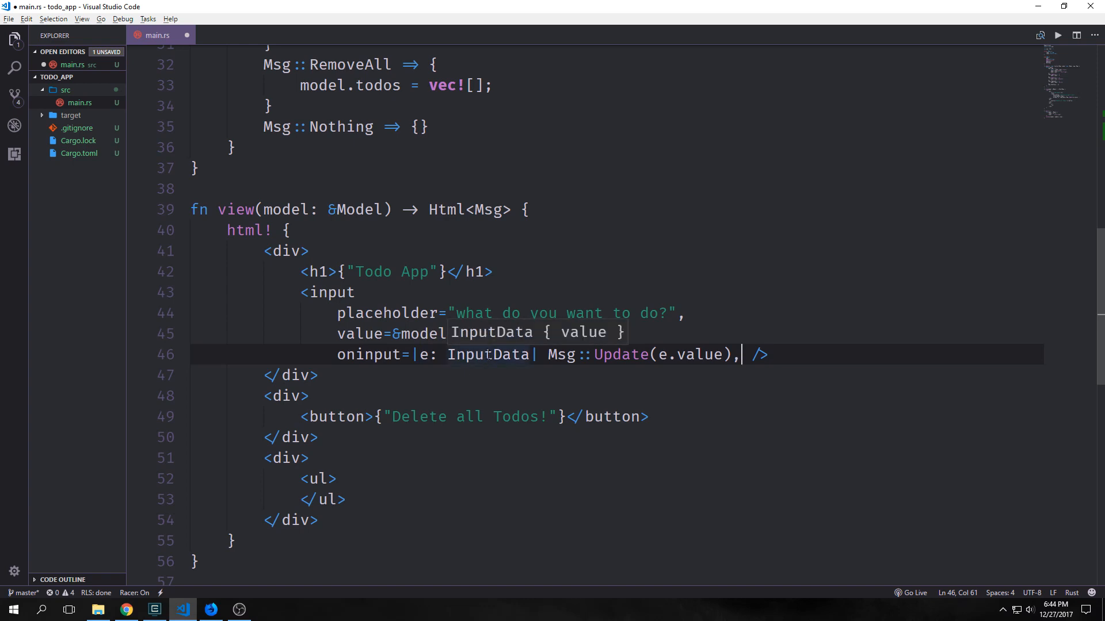
double_click(561, 355)
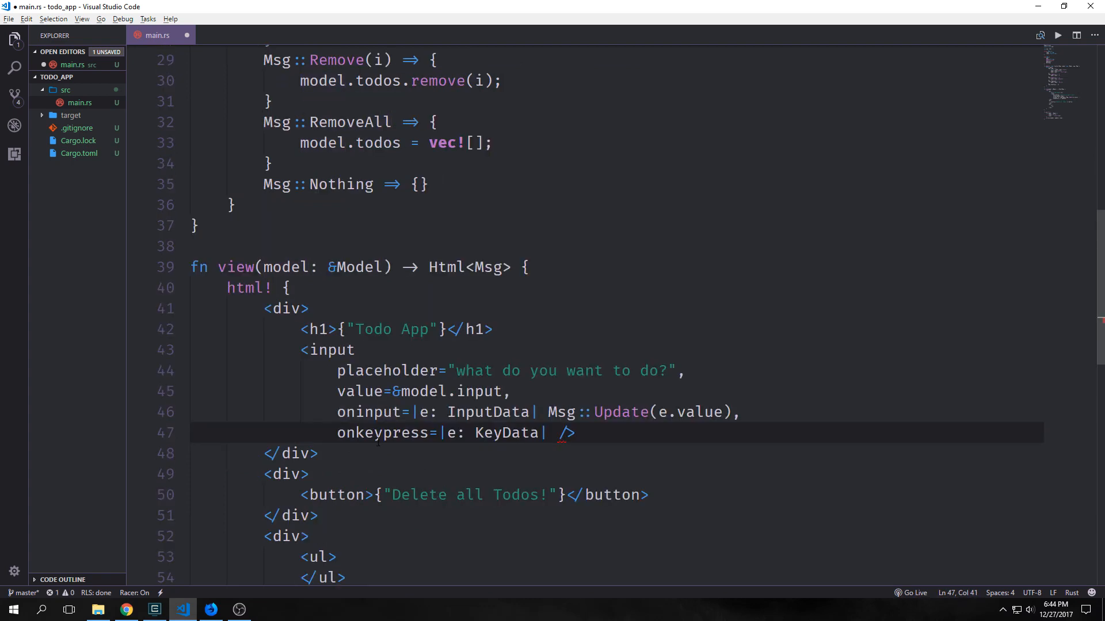
mouse_move(825, 545)
type("{")
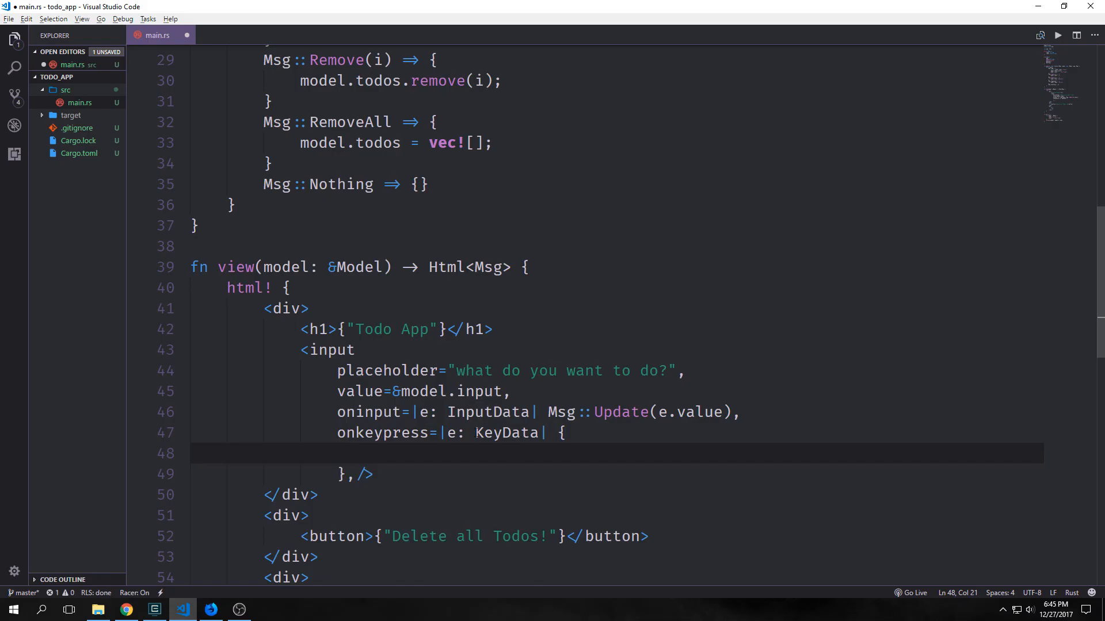
Send Msg::Add on Enter else Msg::Nothing, then add a <p> echoing &model.input
type("if e.key == \"Enter\" {Msg::Add} else {Msg::Nothing}")
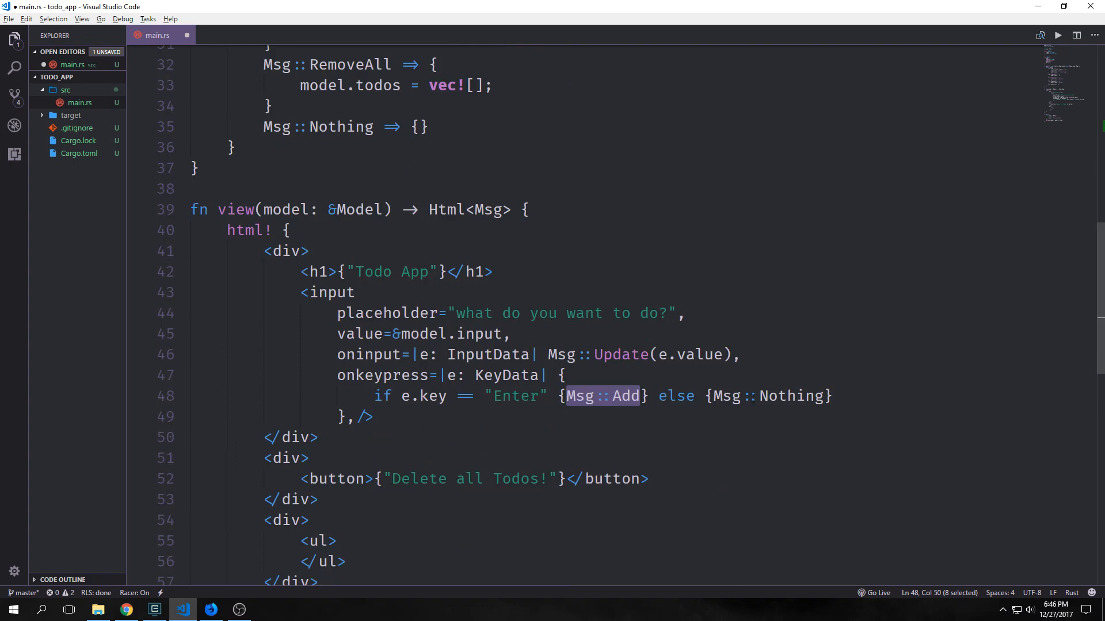
type("<p>{&model.input}</p>")
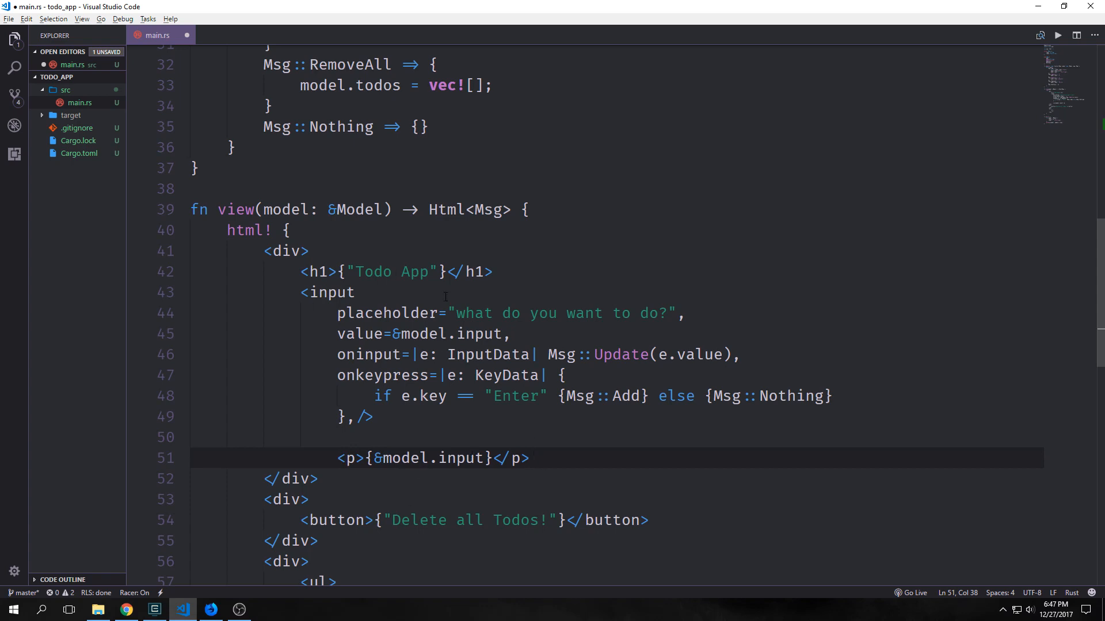
Place the cursor after the input element inside the first div
left_click(530, 458)
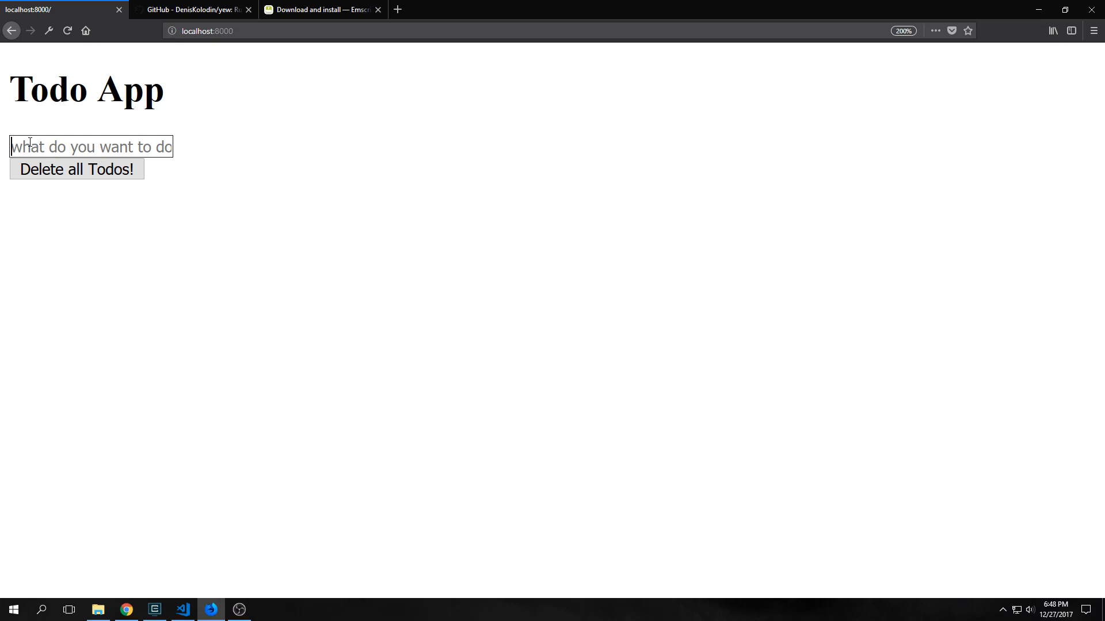
Test the input by typing Buy Milk, random strings and Get Milk to see them echoed live
type("Buy Milk")
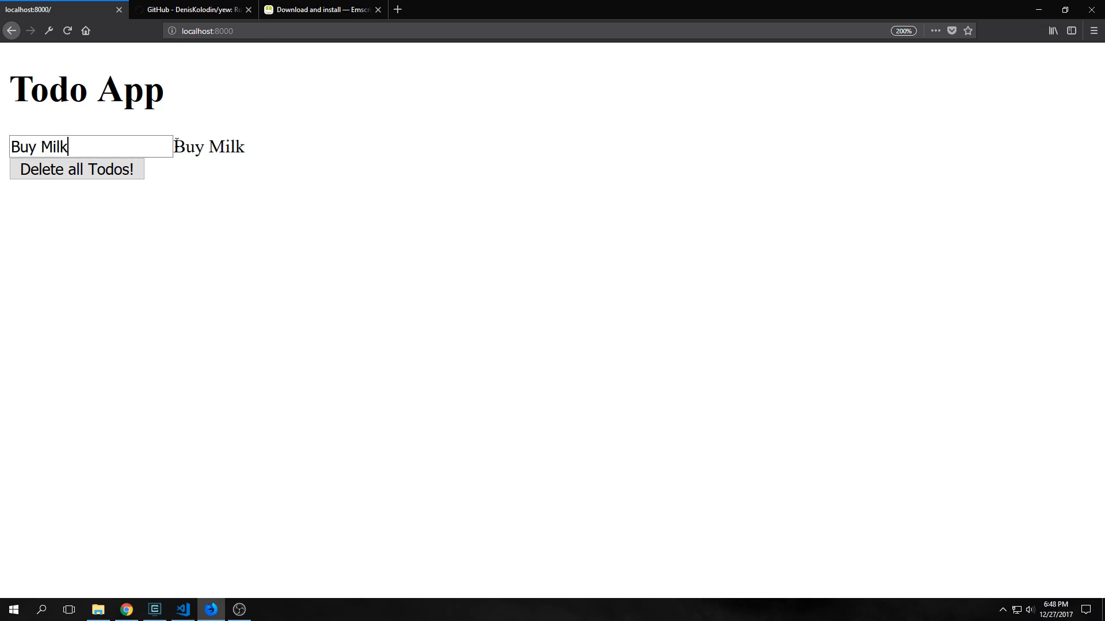
double_click(230, 146)
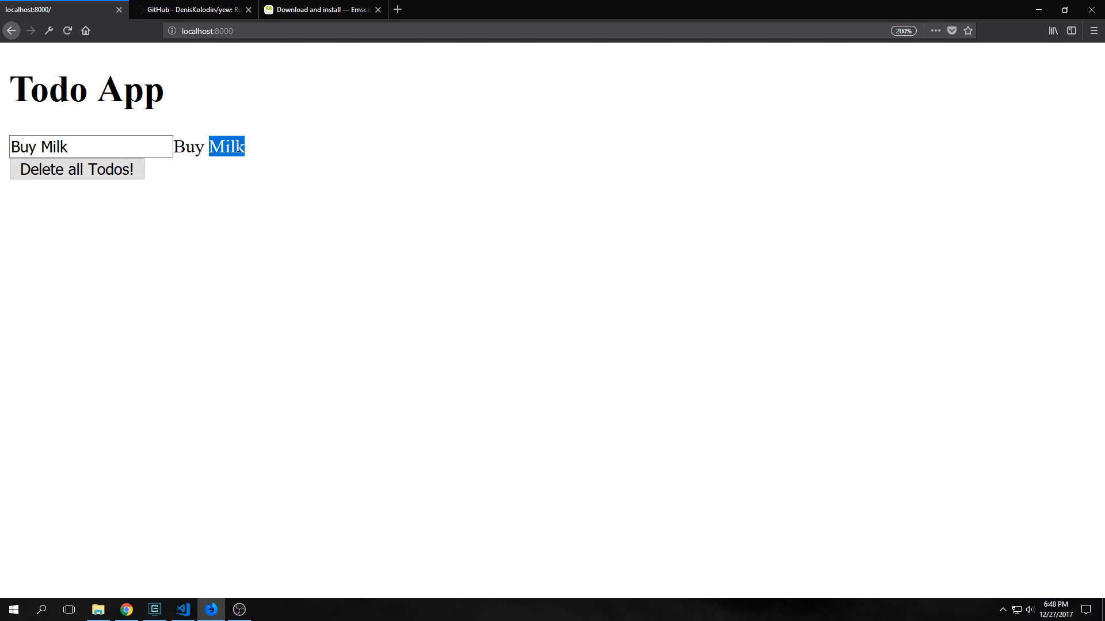
type("ljkhaskdjhalksjdhla")
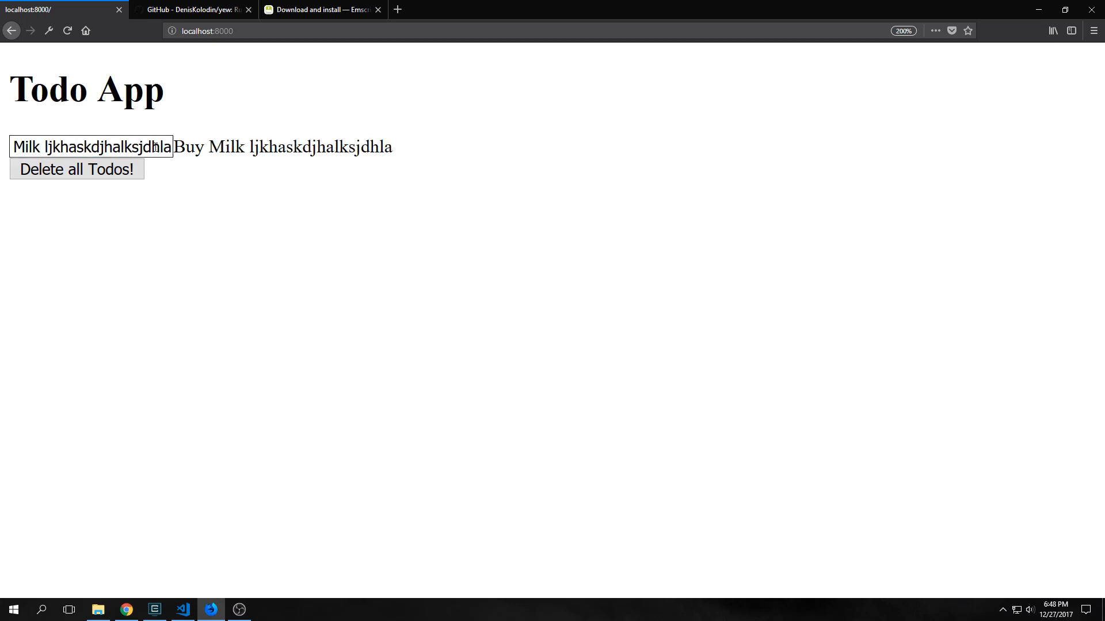
type("lkajshdklajshdlkajshdlkj")
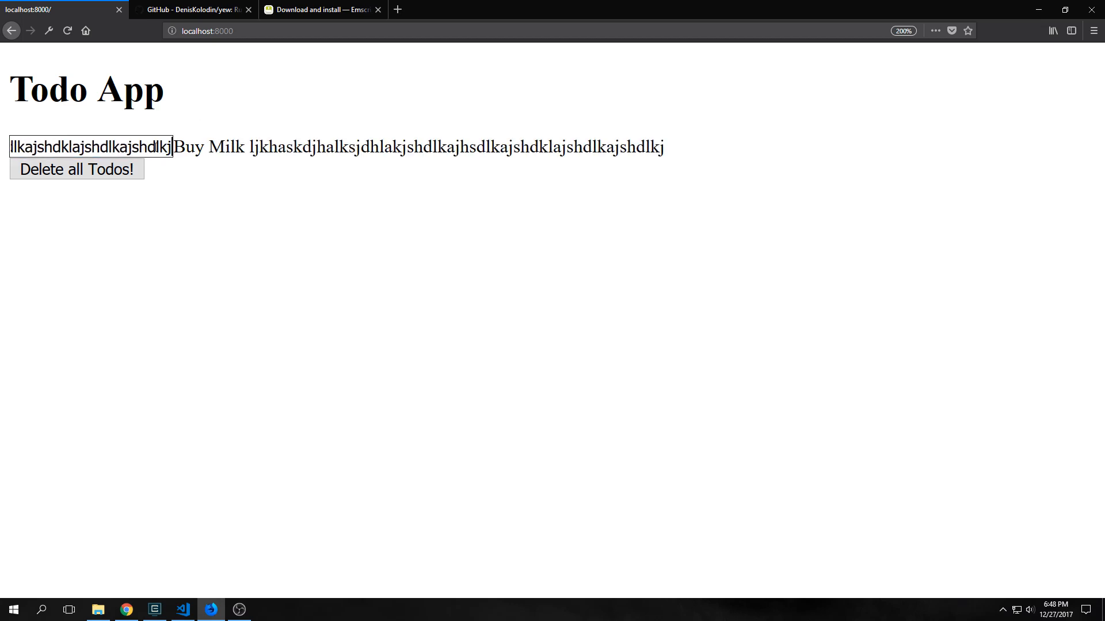
type("Get Milk")
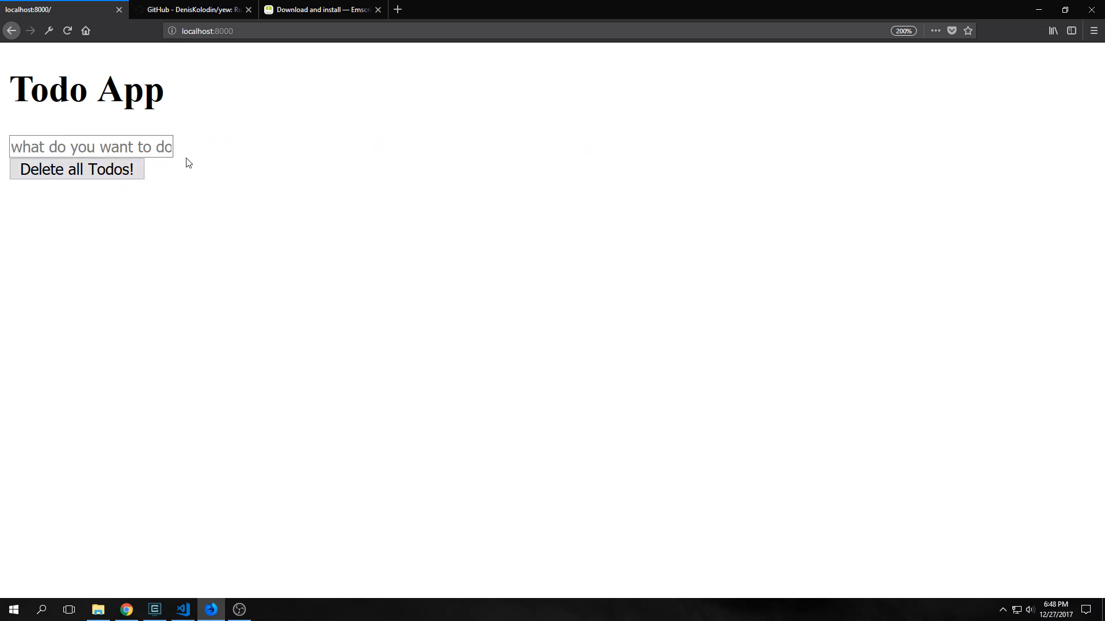
Give the Delete all Todos button onclick = |_| Msg::RemoveAll
left_click(182, 610)
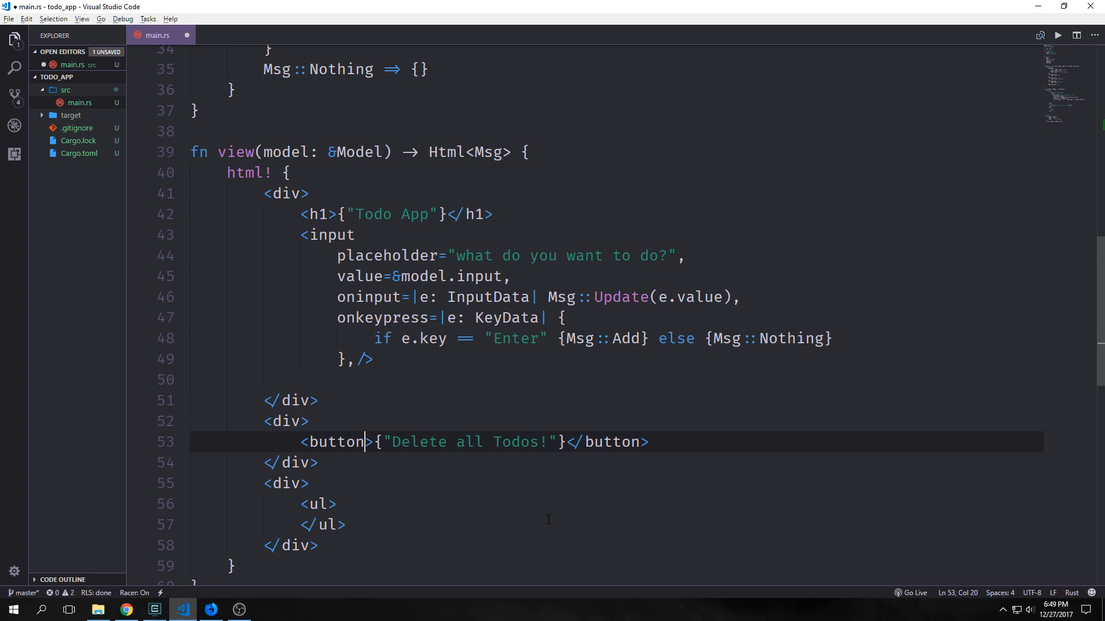
type("onclick = |_| Msg::RemoveAll,")
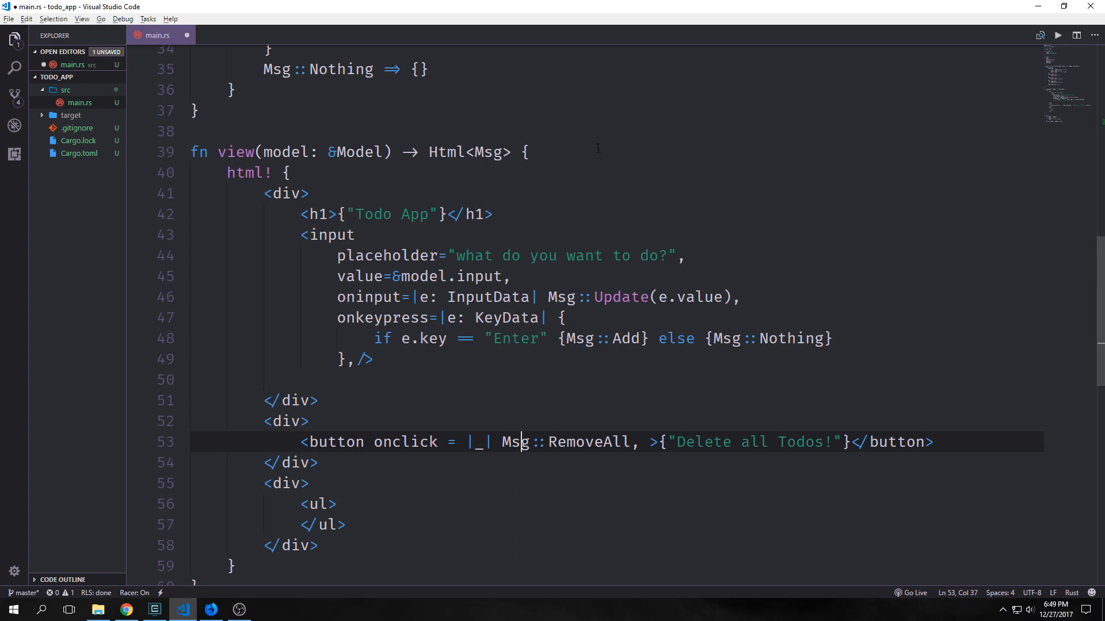
Begin a view_todo closure taking (i, todo): (usize, &String) at the top of view
left_click(525, 152)
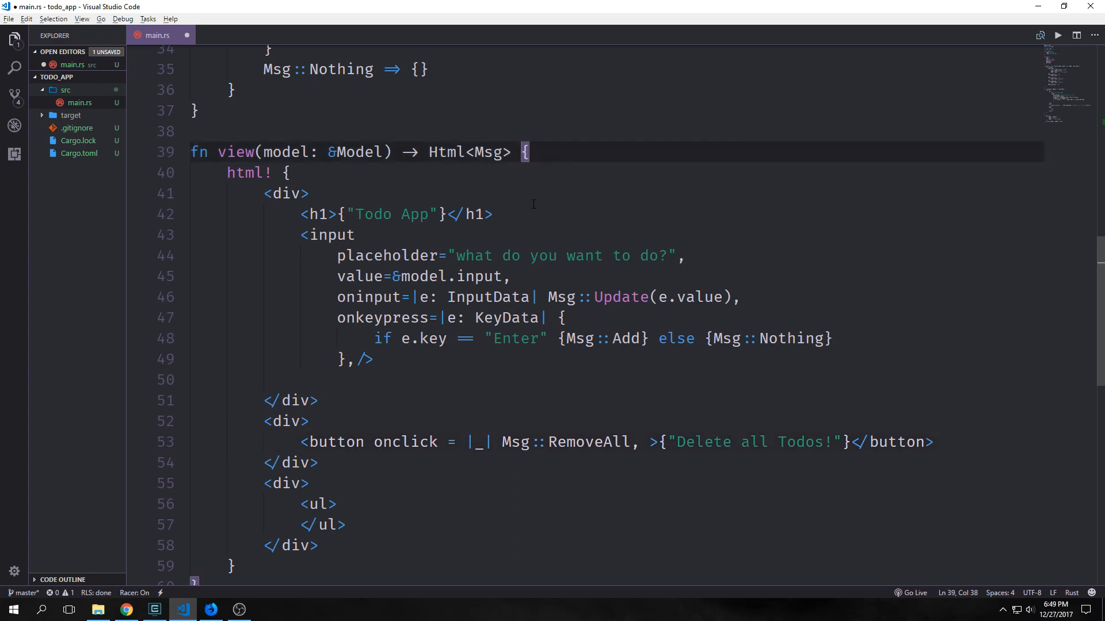
type("let view_todo = |(i, todo): (usize, &String)| {")
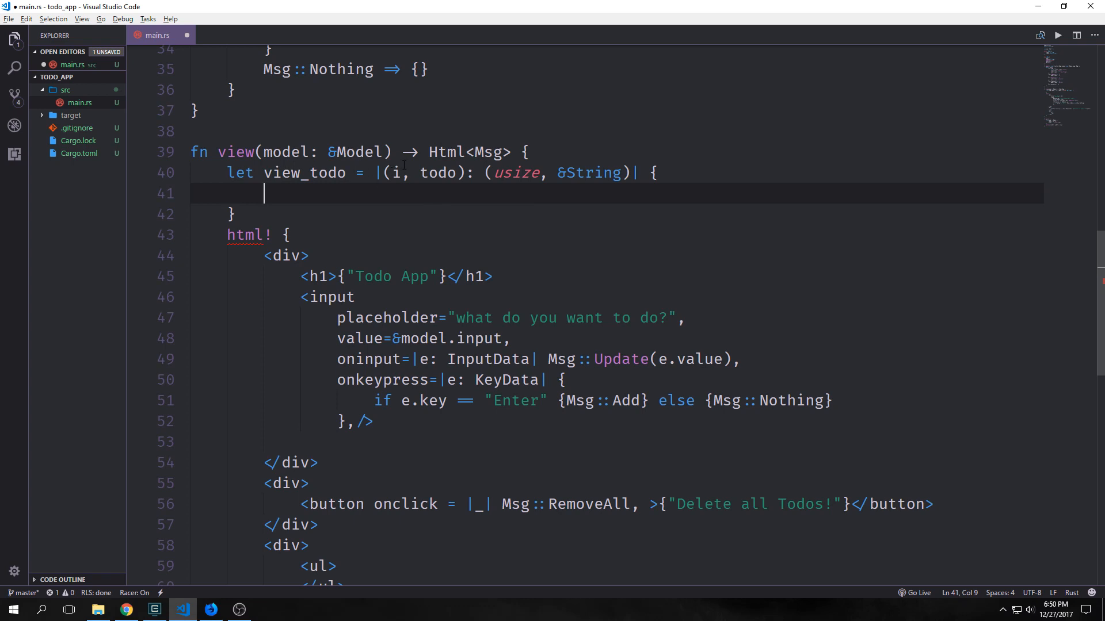
Have view_todo return html! with an <li> showing format!("{} |", &todo)
type("html!{")
left_click(617, 214)
type(";")
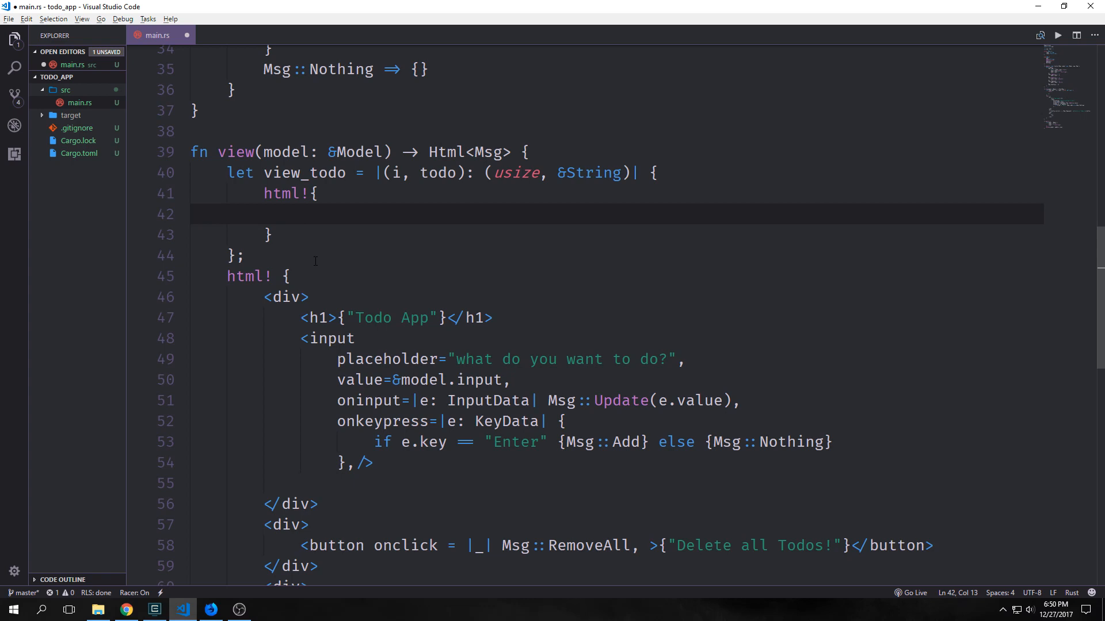
type("<li>{format!(\"{} |\", &todo)}</li>")
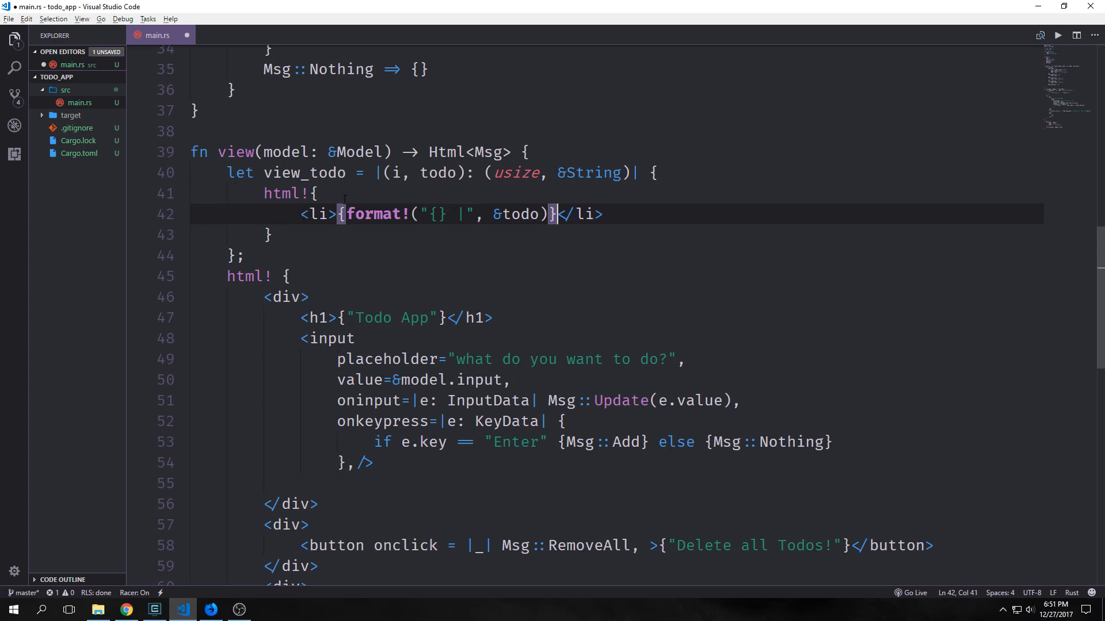
double_click(377, 214)
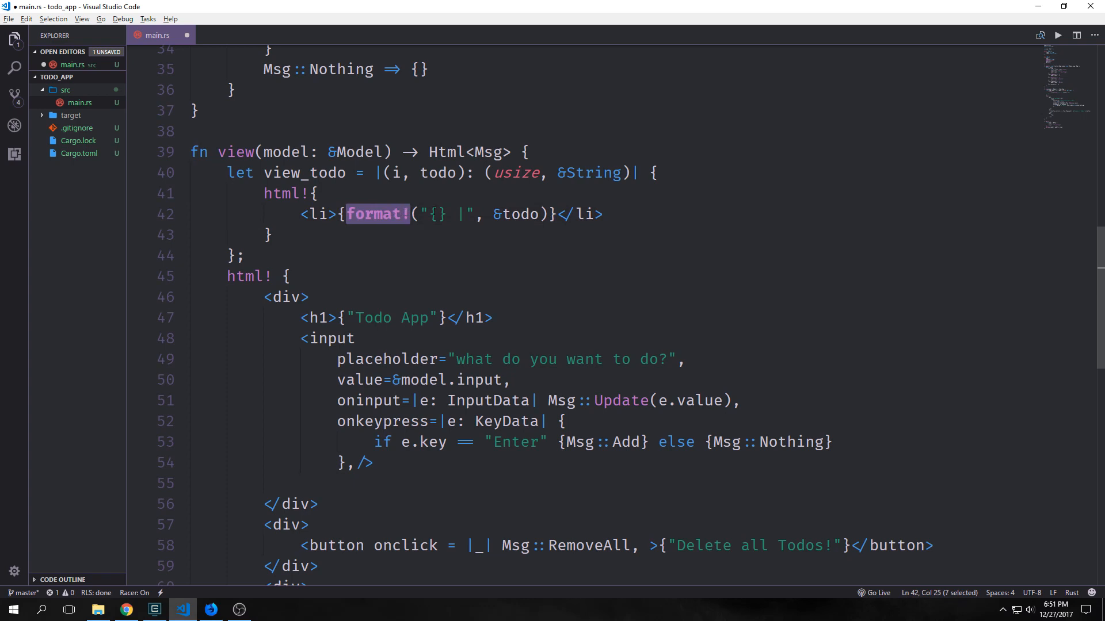
double_click(513, 214)
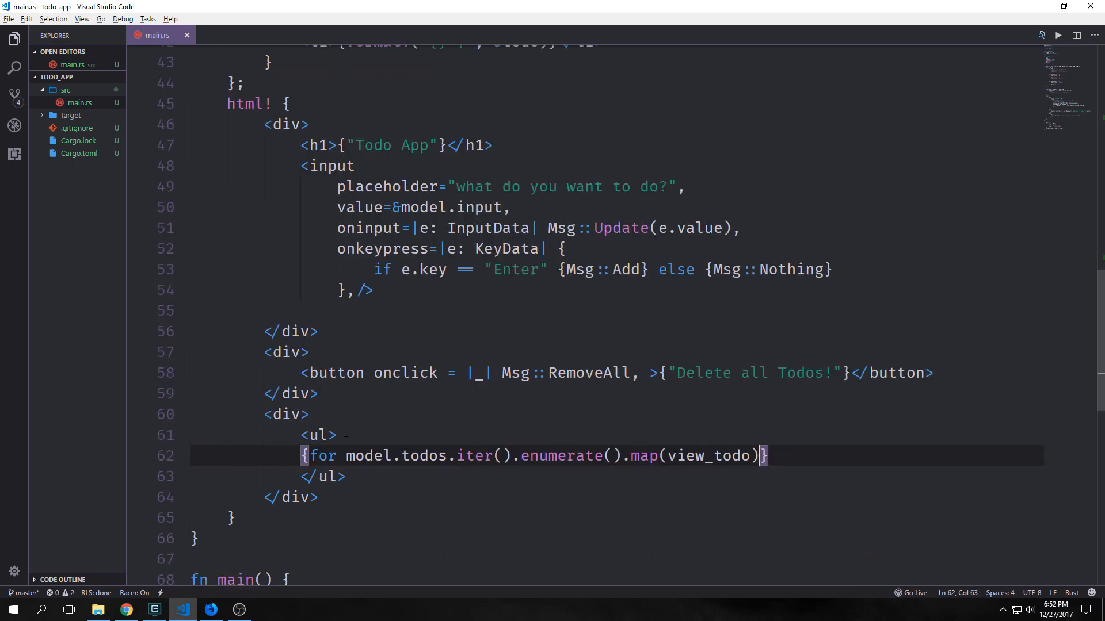
double_click(368, 455)
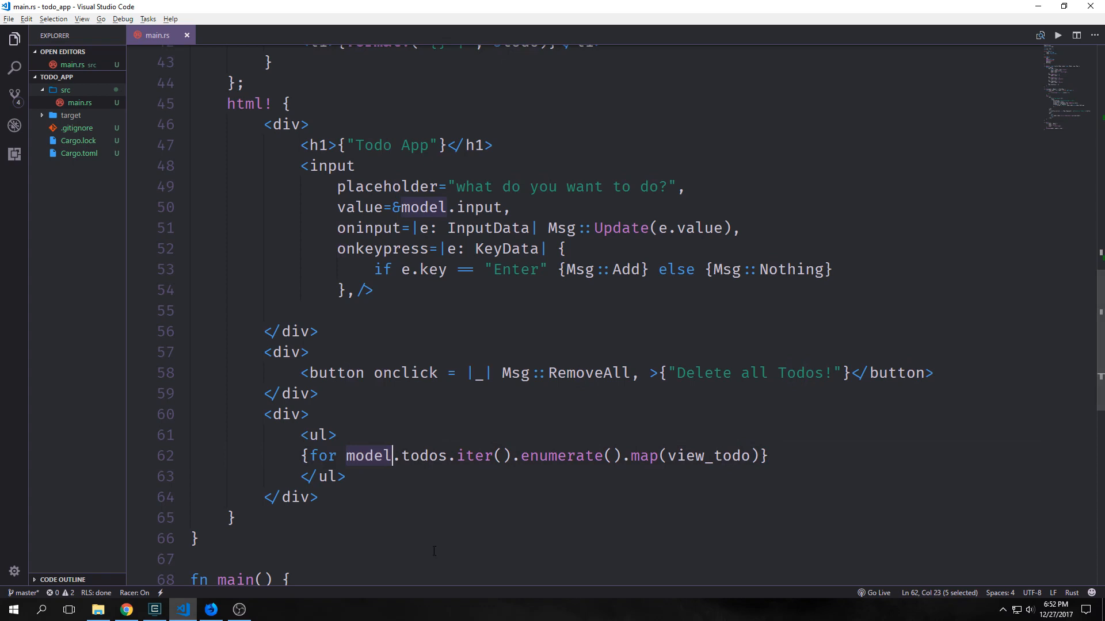
left_click(465, 455)
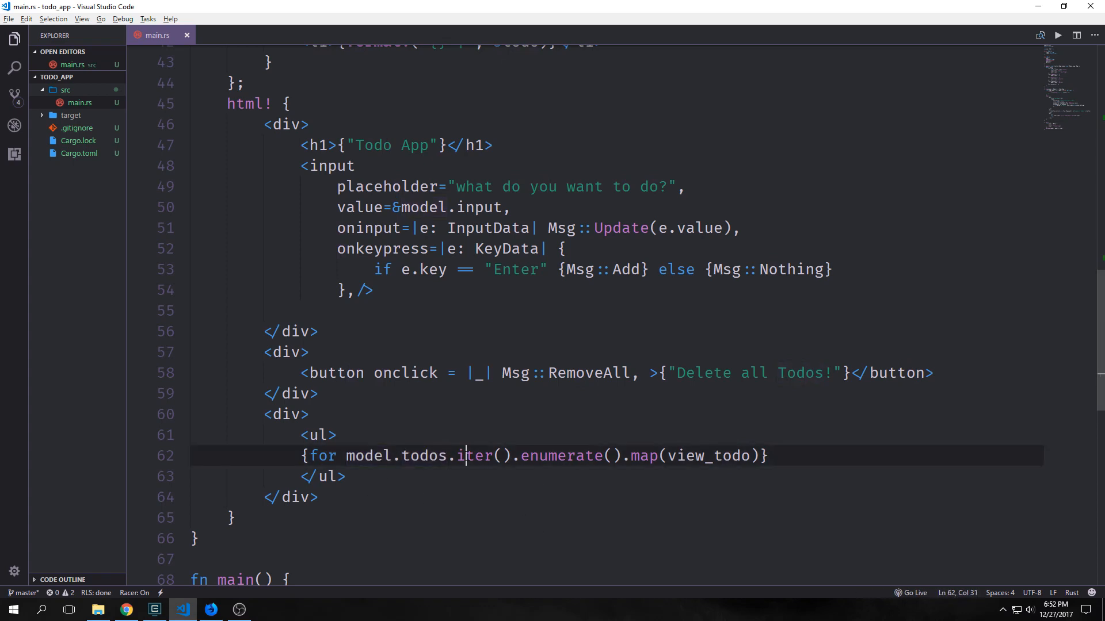
double_click(475, 455)
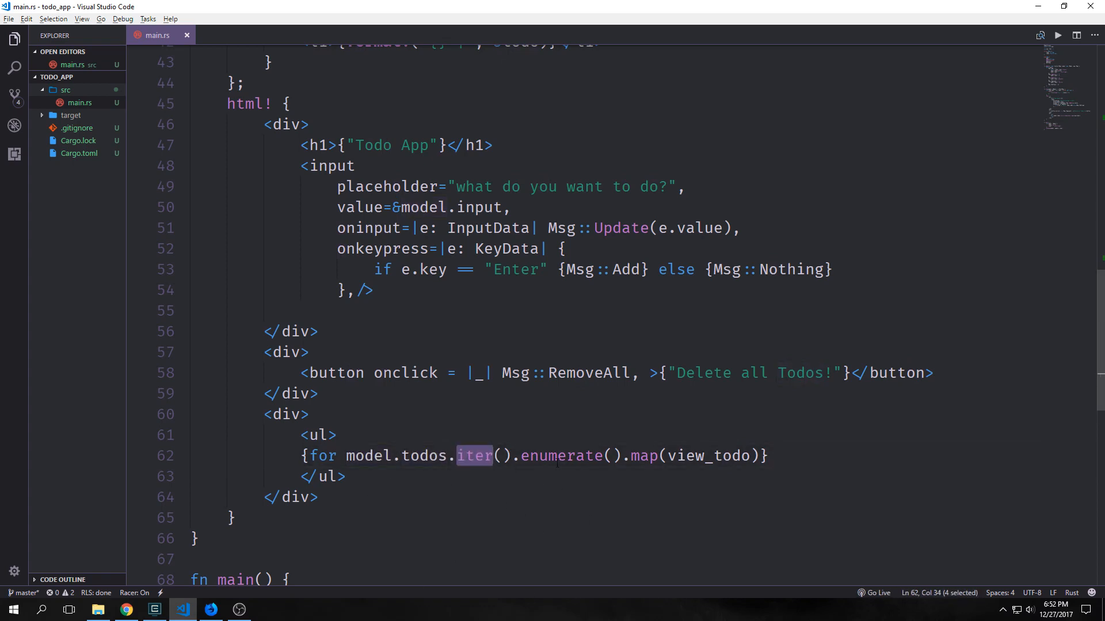
double_click(561, 456)
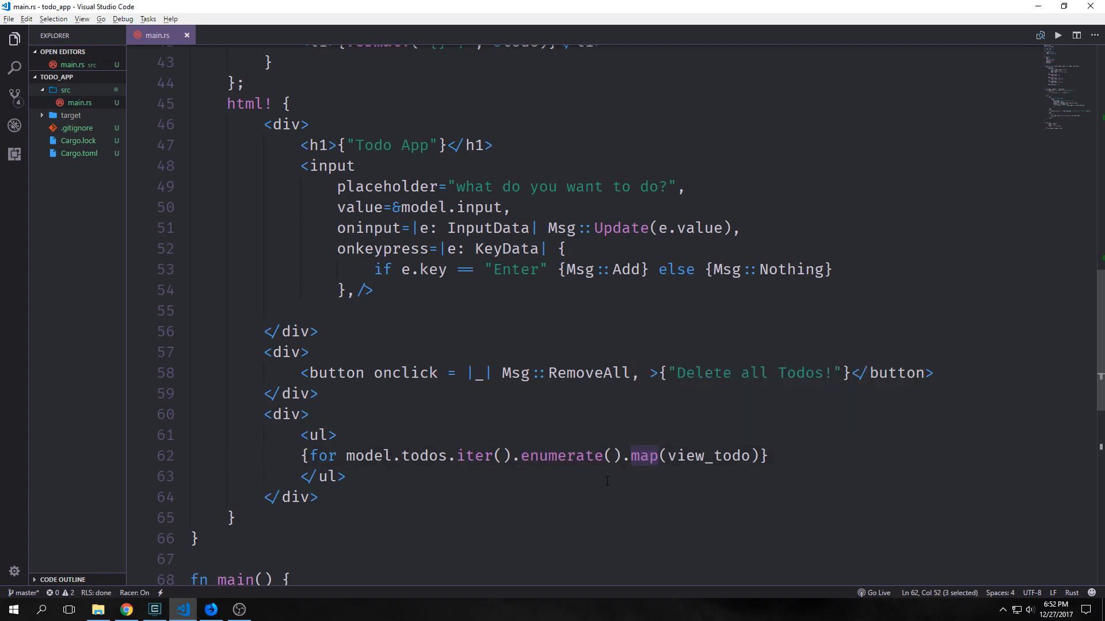
mouse_move(633, 488)
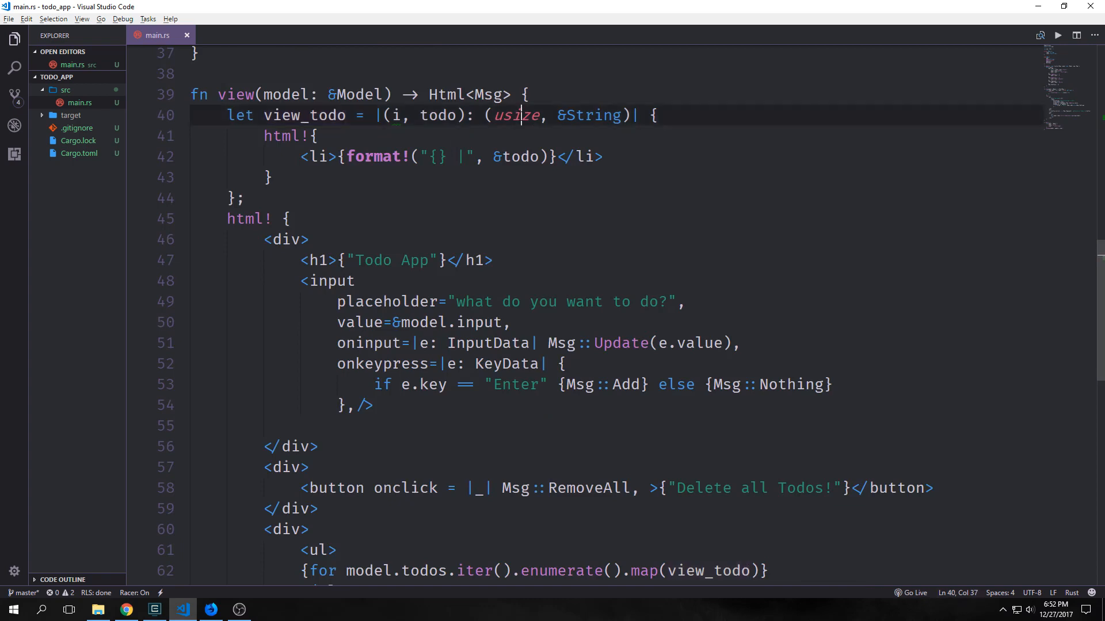
double_click(516, 115)
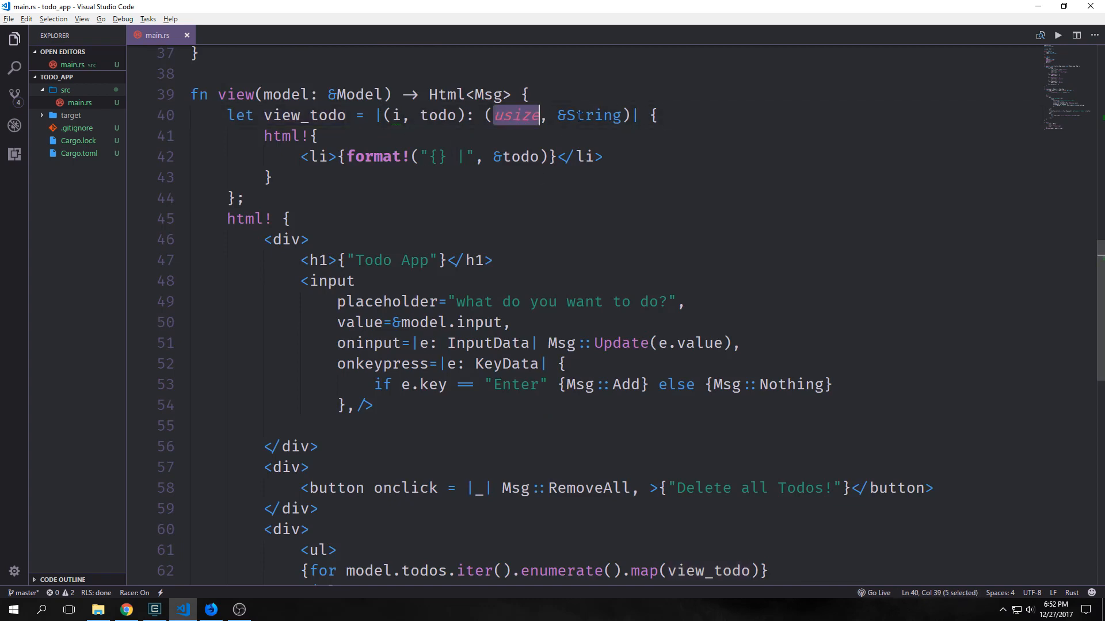
scroll("down", 3)
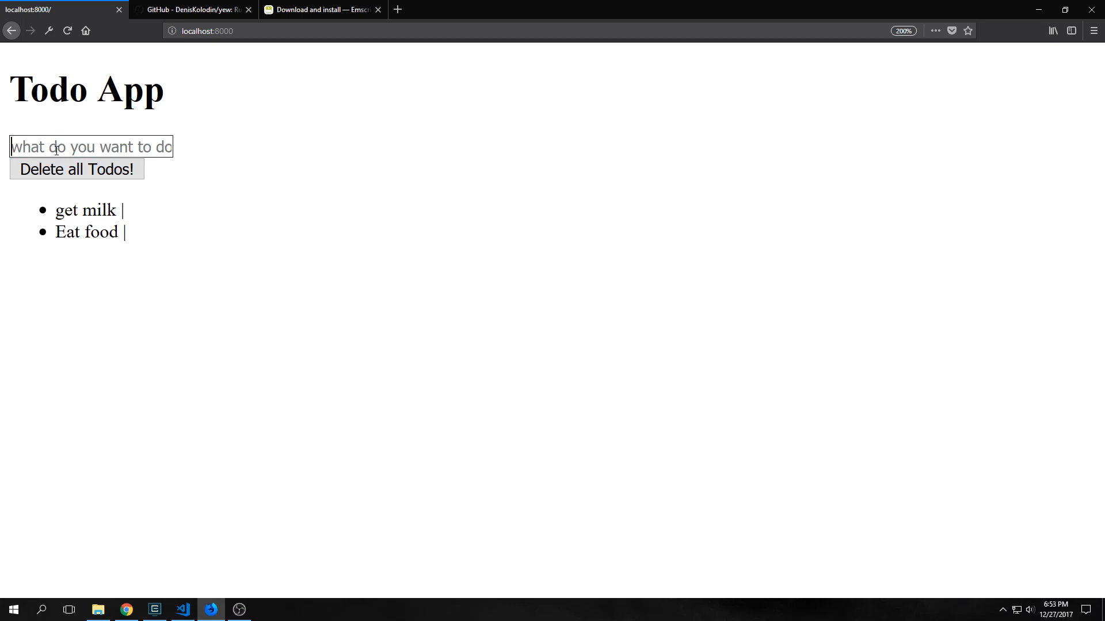
Add learn Rust to the list, delete all todos, and return to the editor
type("learn Rust")
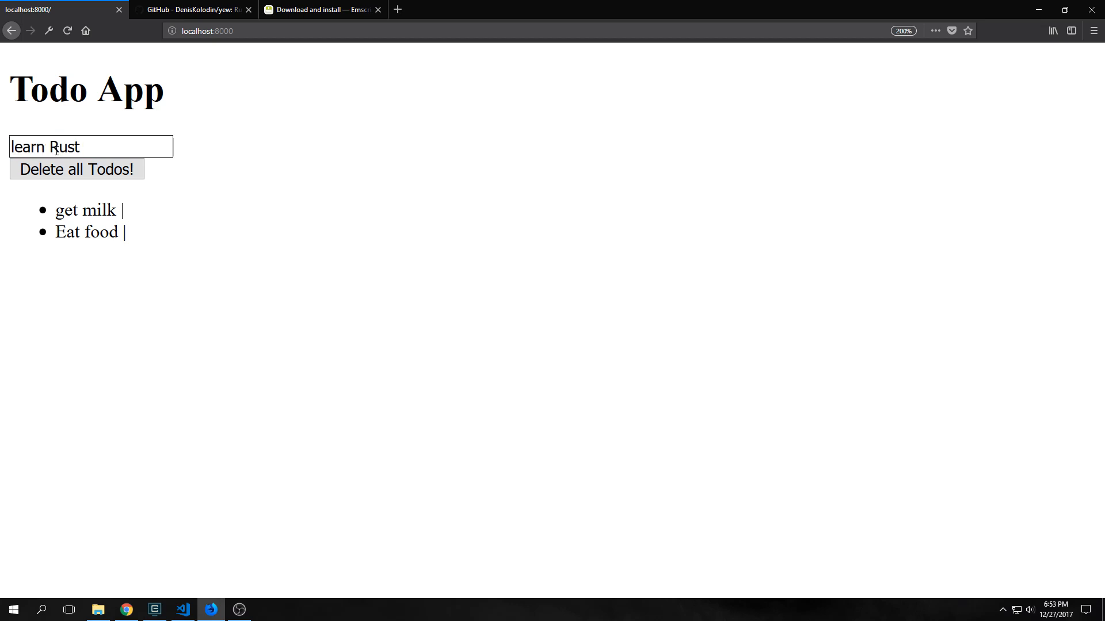
key("Enter")
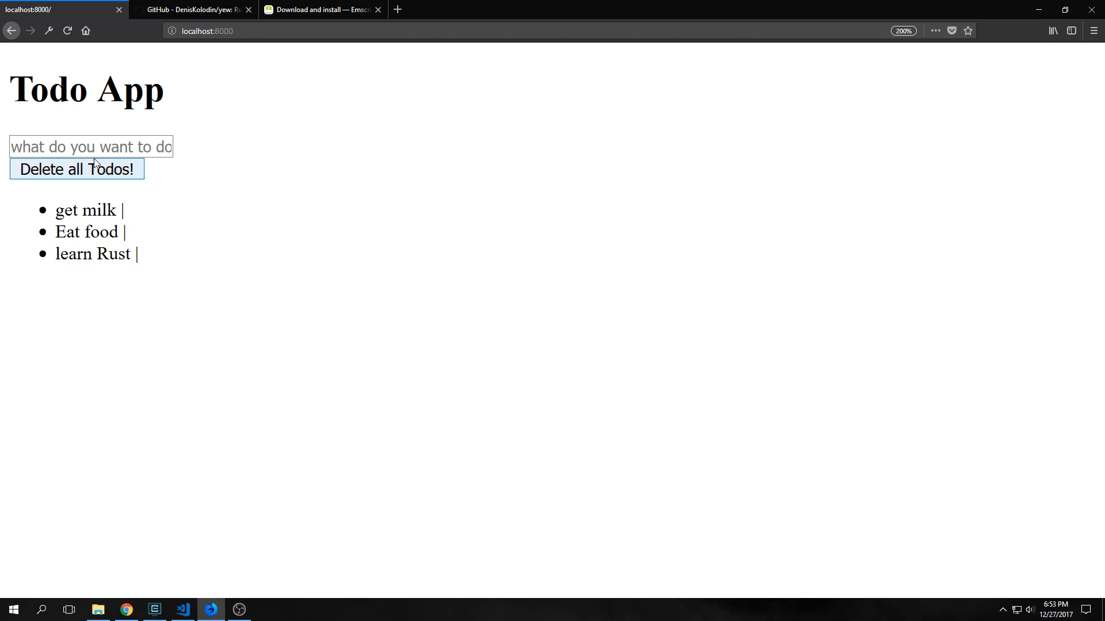
left_click(76, 169)
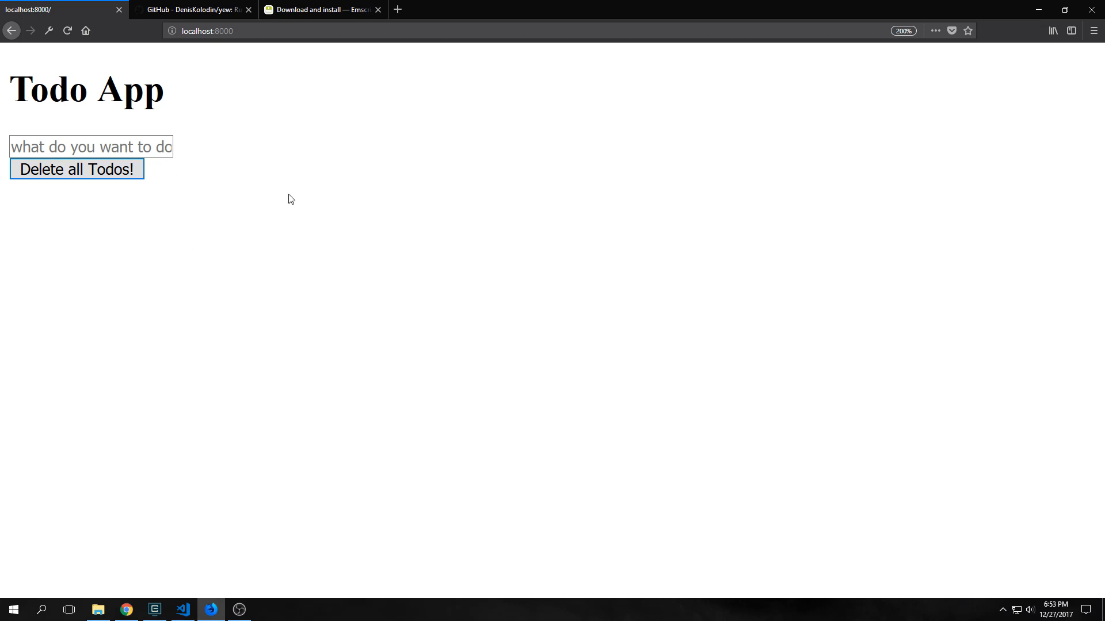
mouse_move(161, 228)
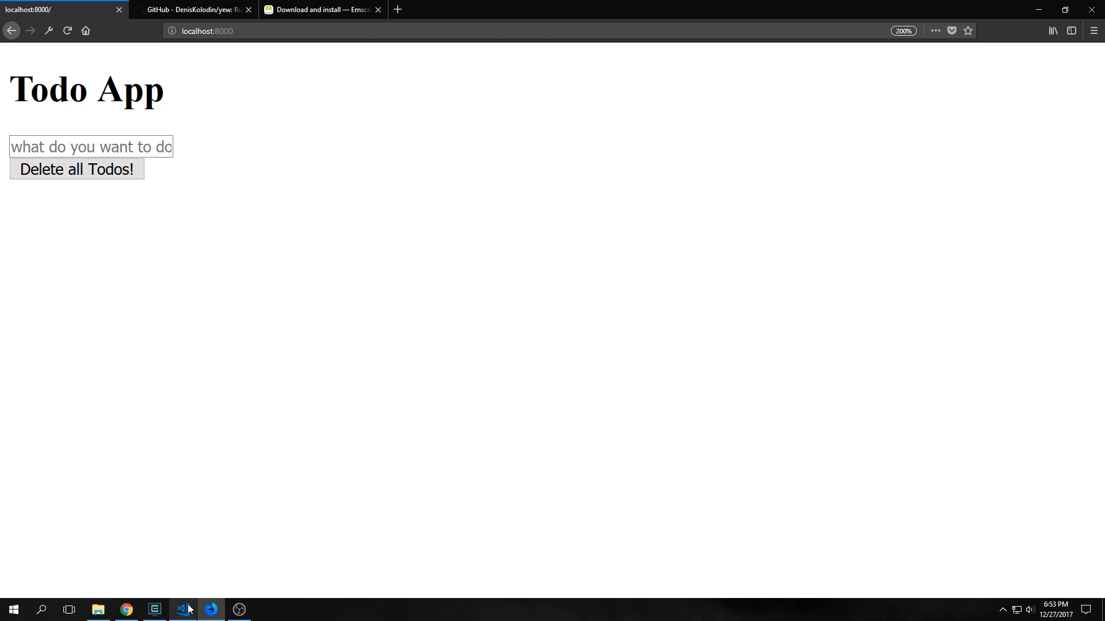
left_click(183, 610)
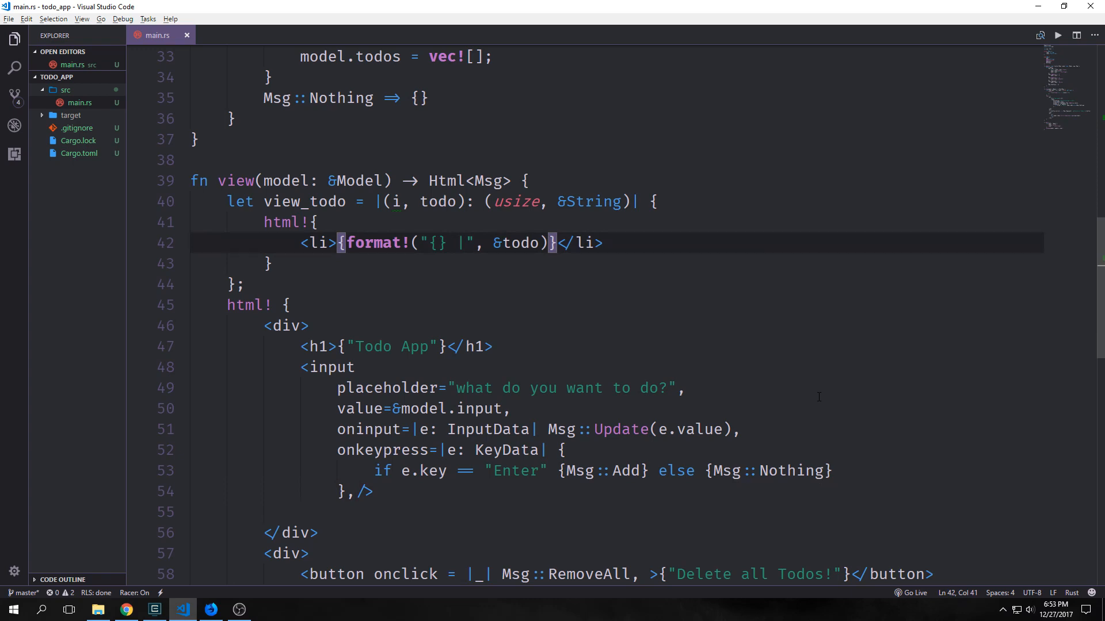
Add an X button sending Msg::Remove(i) to each list item, using a move closure
type("<button onclick = |_| Msg::Remove(i),>{\"X\"}</button></li>")
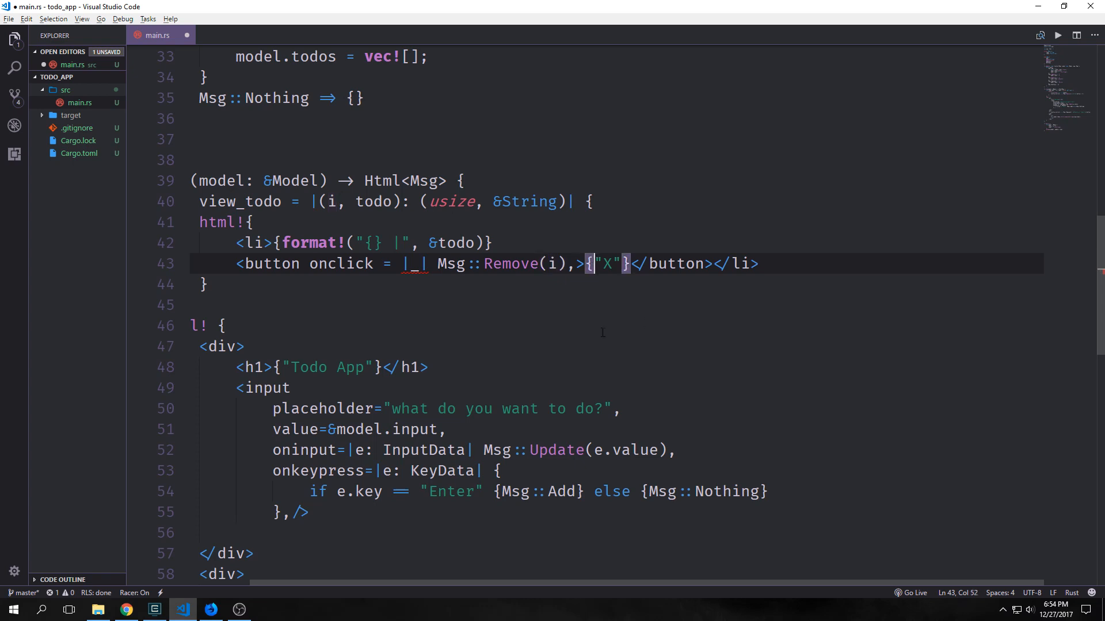
mouse_move(412, 263)
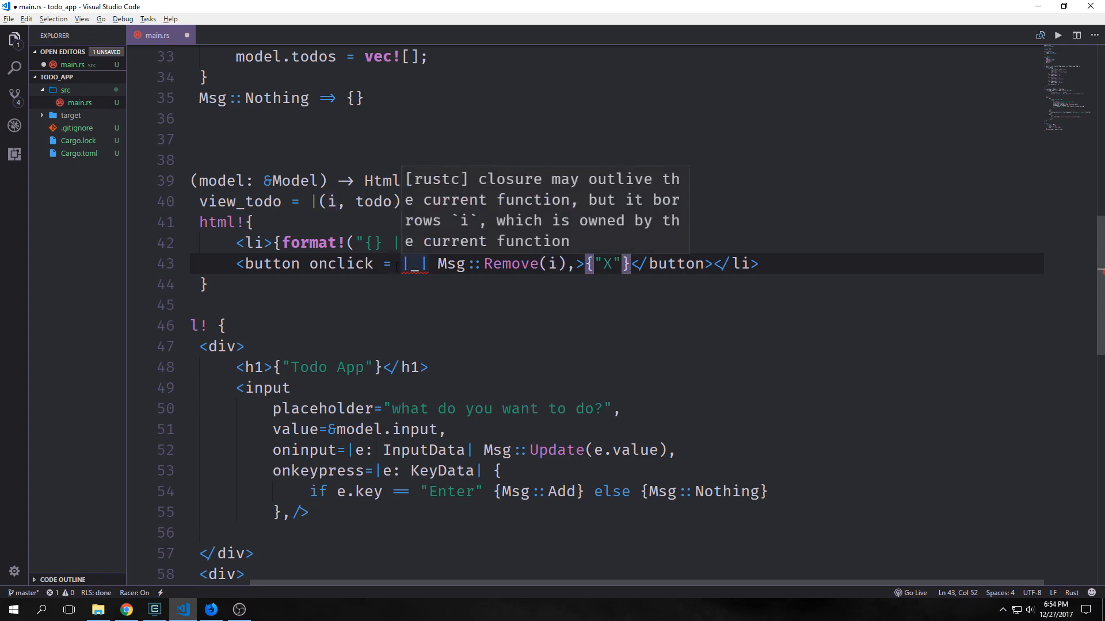
type("move")
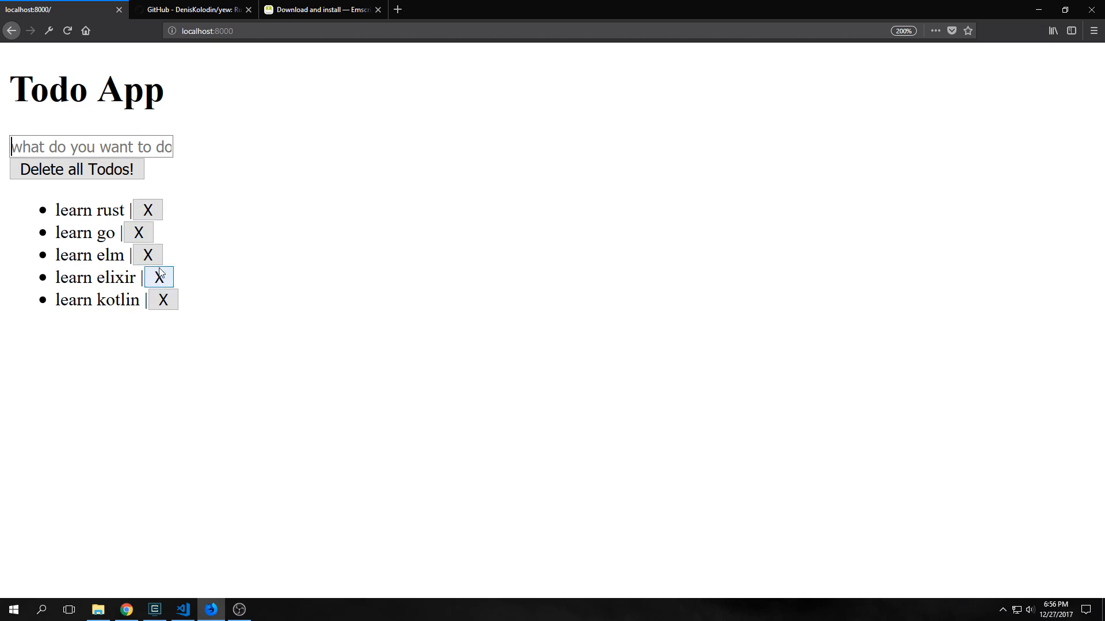
Remove learn elixir via its X button and switch back to the editor
left_click(159, 277)
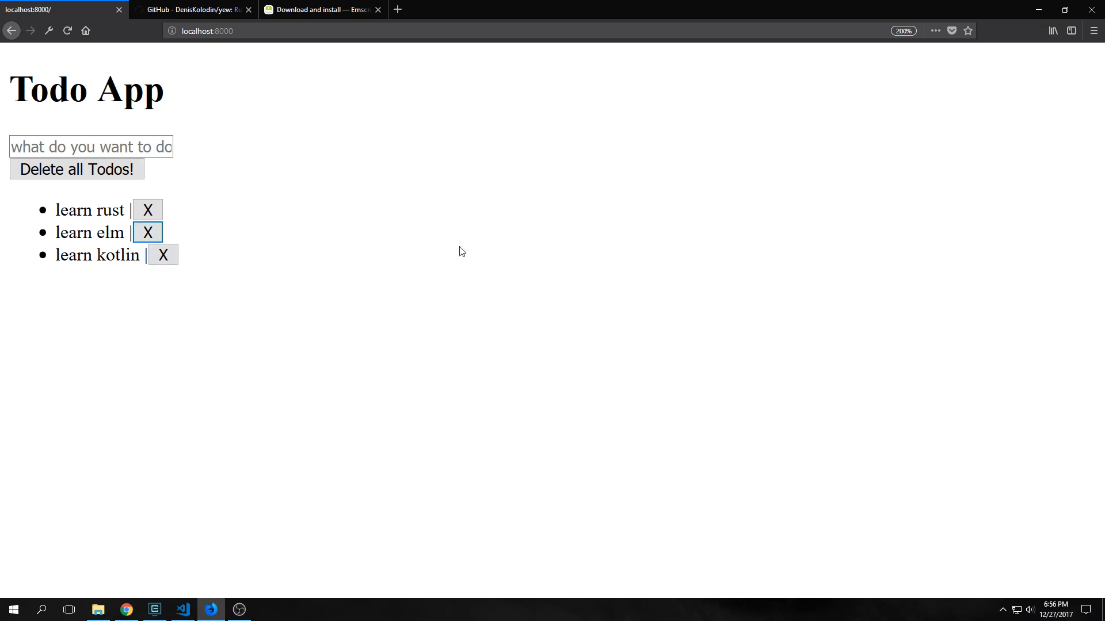
mouse_move(269, 479)
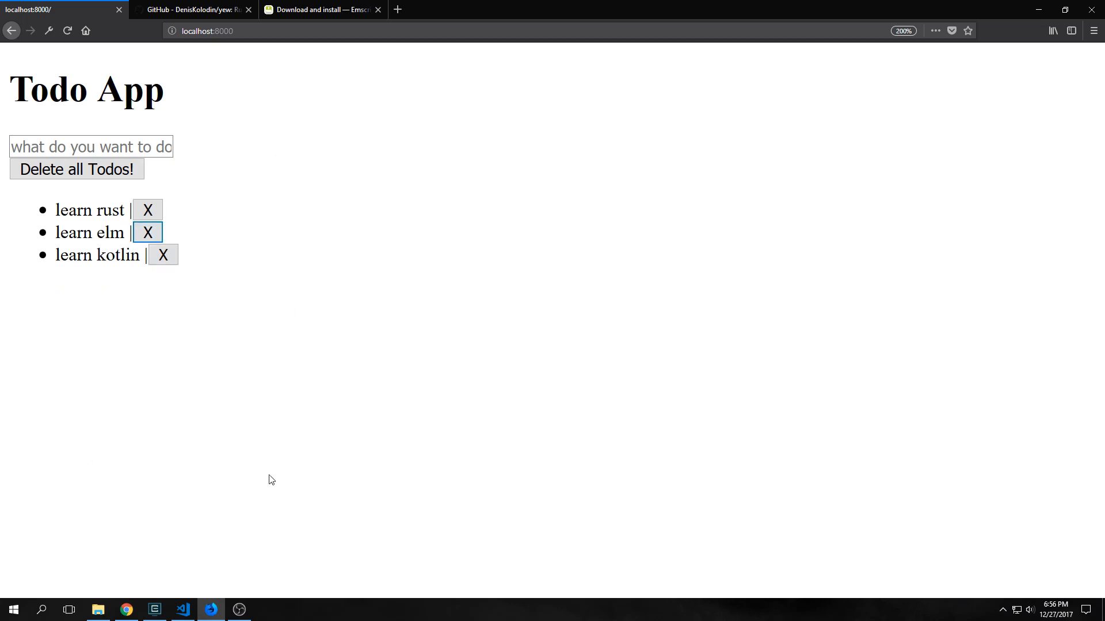
left_click(181, 609)
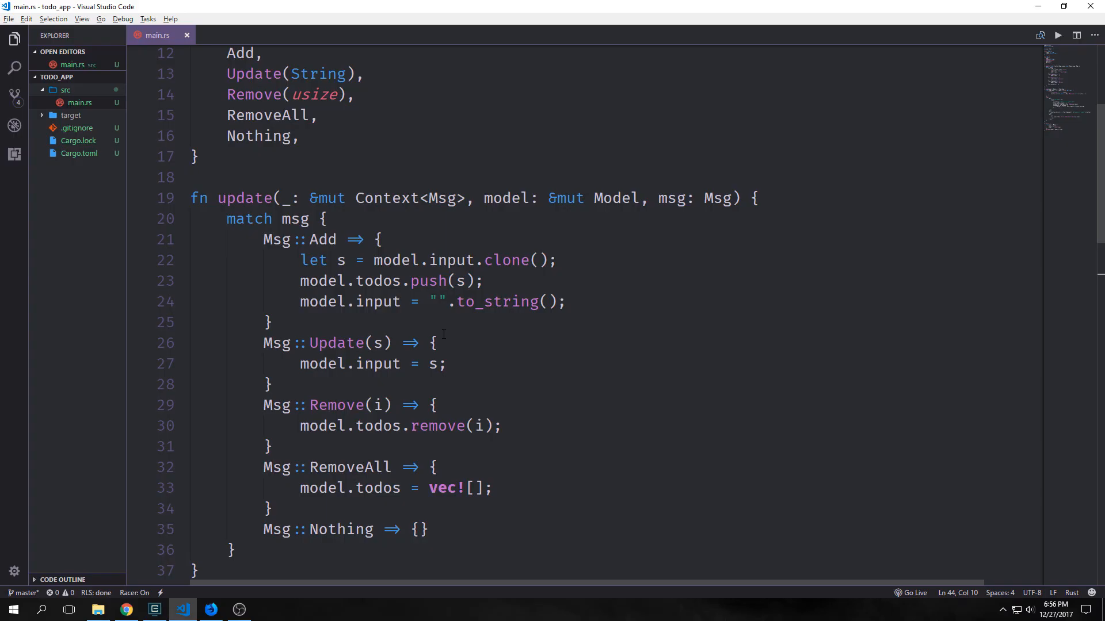